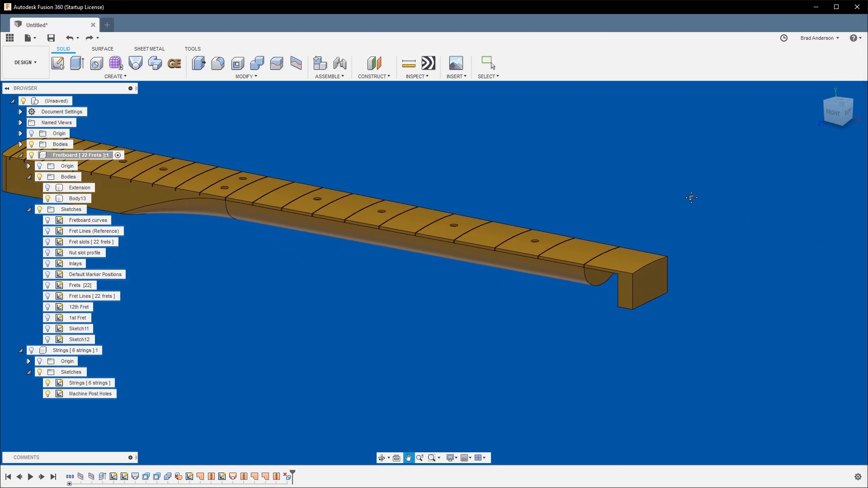
Cut the end block away with an Extrude cut of -0.70 in, leaving a thin extension.
{"action": "left_click", "coordinate": [488, 63]}
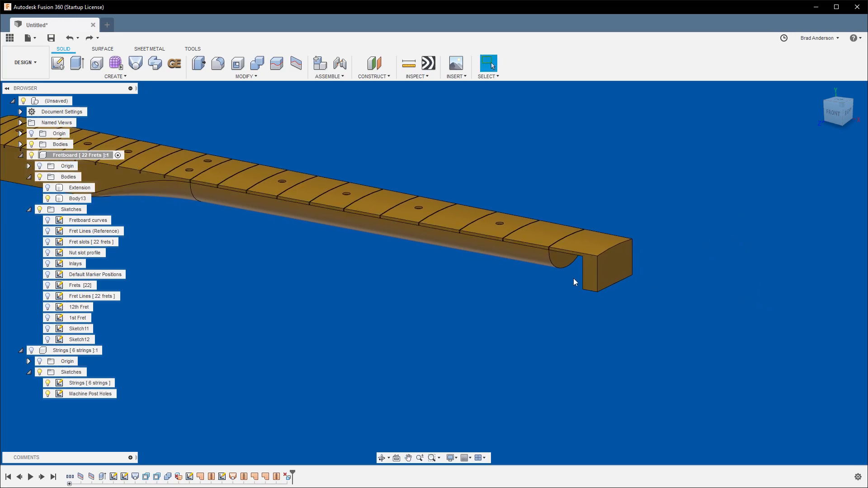
{"action": "mouse_move", "coordinate": [672, 318]}
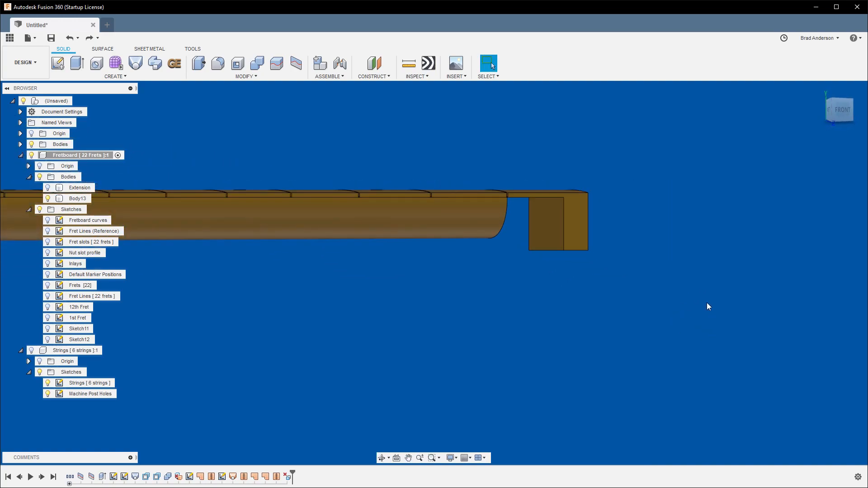
{"action": "left_click", "coordinate": [77, 198]}
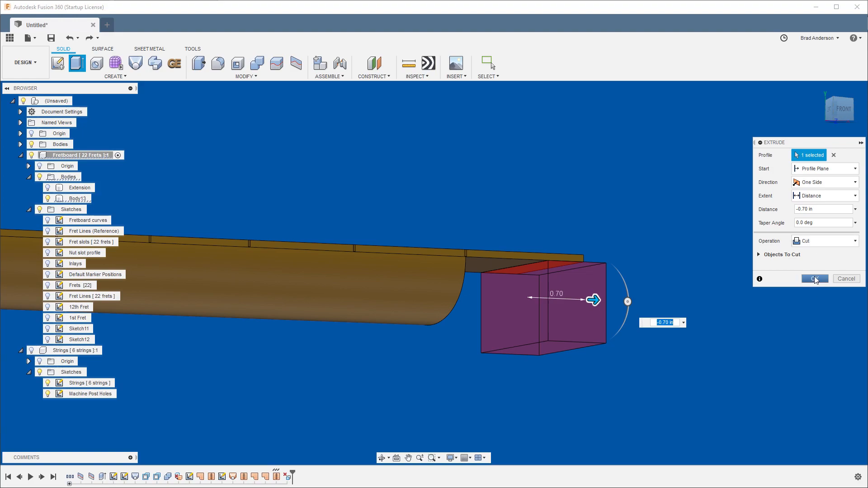
{"action": "left_click", "coordinate": [814, 278]}
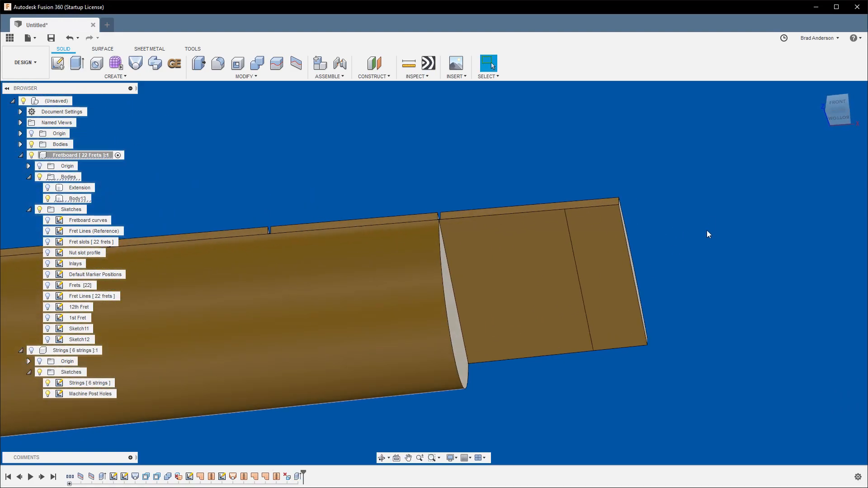
Select the end face of the remaining thin extension for the next operation.
{"action": "left_click", "coordinate": [605, 290]}
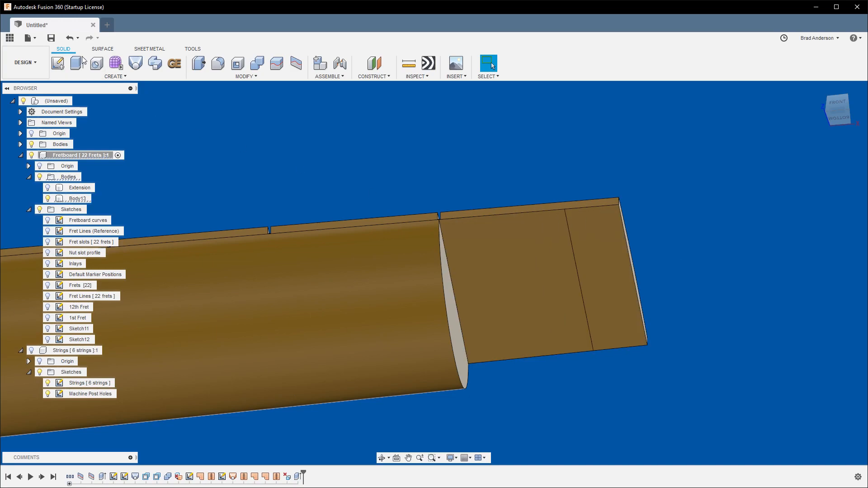
{"action": "left_click", "coordinate": [616, 263]}
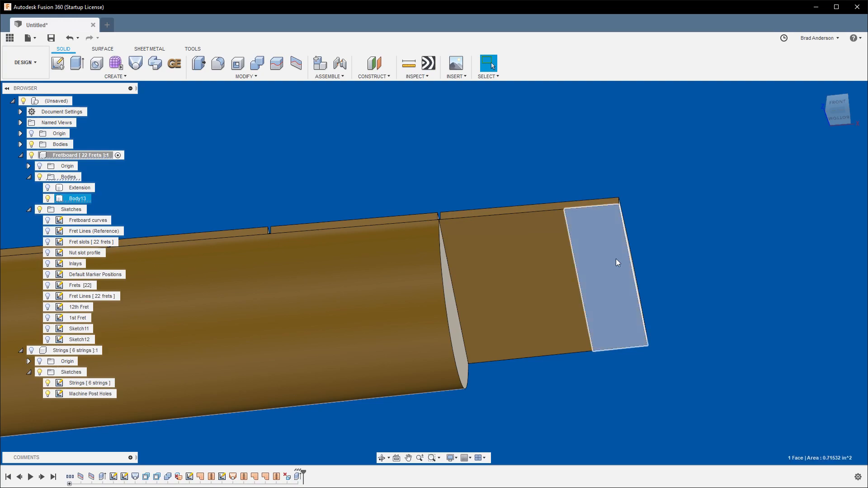
{"action": "left_click", "coordinate": [751, 251]}
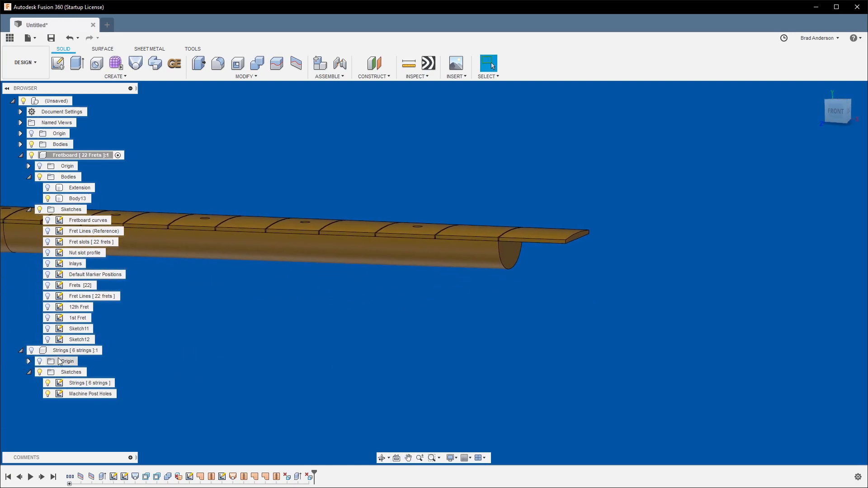
Make the Strings [6 strings] component visible so its layout points show past the fretboard.
{"action": "left_click", "coordinate": [75, 349]}
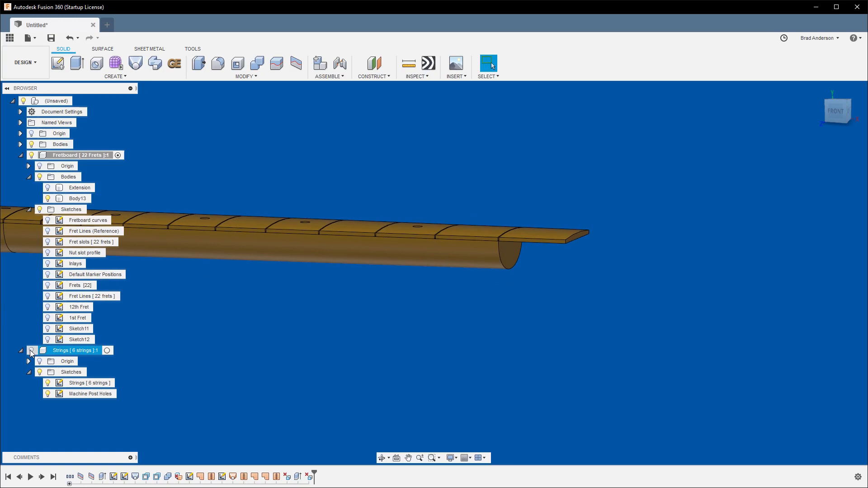
{"action": "left_click", "coordinate": [31, 350]}
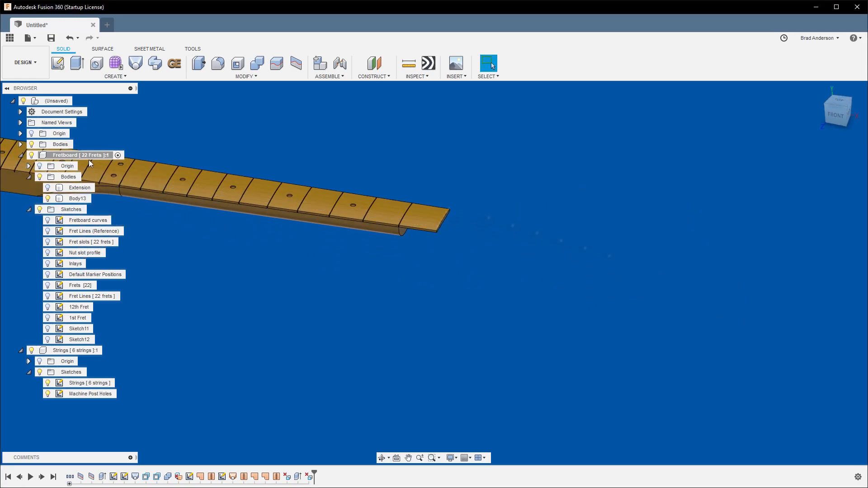
{"action": "mouse_move", "coordinate": [473, 203]}
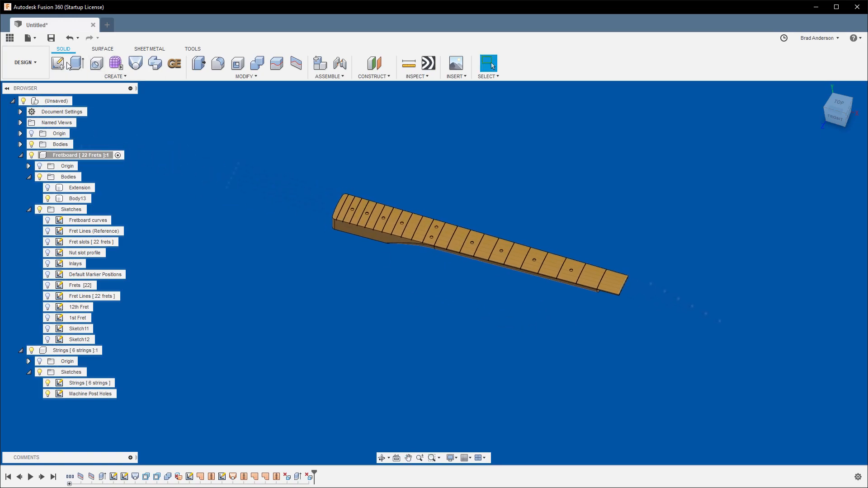
Start a new sketch on the top plane and draw an angled line past the fretboard's end.
{"action": "left_click", "coordinate": [58, 63]}
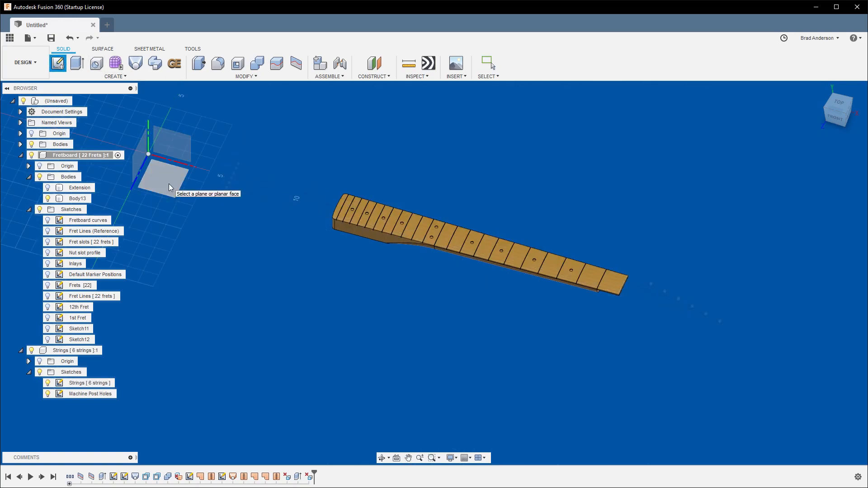
{"action": "left_click", "coordinate": [177, 166]}
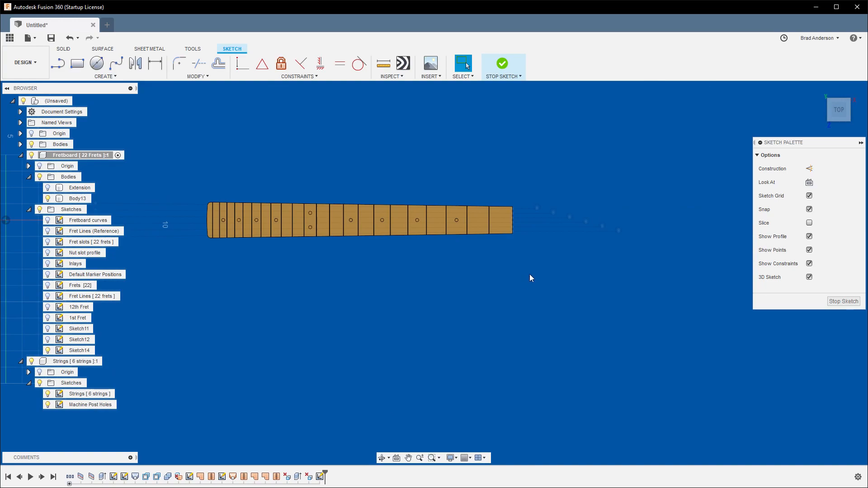
{"action": "left_click", "coordinate": [58, 63]}
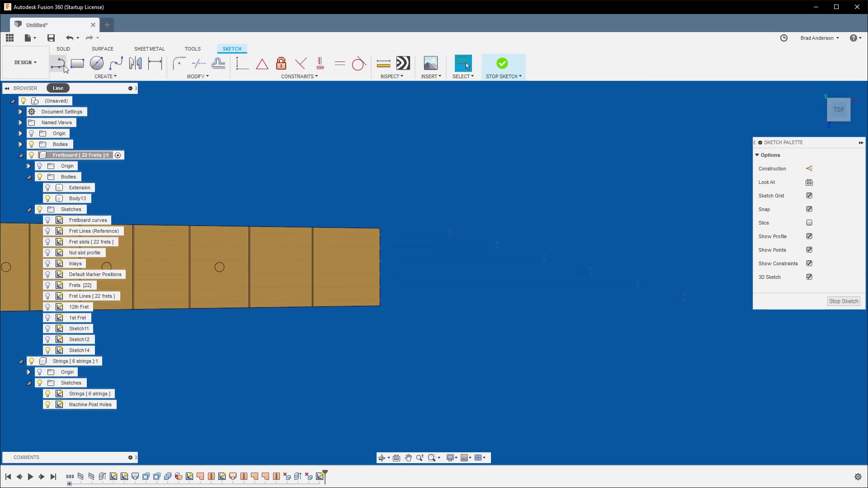
{"action": "left_click", "coordinate": [58, 63]}
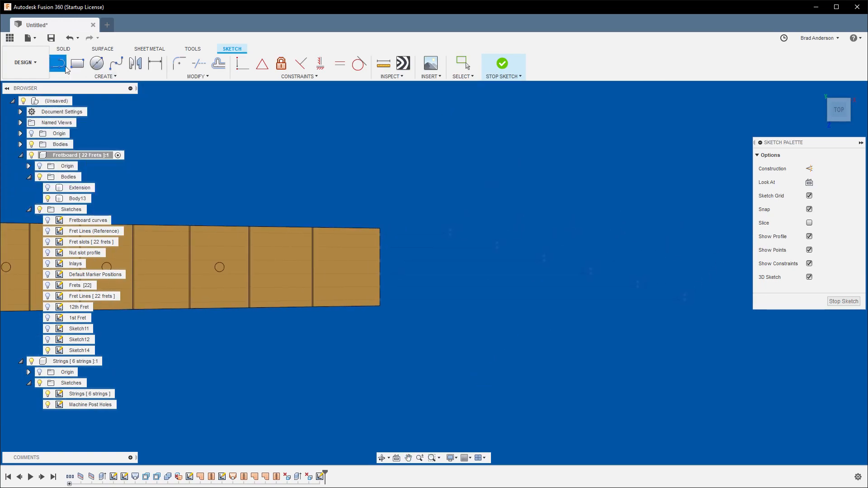
{"action": "left_click", "coordinate": [809, 196]}
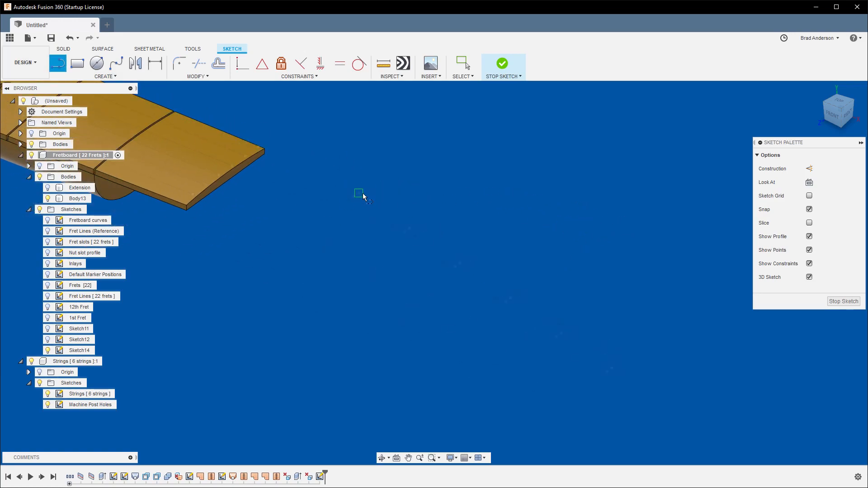
{"action": "mouse_move", "coordinate": [360, 198]}
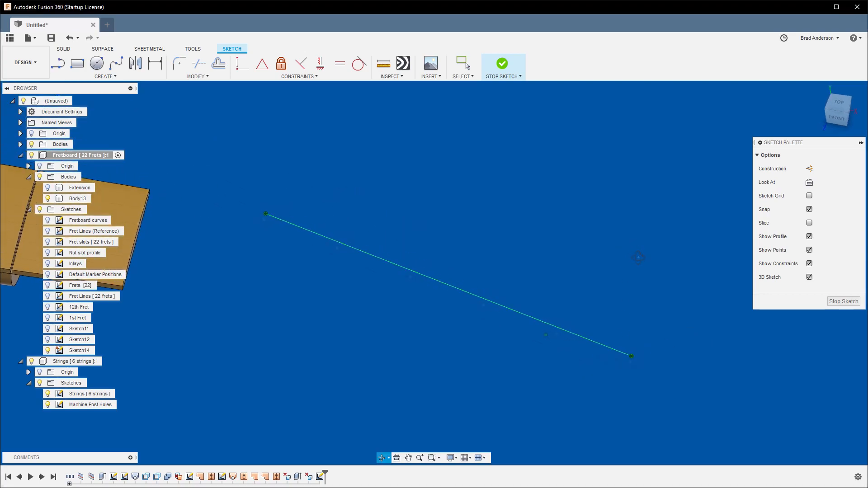
Reposition the angled line with Move/Copy near the string layout points.
{"action": "right_click", "coordinate": [481, 305]}
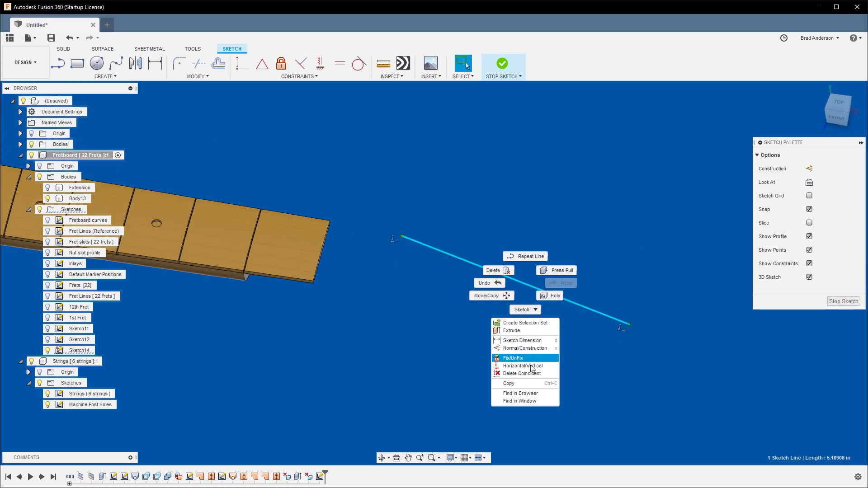
{"action": "left_click", "coordinate": [513, 358]}
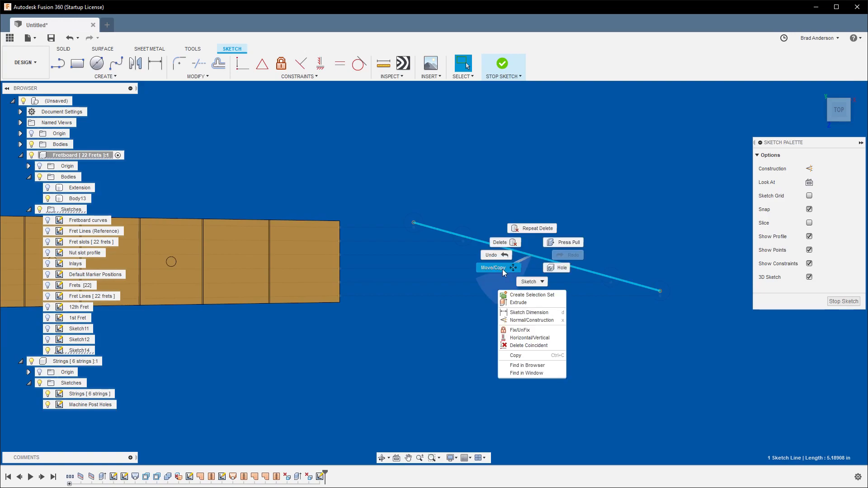
{"action": "left_click", "coordinate": [492, 267]}
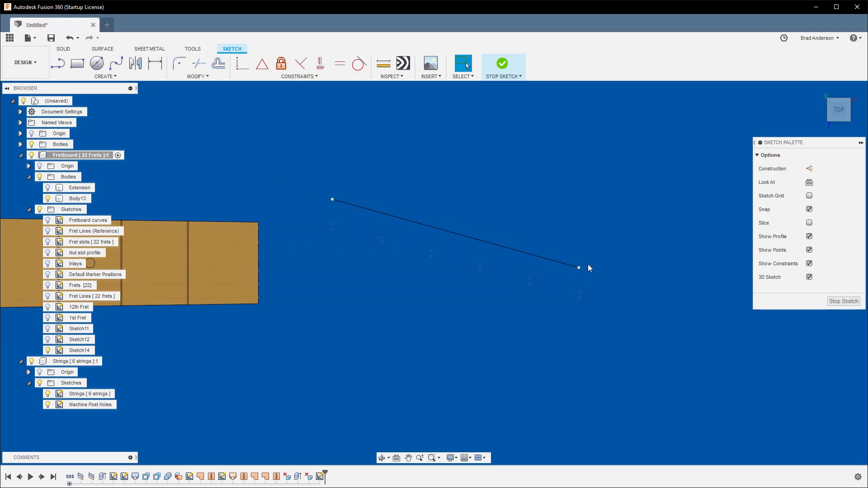
{"action": "mouse_move", "coordinate": [333, 224]}
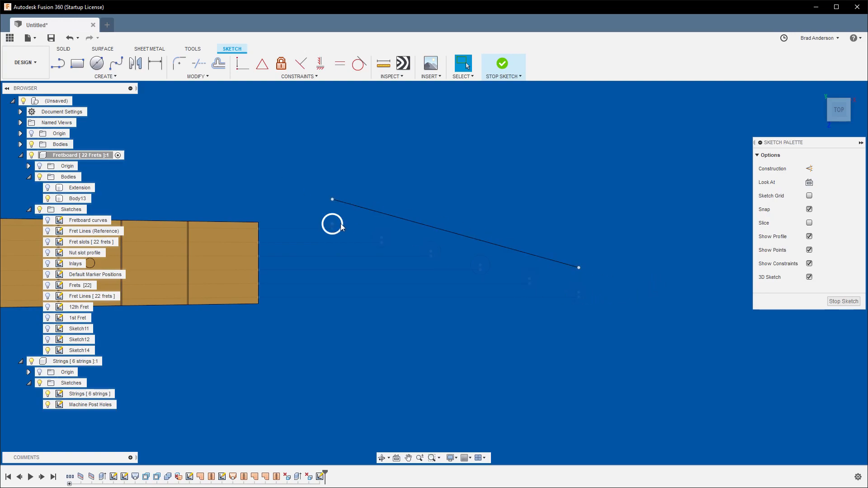
{"action": "mouse_move", "coordinate": [480, 266]}
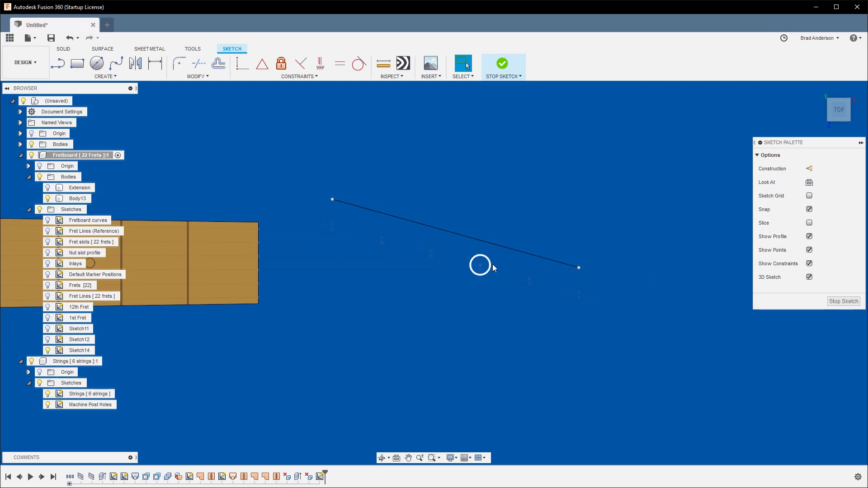
{"action": "mouse_move", "coordinate": [578, 253]}
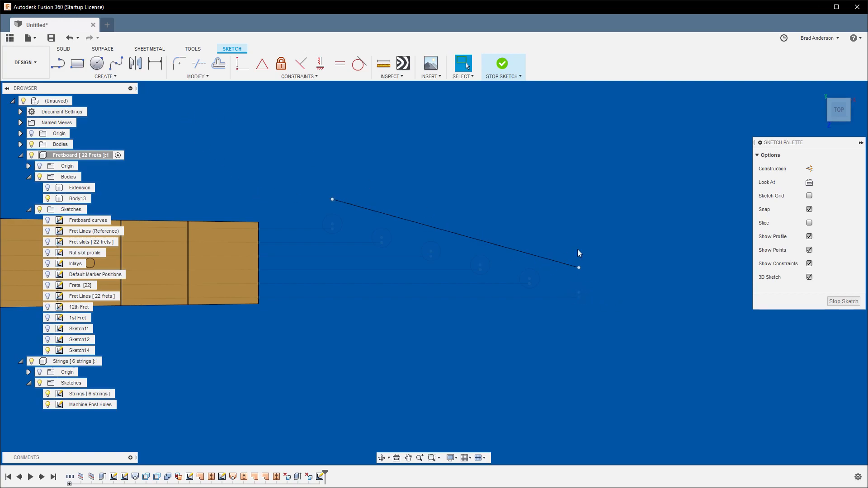
{"action": "mouse_move", "coordinate": [143, 120]}
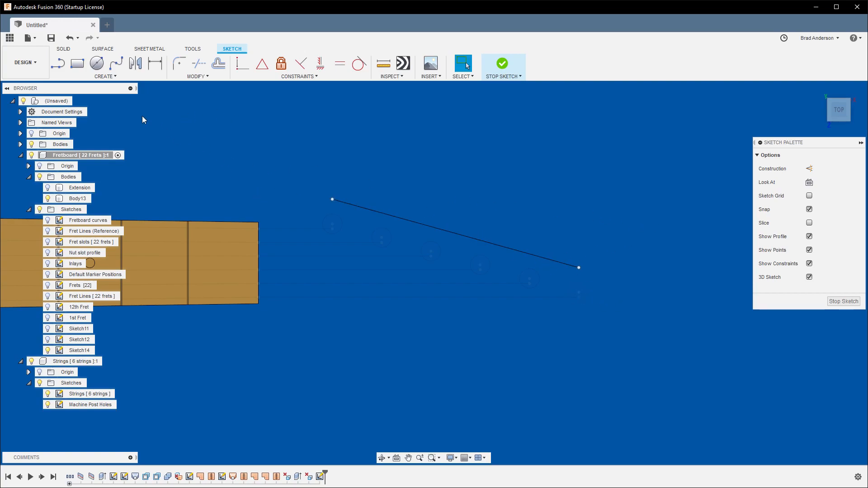
{"action": "mouse_move", "coordinate": [827, 249]}
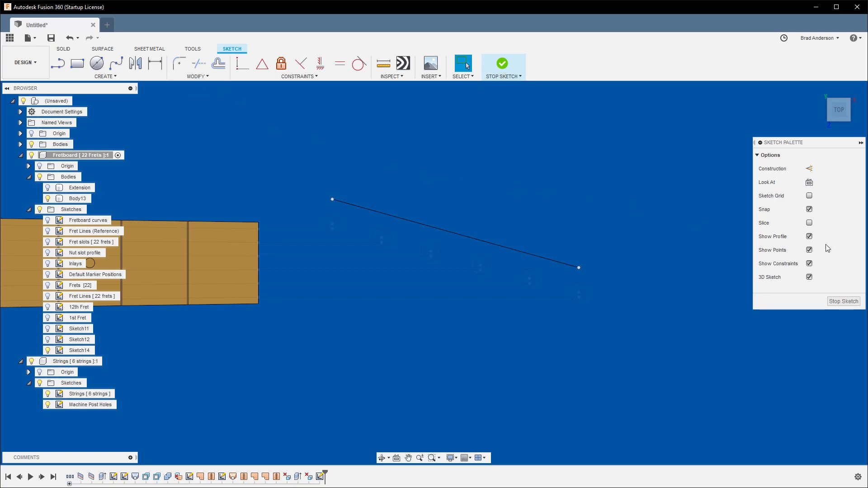
Draw a 2-point rectangle enclosing the angled headstock line, with grid snap off.
{"action": "left_click", "coordinate": [808, 196]}
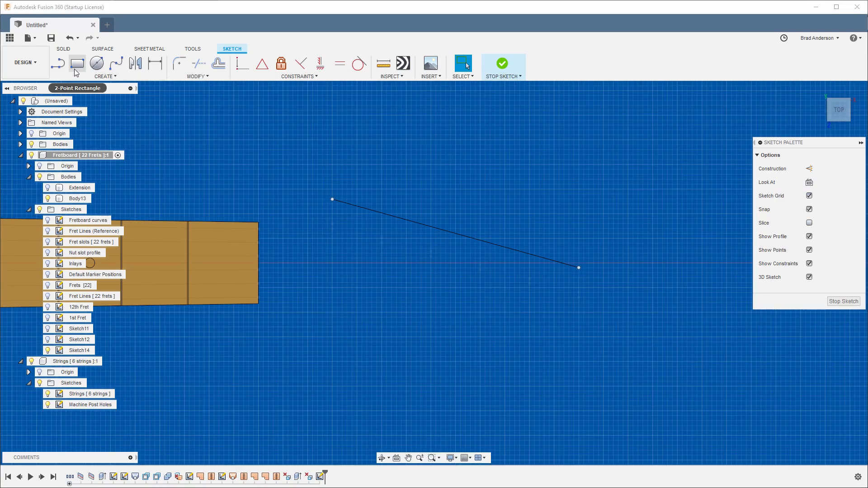
{"action": "mouse_move", "coordinate": [77, 63]}
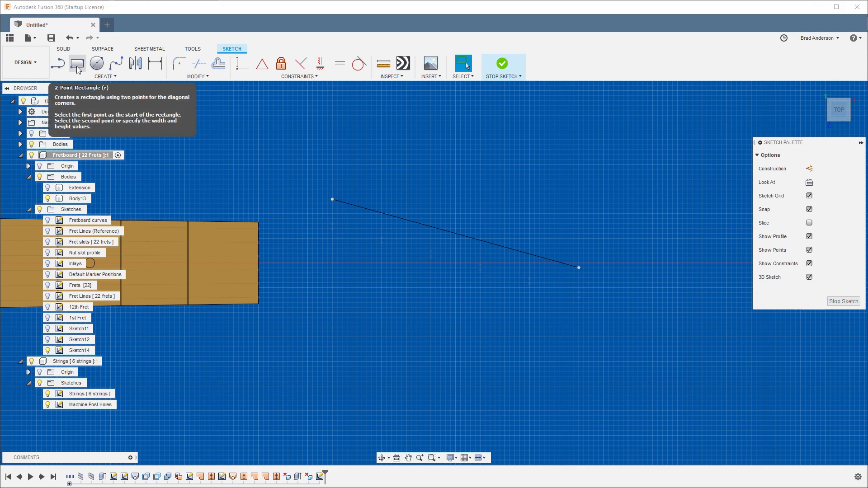
{"action": "left_click", "coordinate": [77, 64]}
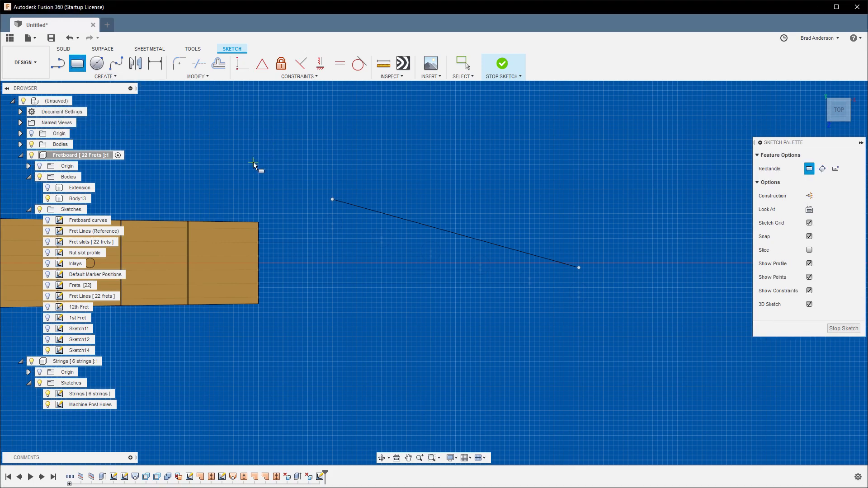
{"action": "mouse_move", "coordinate": [833, 246]}
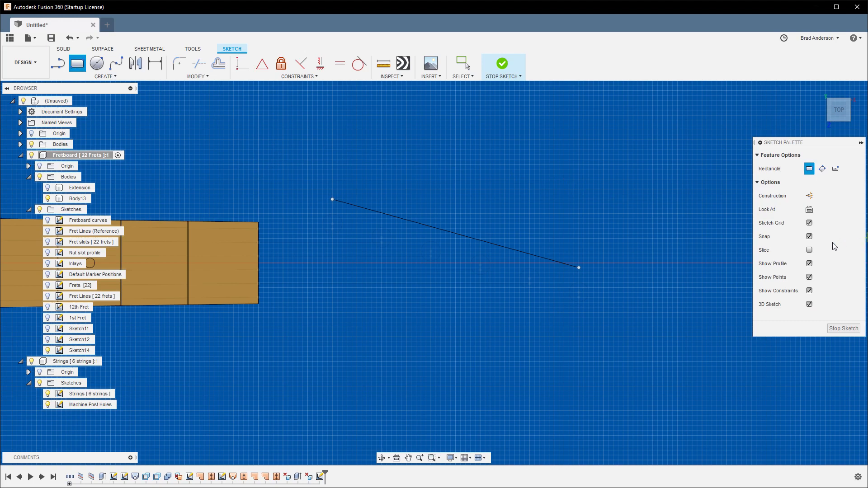
{"action": "mouse_move", "coordinate": [681, 206]}
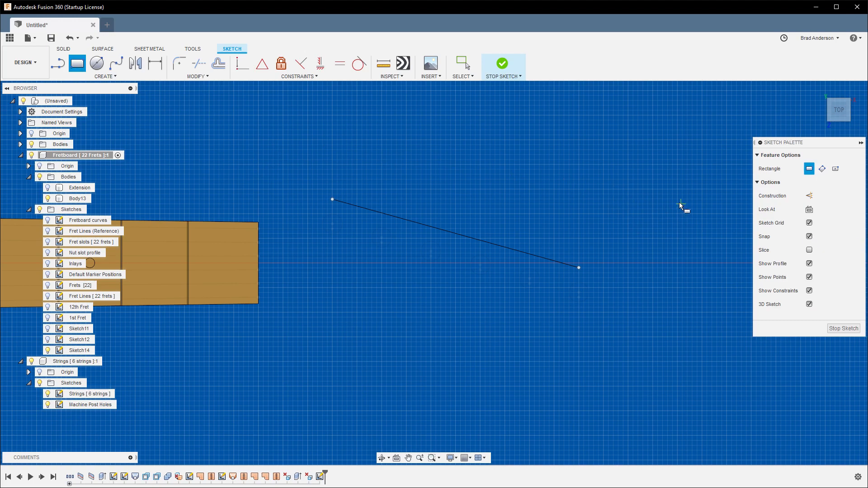
{"action": "mouse_move", "coordinate": [626, 216]}
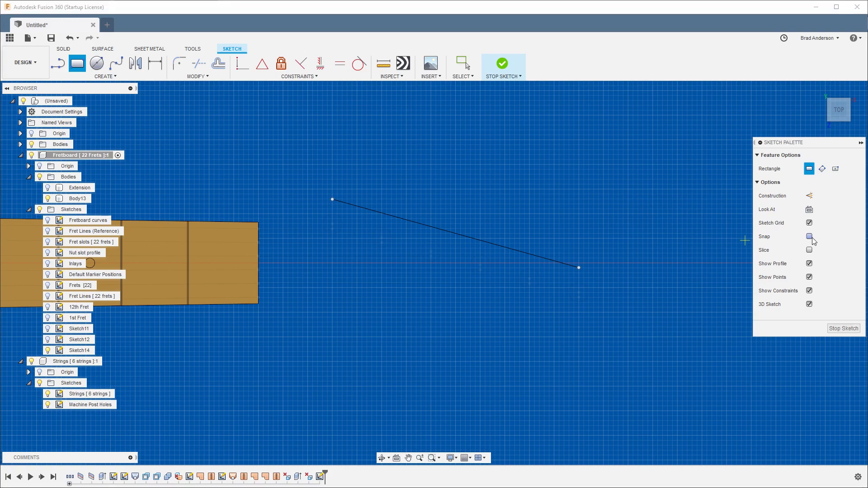
{"action": "left_click", "coordinate": [810, 236]}
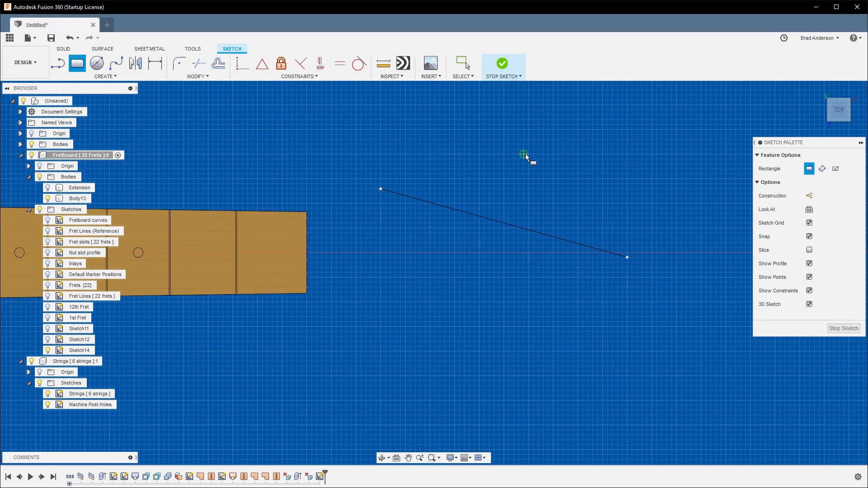
{"action": "mouse_move", "coordinate": [559, 145]}
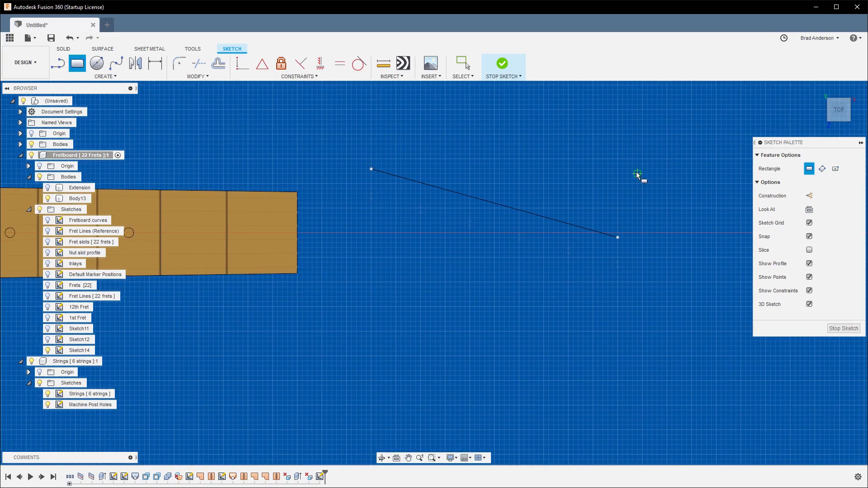
{"action": "mouse_move", "coordinate": [317, 139]}
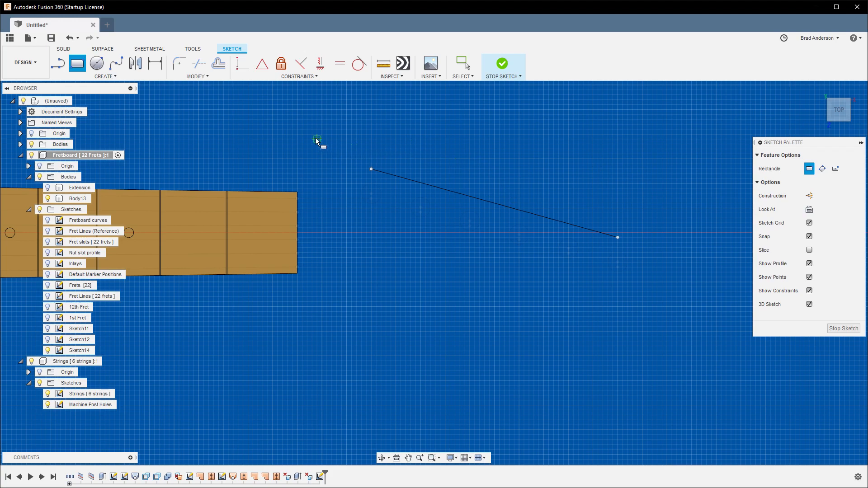
{"action": "mouse_move", "coordinate": [298, 135]}
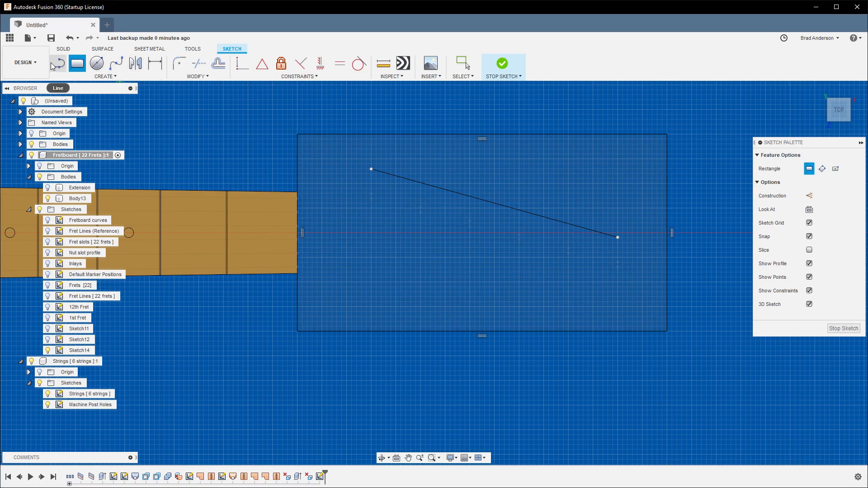
{"action": "left_click", "coordinate": [463, 268]}
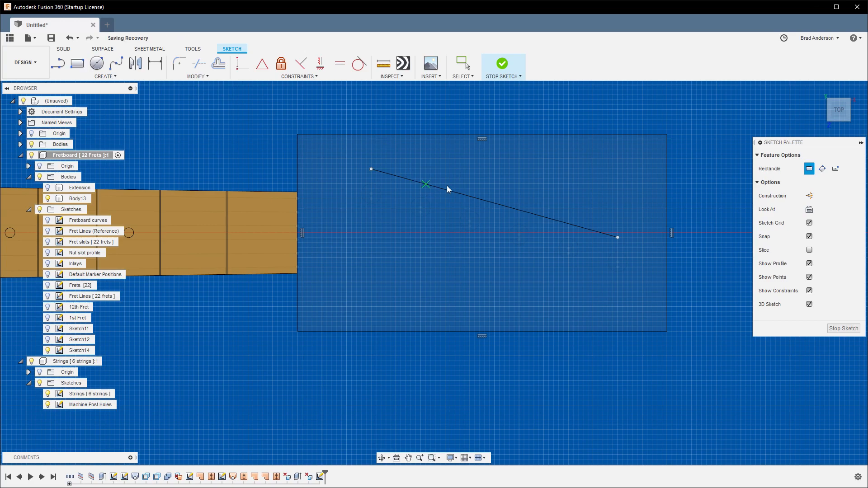
Extend the angled line across the rectangle and trim away the corner above it.
{"action": "left_click", "coordinate": [197, 76]}
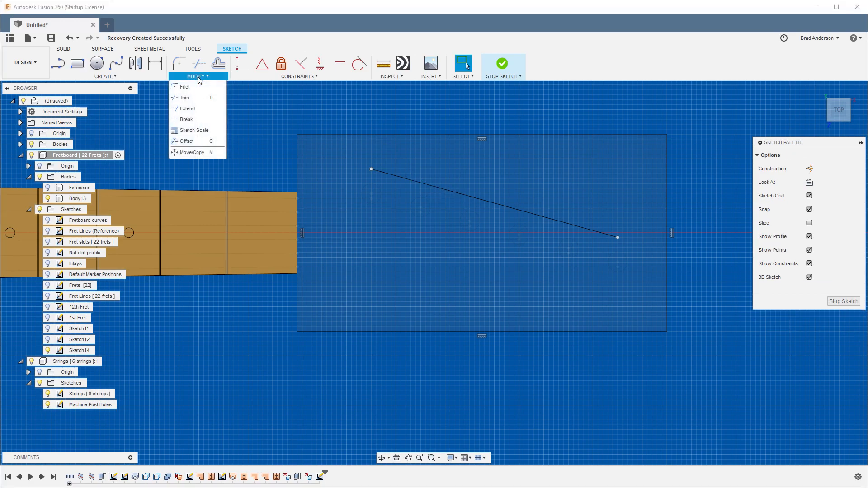
{"action": "left_click", "coordinate": [187, 107]}
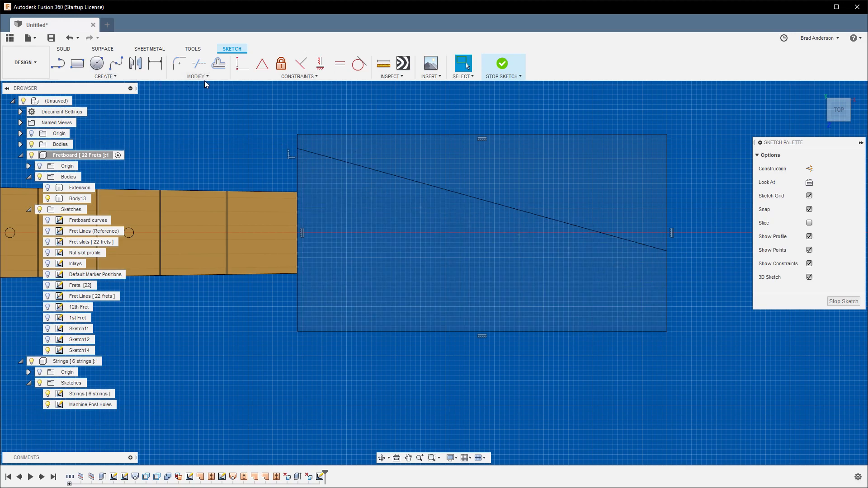
{"action": "left_click", "coordinate": [420, 207]}
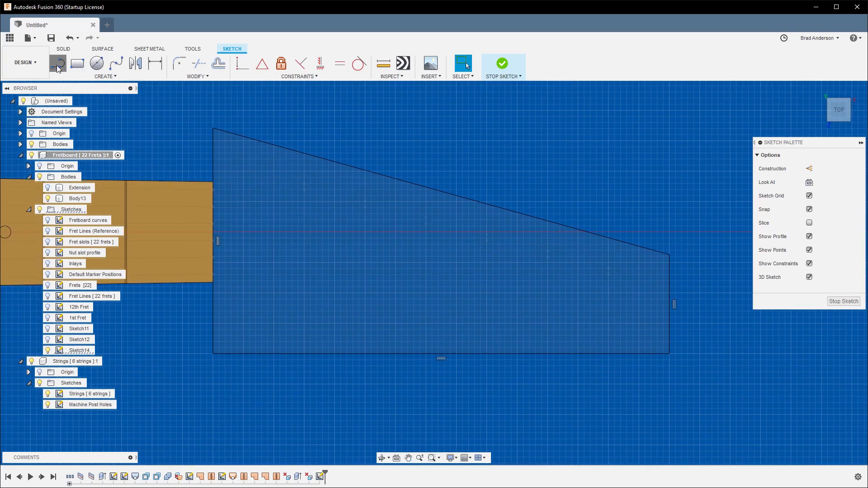
Draw a 2-inch line from the fretboard's top corner to the sloped headstock edge.
{"action": "left_click", "coordinate": [58, 63]}
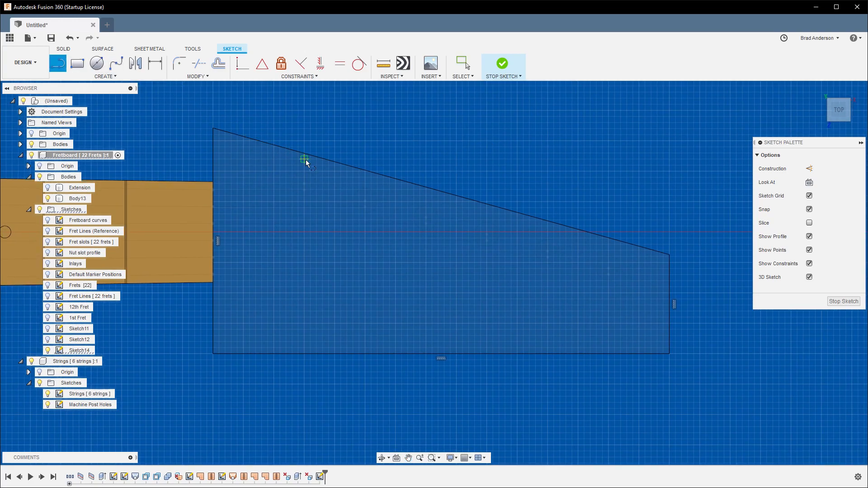
{"action": "mouse_move", "coordinate": [510, 147]}
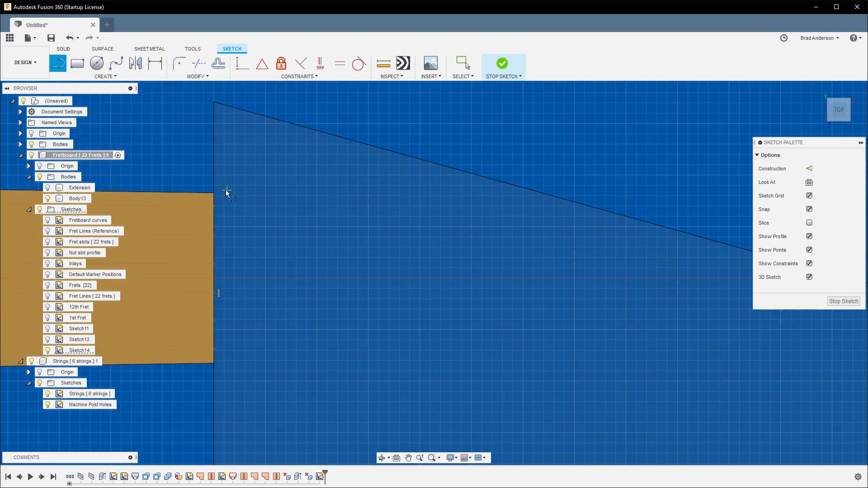
{"action": "left_click", "coordinate": [77, 198]}
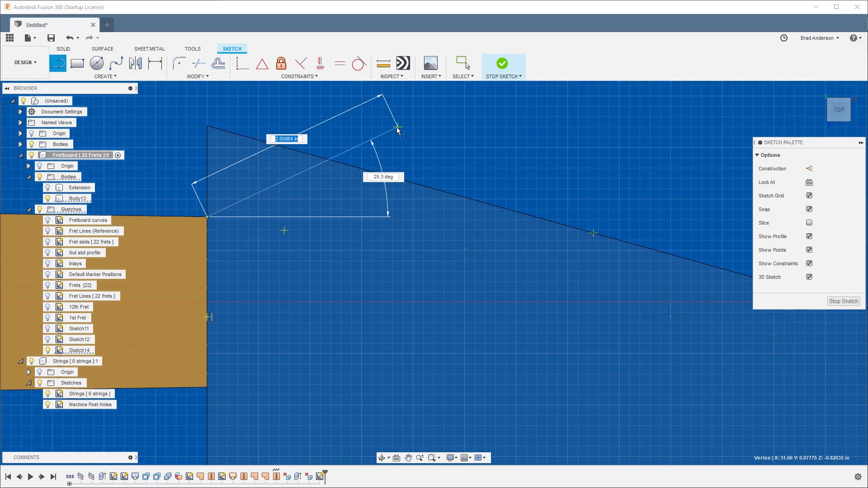
{"action": "type", "text": "2"}
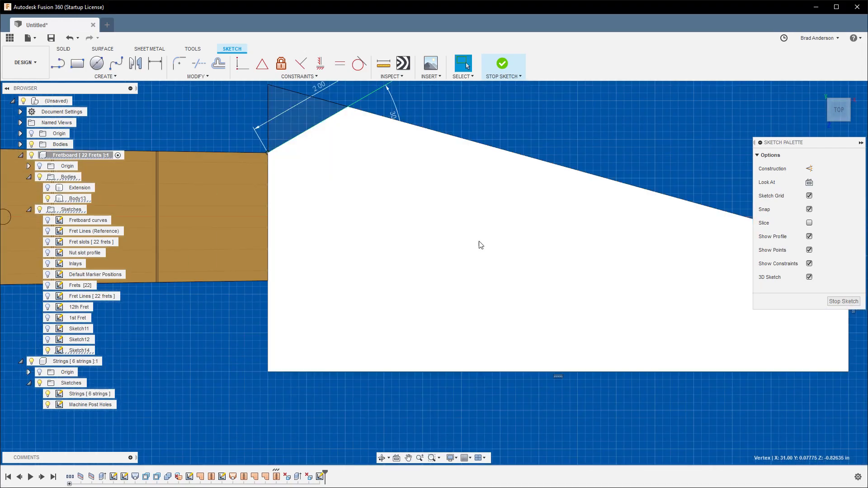
{"action": "left_click", "coordinate": [58, 64]}
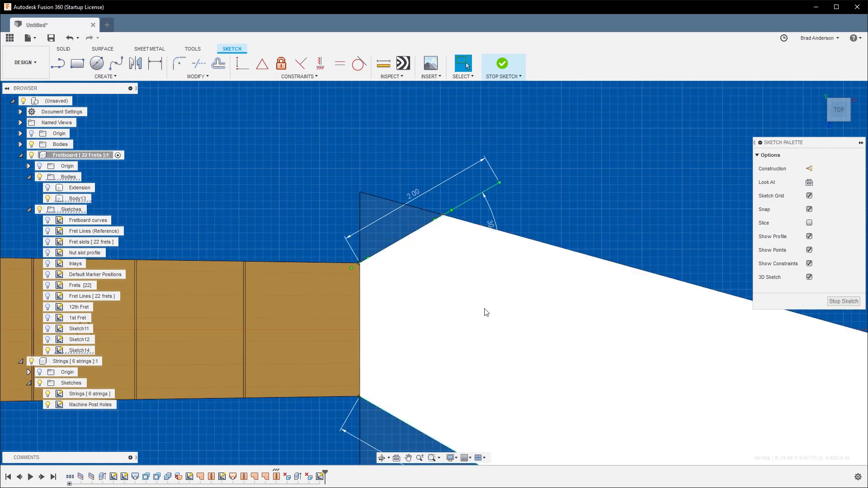
Draw the matching bottom angled line and trim the leftover rectangle edge segments.
{"action": "right_click", "coordinate": [485, 312]}
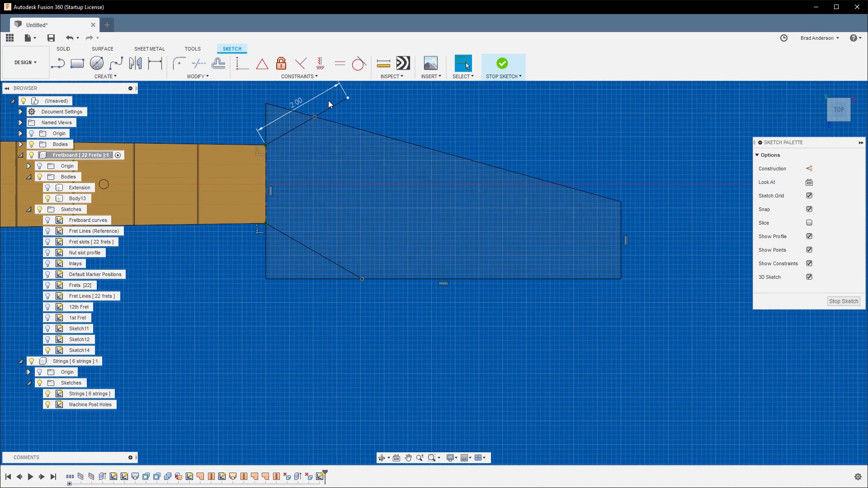
{"action": "left_click", "coordinate": [428, 212]}
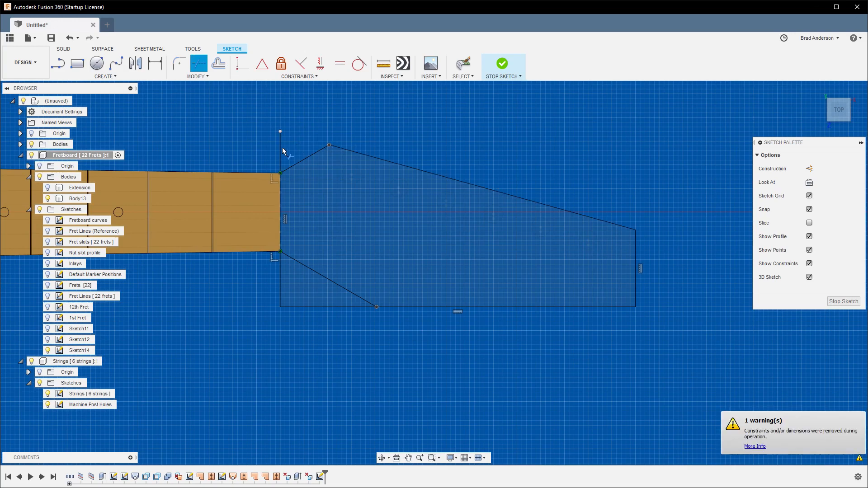
{"action": "left_click", "coordinate": [330, 306]}
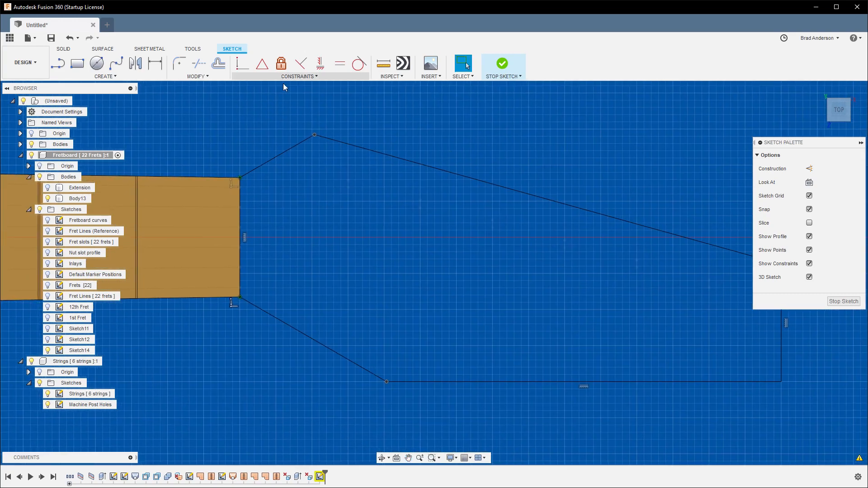
Draw the curved lower transition from the fretboard's corner to the bottom edge.
{"action": "left_click", "coordinate": [250, 149]}
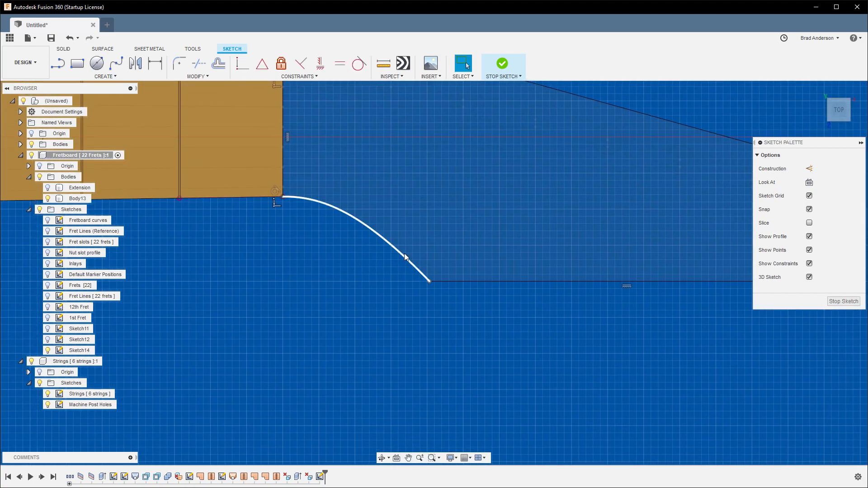
{"action": "mouse_move", "coordinate": [477, 289]}
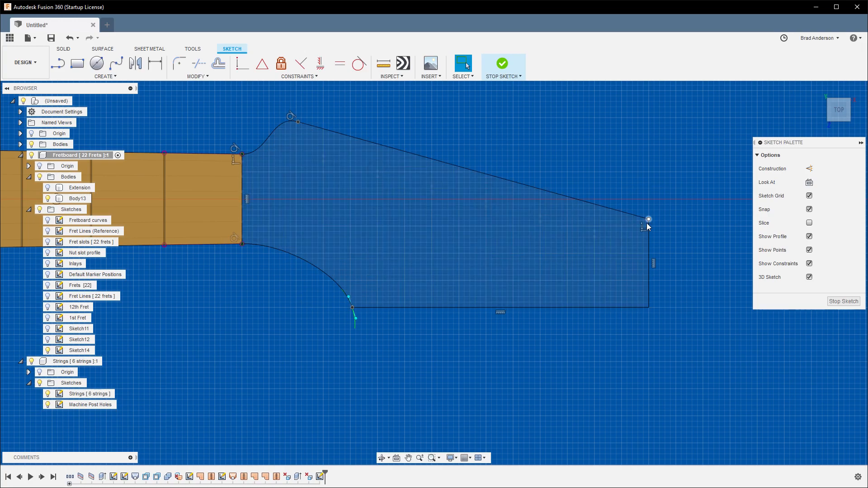
{"action": "mouse_move", "coordinate": [524, 145]}
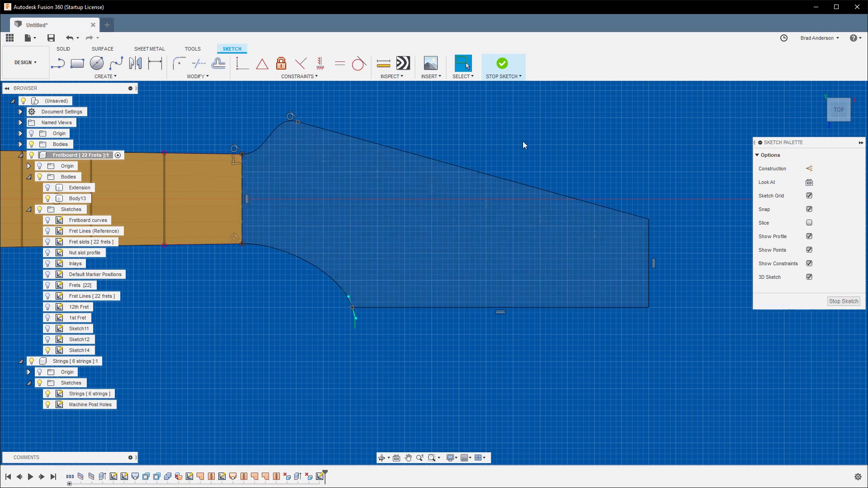
{"action": "mouse_move", "coordinate": [624, 116]}
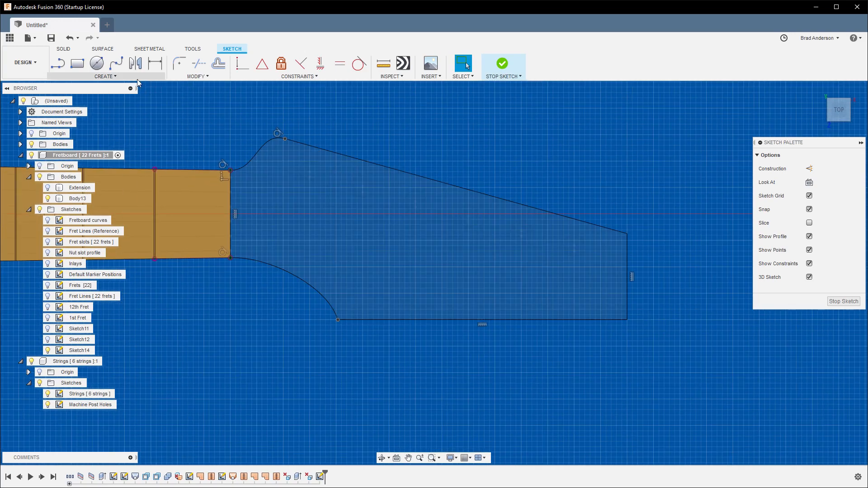
Draw a chord across the upper curve and a short perpendicular line off the lower curve.
{"action": "left_click", "coordinate": [57, 64]}
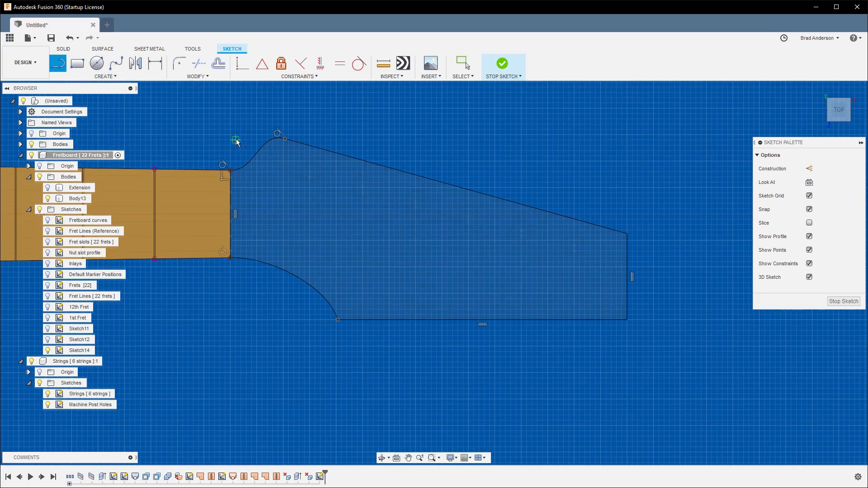
{"action": "mouse_move", "coordinate": [352, 295]}
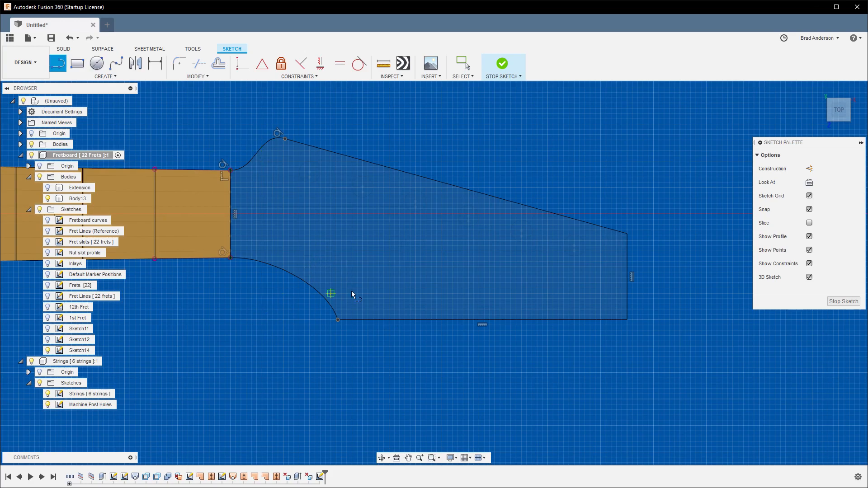
{"action": "mouse_move", "coordinate": [258, 151]}
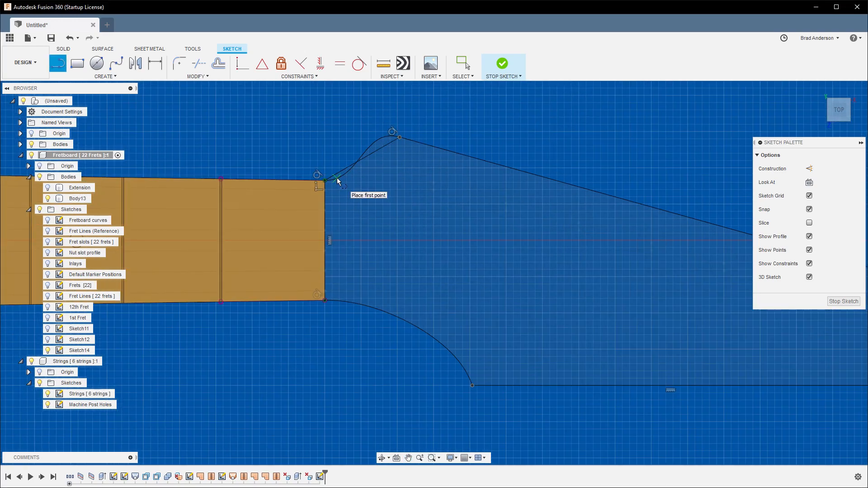
{"action": "mouse_move", "coordinate": [325, 305]}
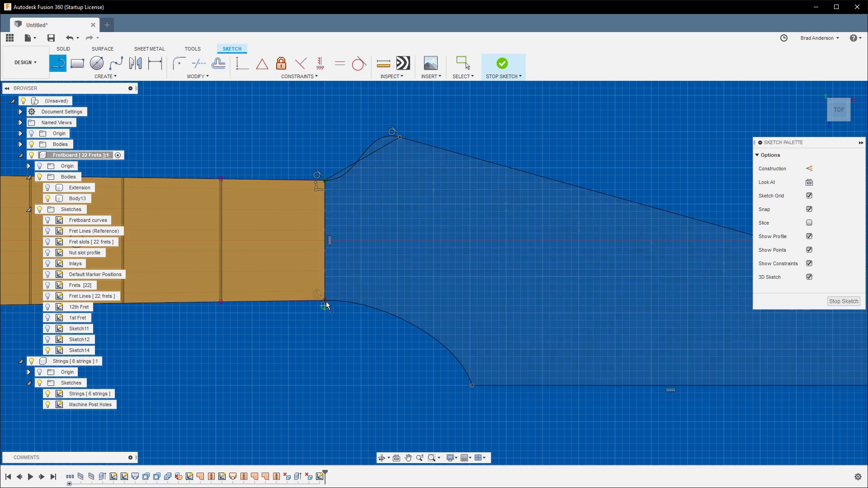
{"action": "left_click", "coordinate": [399, 332]}
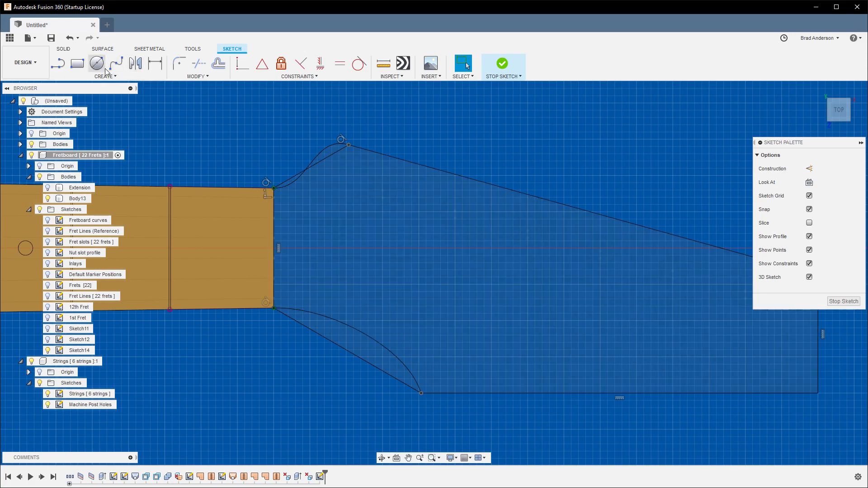
{"action": "left_click", "coordinate": [58, 64]}
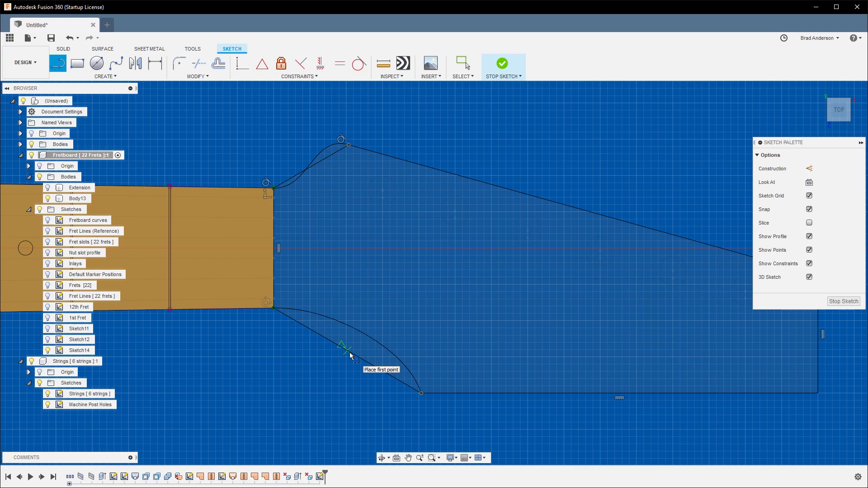
{"action": "left_click", "coordinate": [349, 352]}
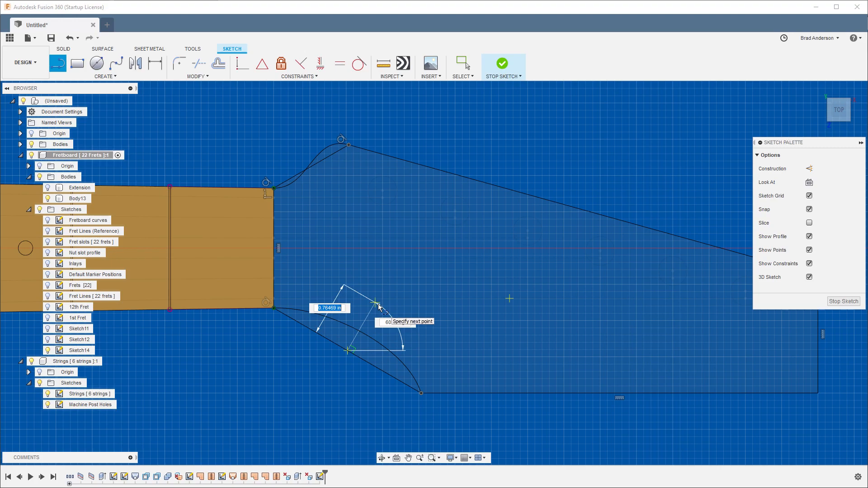
{"action": "mouse_move", "coordinate": [373, 312]}
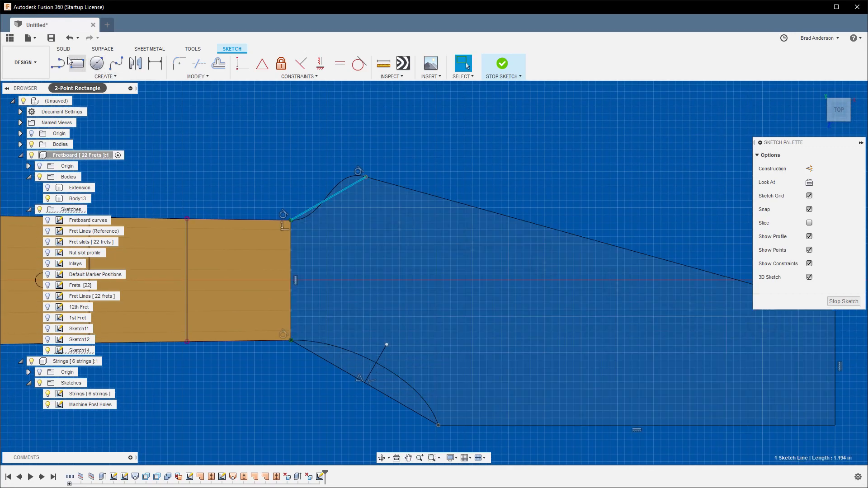
{"action": "left_click", "coordinate": [58, 64]}
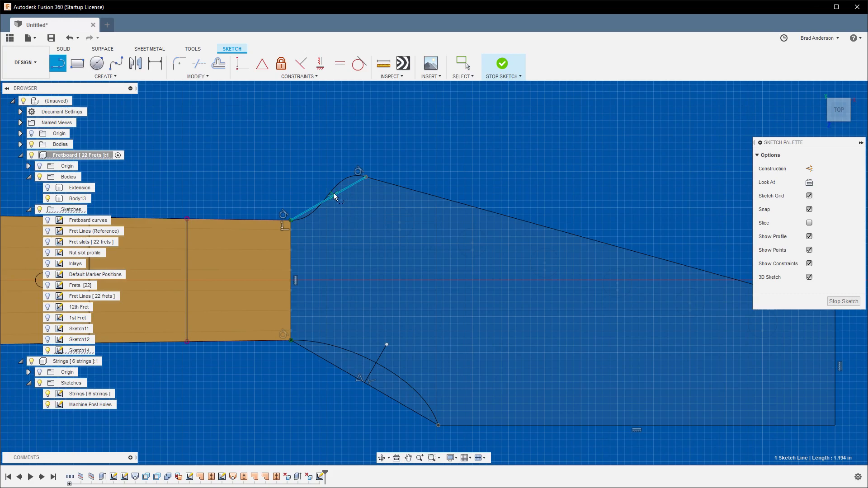
{"action": "mouse_move", "coordinate": [318, 185]}
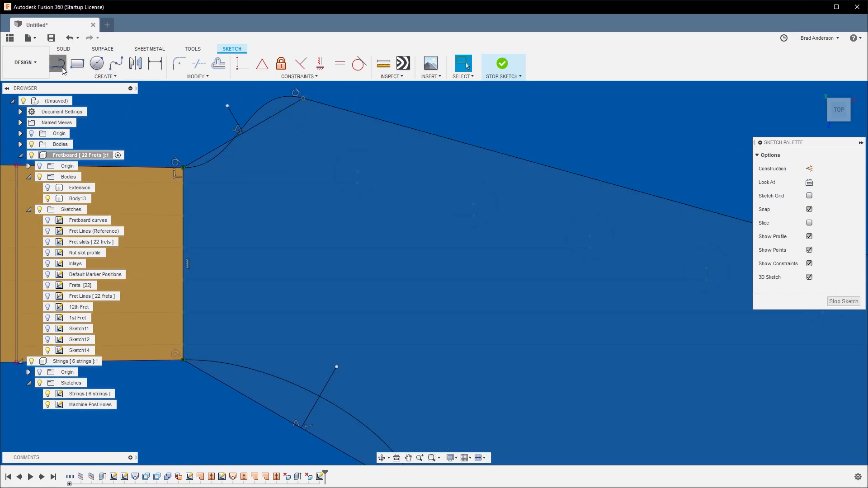
Draw a short perpendicular line off the upper curve to replace the chord.
{"action": "left_click", "coordinate": [57, 63]}
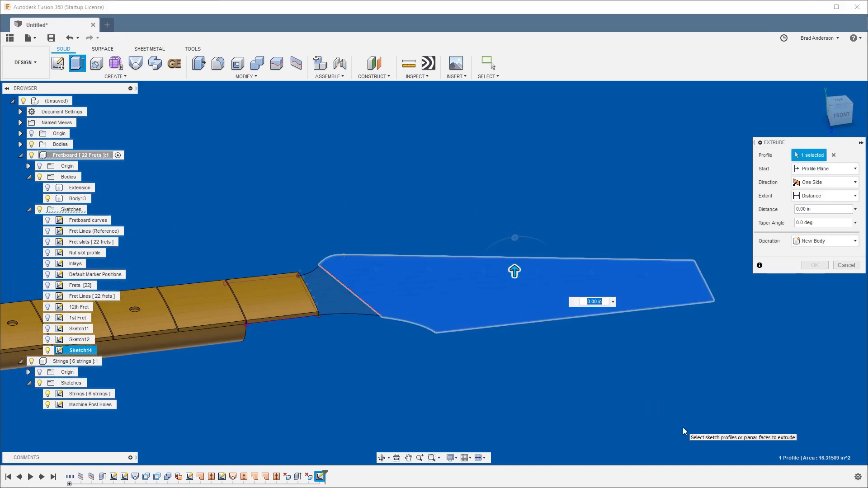
Extrude the headstock outline by -1 as new Body14 and give it a light grey appearance.
{"action": "type", "text": "-1+.125"}
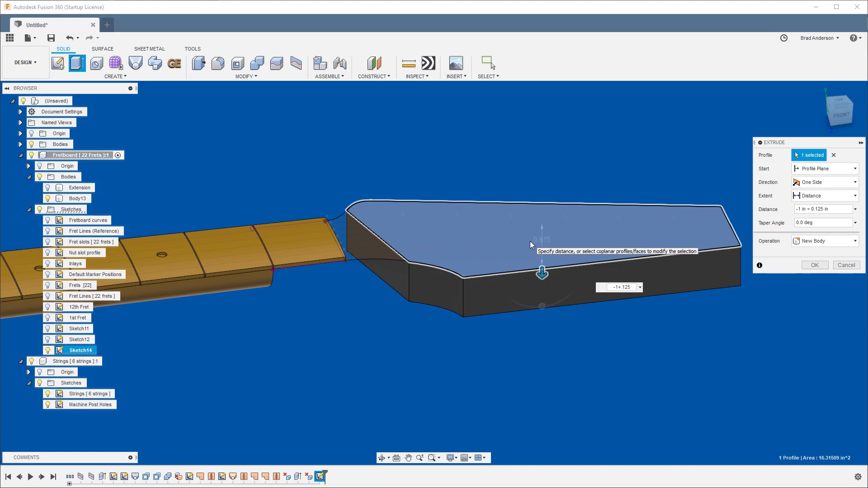
{"action": "left_click", "coordinate": [814, 265]}
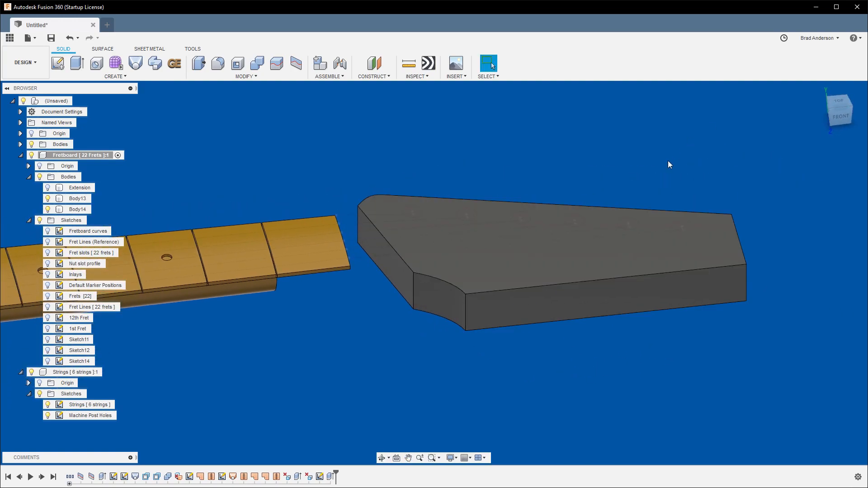
{"action": "left_click", "coordinate": [489, 62]}
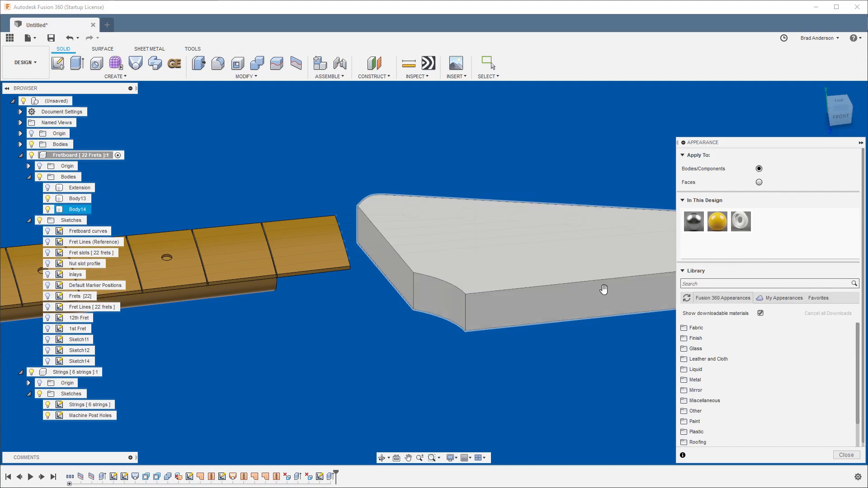
{"action": "left_click", "coordinate": [846, 455]}
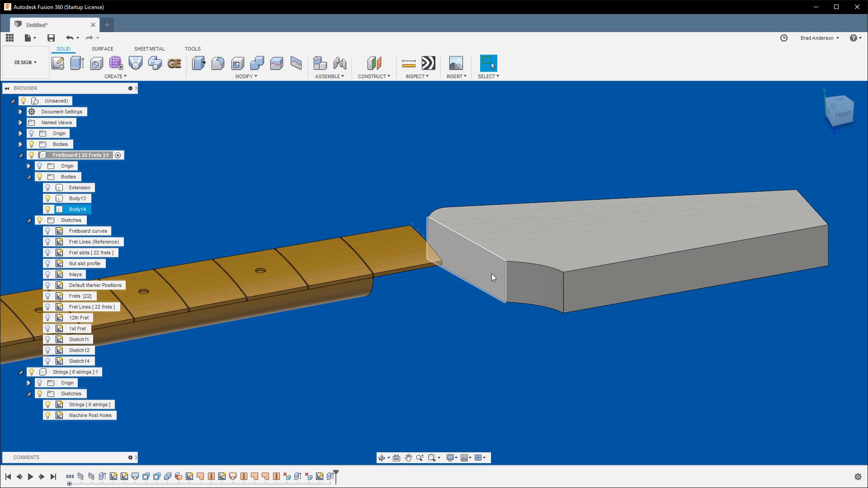
Start a sketch on the headstock's neck-side end face and draw a fit point spline along its lower edge.
{"action": "left_click", "coordinate": [480, 275]}
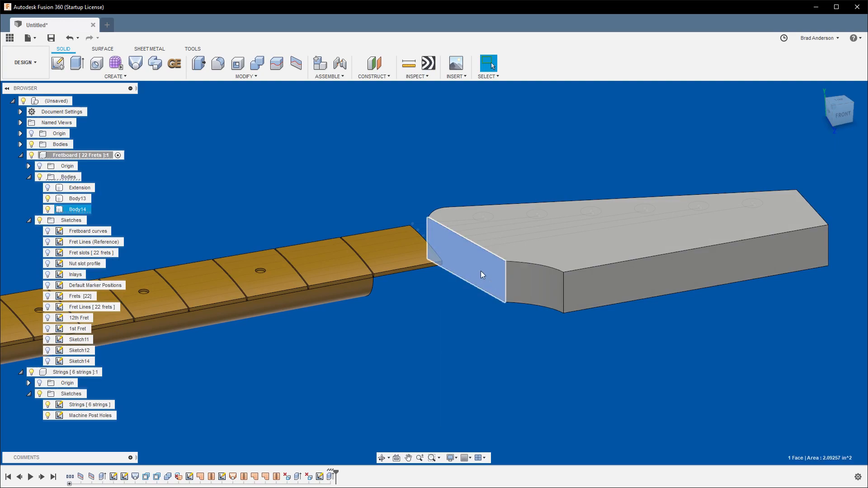
{"action": "right_click", "coordinate": [482, 274]}
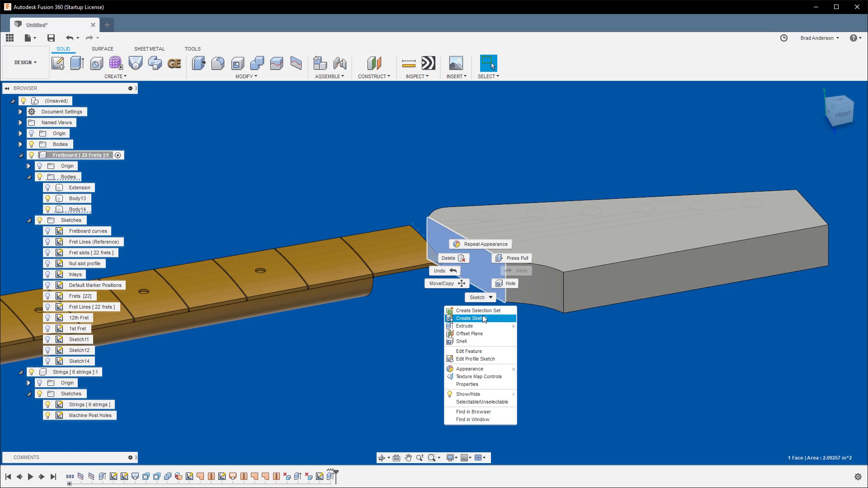
{"action": "left_click", "coordinate": [479, 310]}
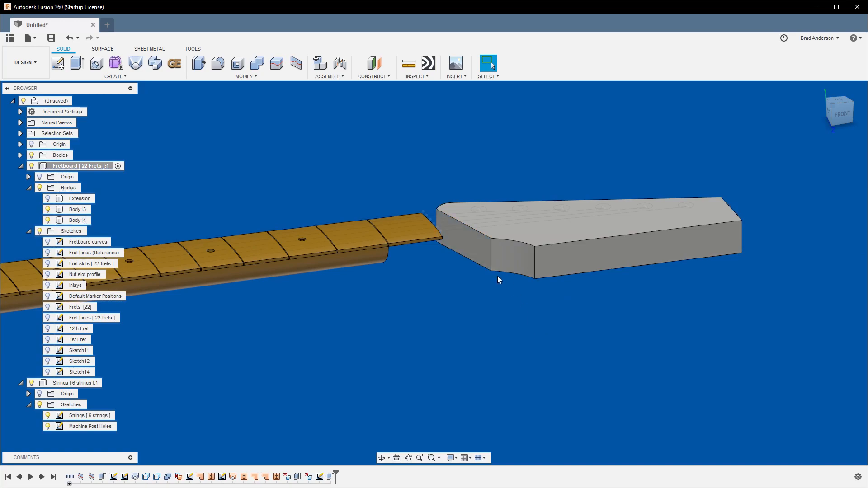
{"action": "left_click", "coordinate": [462, 232]}
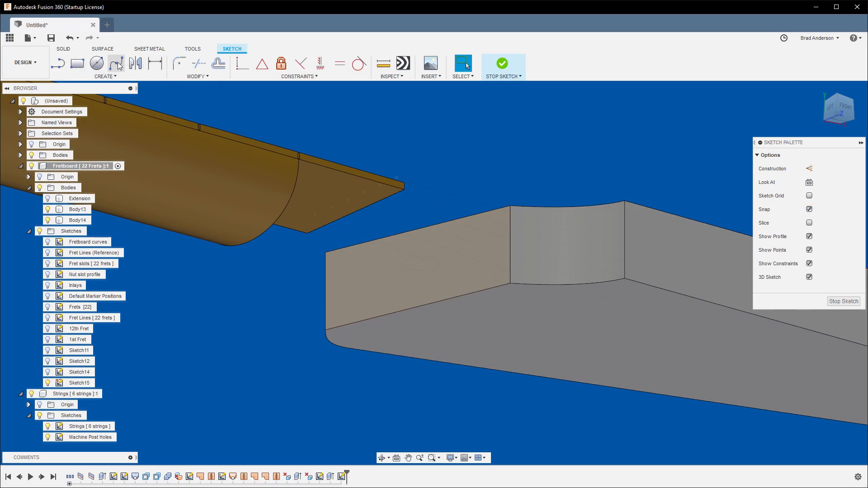
{"action": "left_click", "coordinate": [116, 63]}
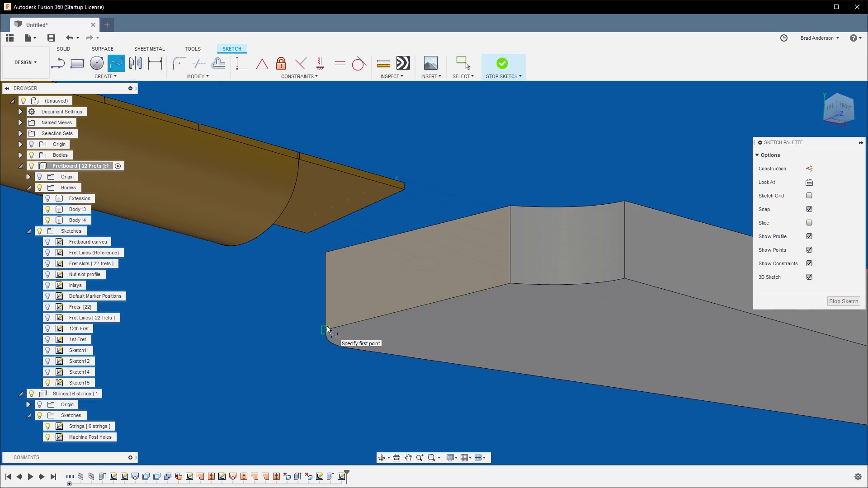
{"action": "left_click", "coordinate": [325, 330]}
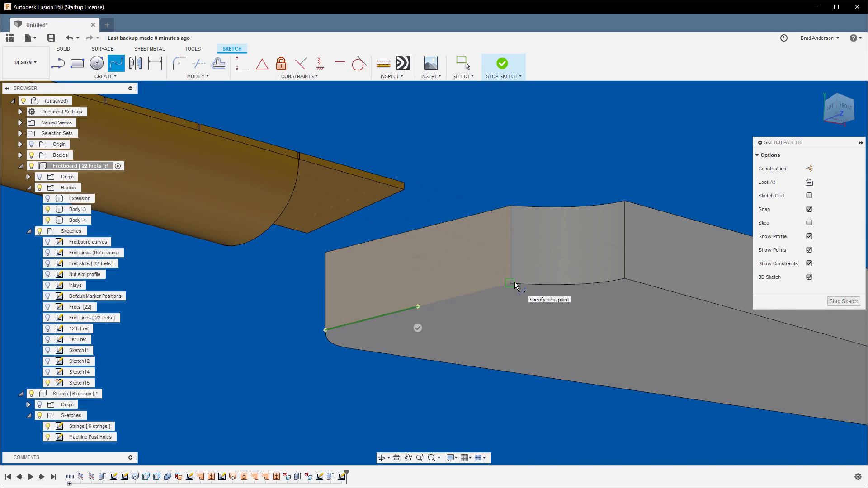
{"action": "left_click", "coordinate": [510, 283]}
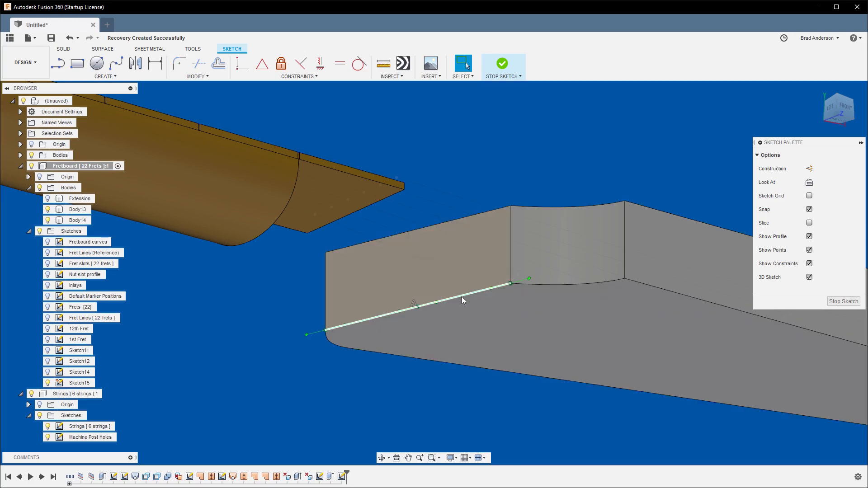
Bend the spline down below the face, constrain its ends perpendicular, and finish the sketch.
{"action": "left_click", "coordinate": [435, 302]}
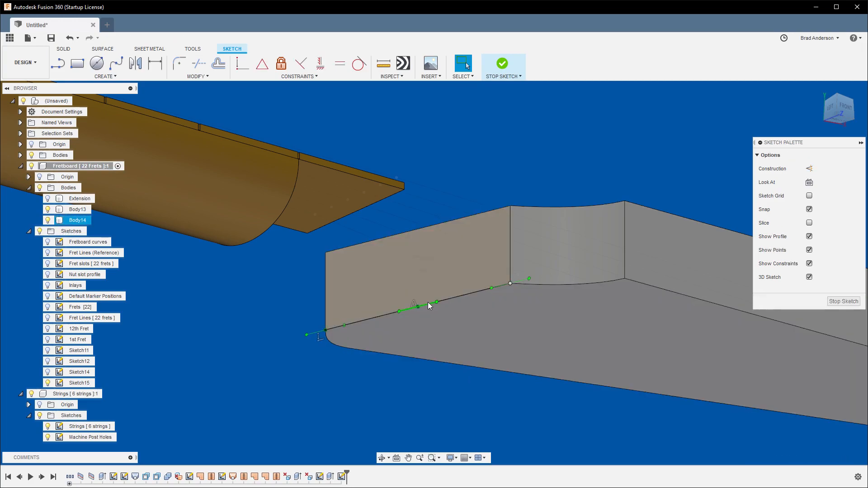
{"action": "right_click", "coordinate": [429, 304]}
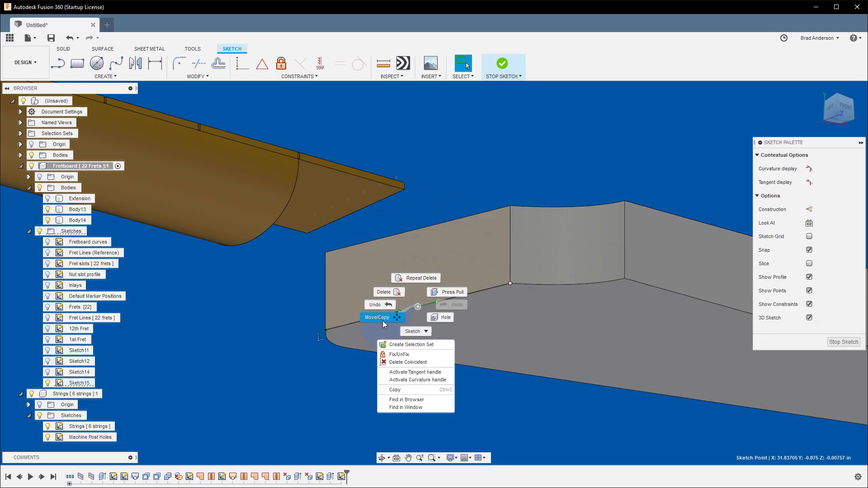
{"action": "left_click", "coordinate": [378, 318]}
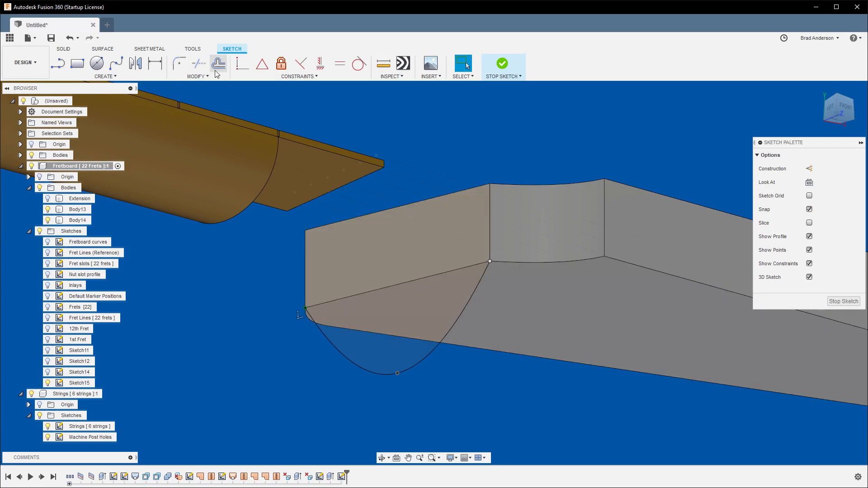
{"action": "mouse_move", "coordinate": [300, 63]}
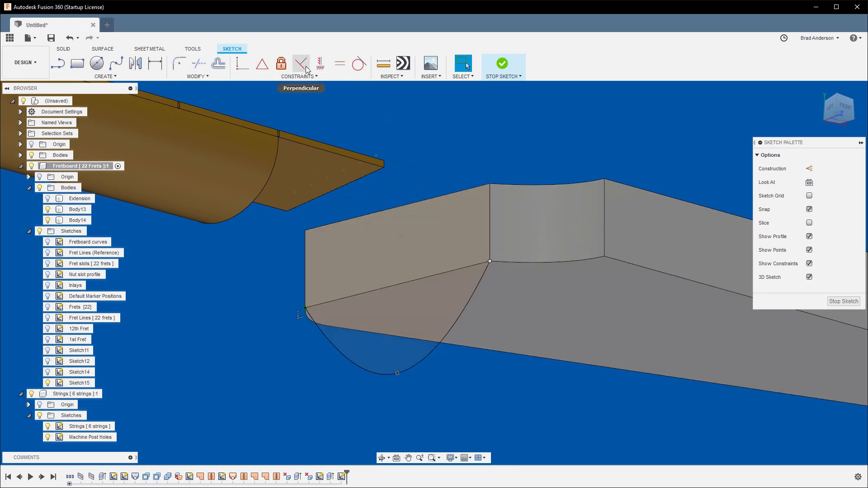
{"action": "left_click", "coordinate": [320, 63]}
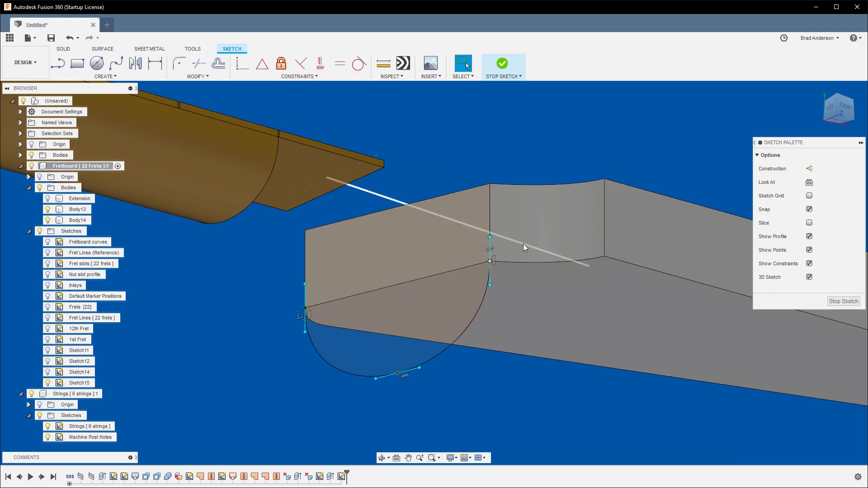
{"action": "left_click", "coordinate": [58, 63]}
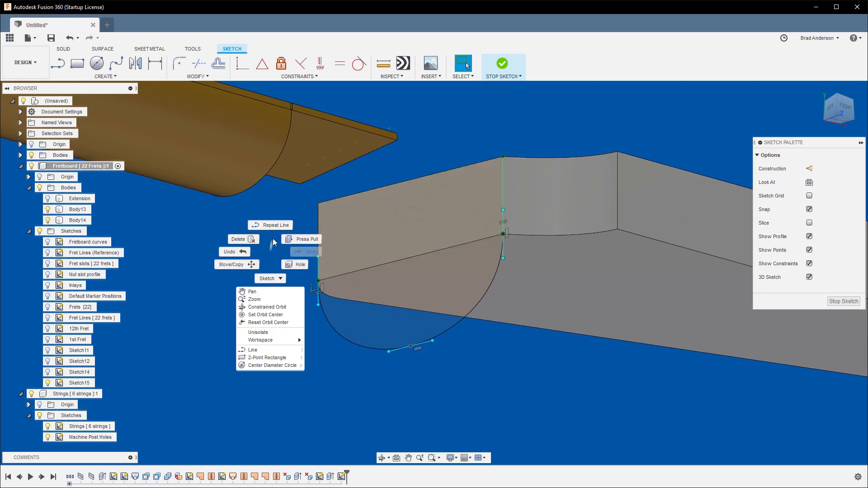
{"action": "left_click", "coordinate": [252, 349]}
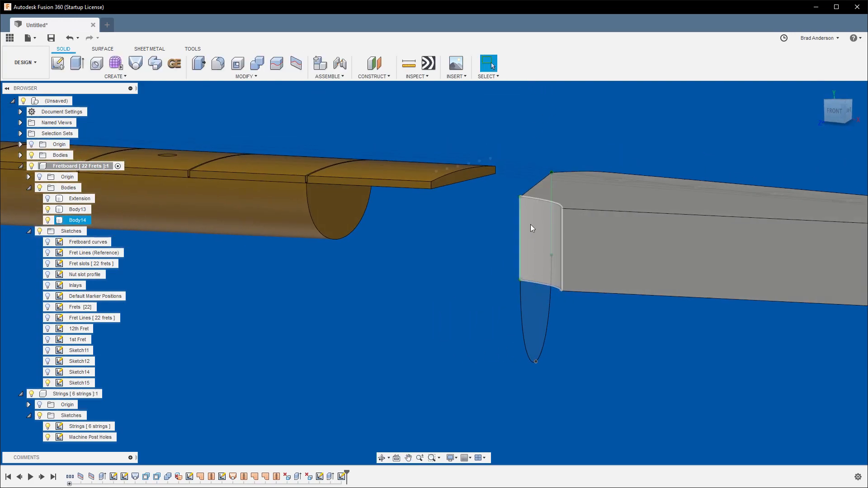
Sketch a spline on the neck end face, detach its point from the edge and move it to hang below.
{"action": "right_click", "coordinate": [531, 227]}
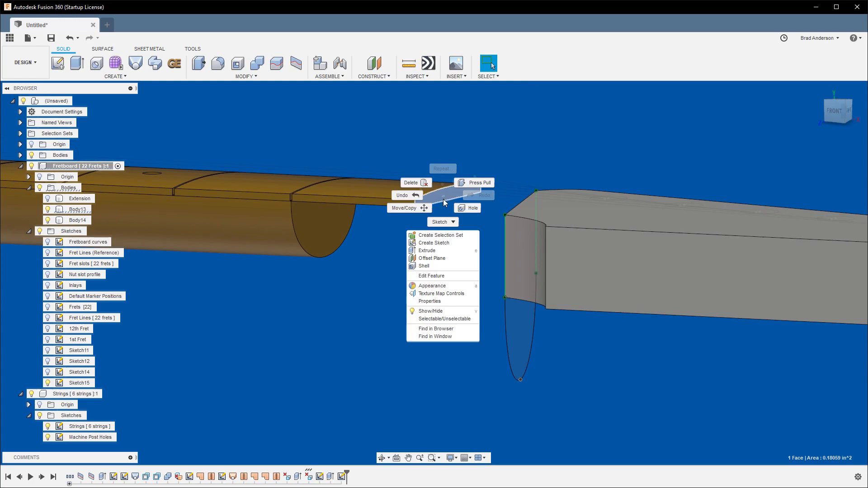
{"action": "left_click", "coordinate": [434, 242]}
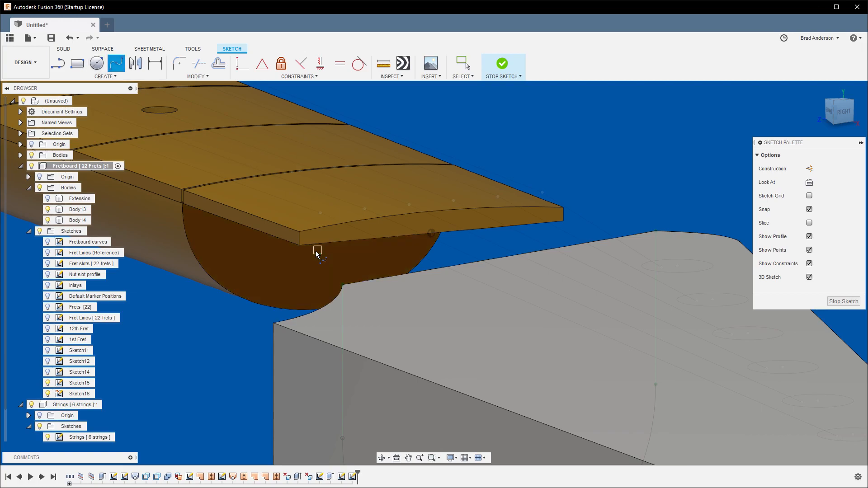
{"action": "left_click", "coordinate": [430, 233]}
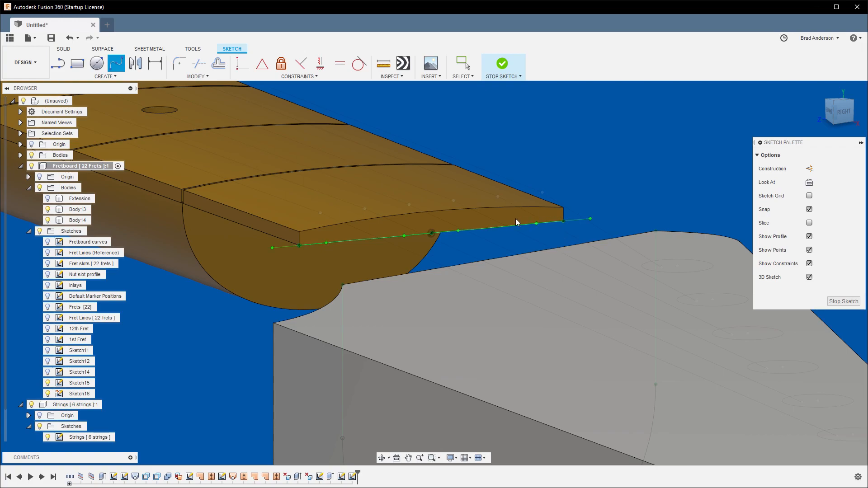
{"action": "right_click", "coordinate": [432, 232]}
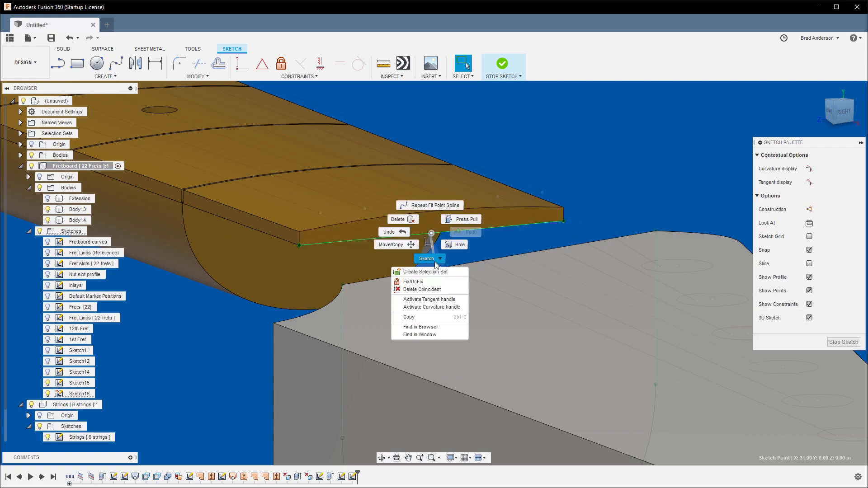
{"action": "left_click", "coordinate": [422, 290]}
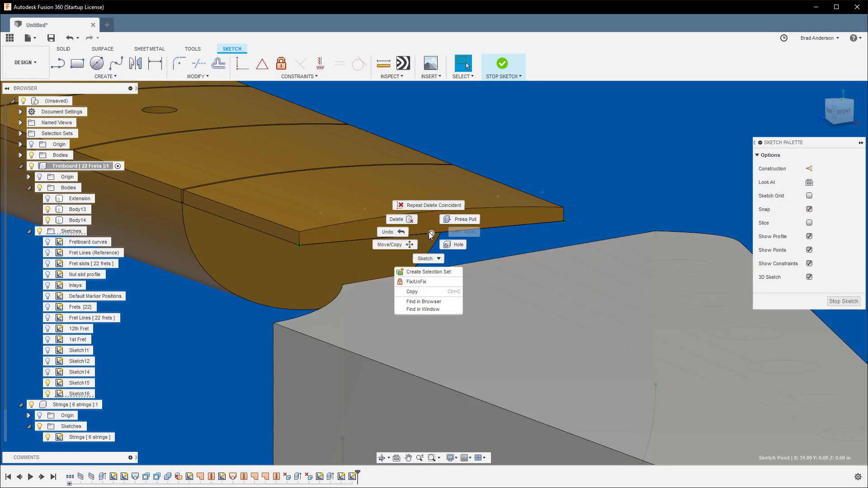
{"action": "left_click", "coordinate": [391, 244]}
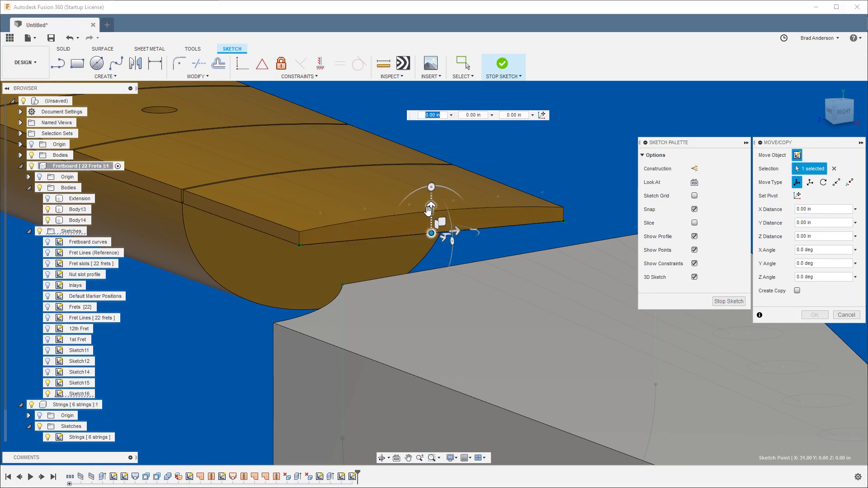
{"action": "left_click", "coordinate": [846, 314]}
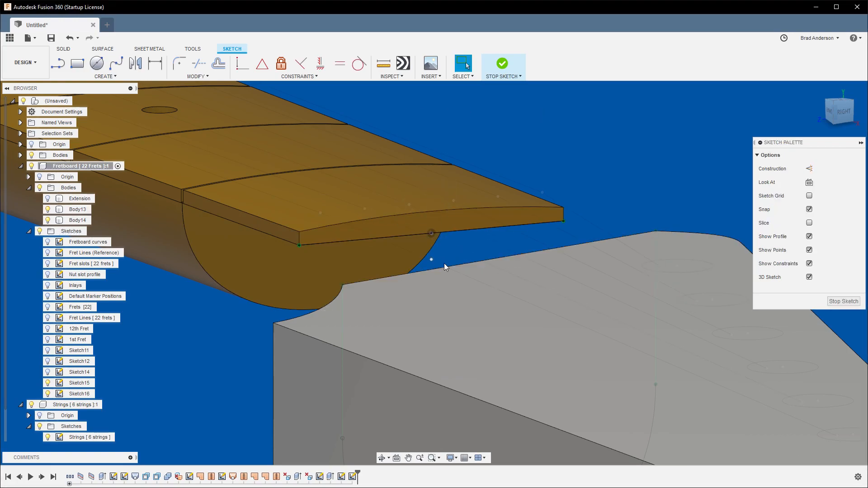
{"action": "left_click", "coordinate": [431, 232]}
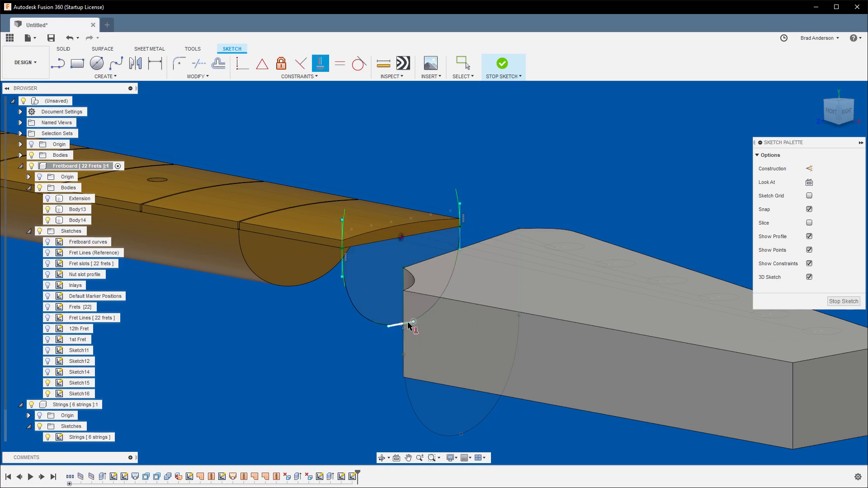
{"action": "mouse_move", "coordinate": [457, 208]}
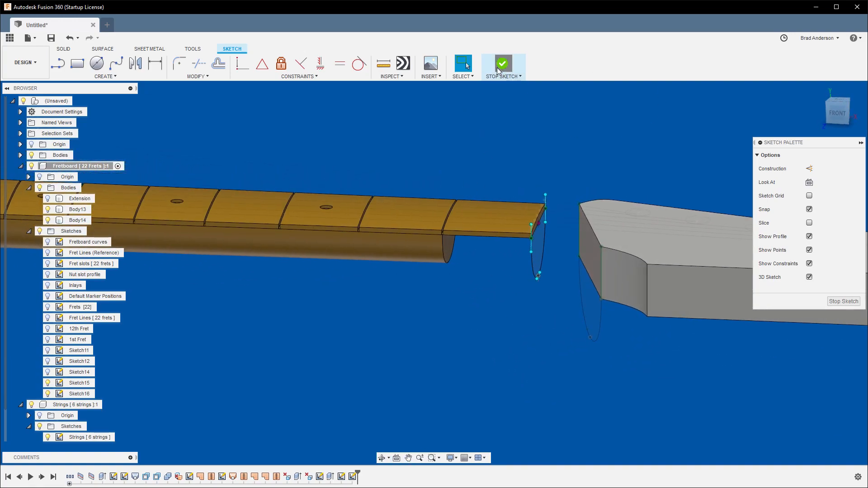
Finish the neck-end sketch and start a side sketch with a spline from the neck's lower corner.
{"action": "left_click", "coordinate": [502, 63]}
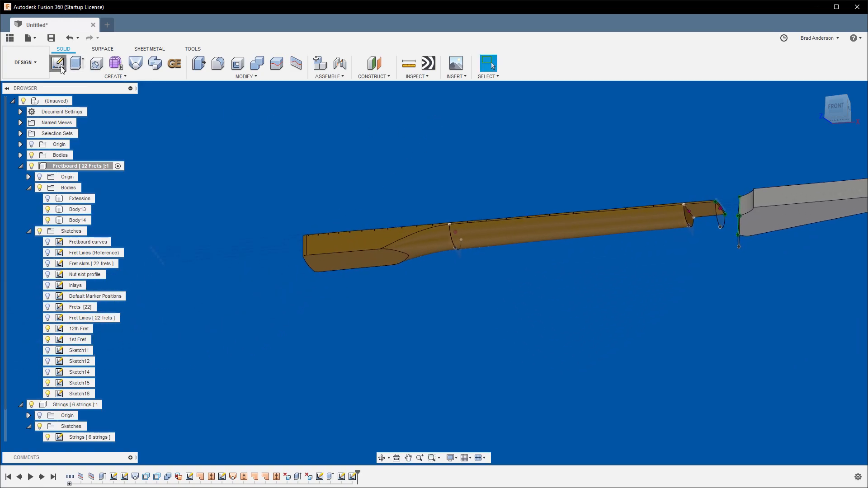
{"action": "left_click", "coordinate": [58, 63]}
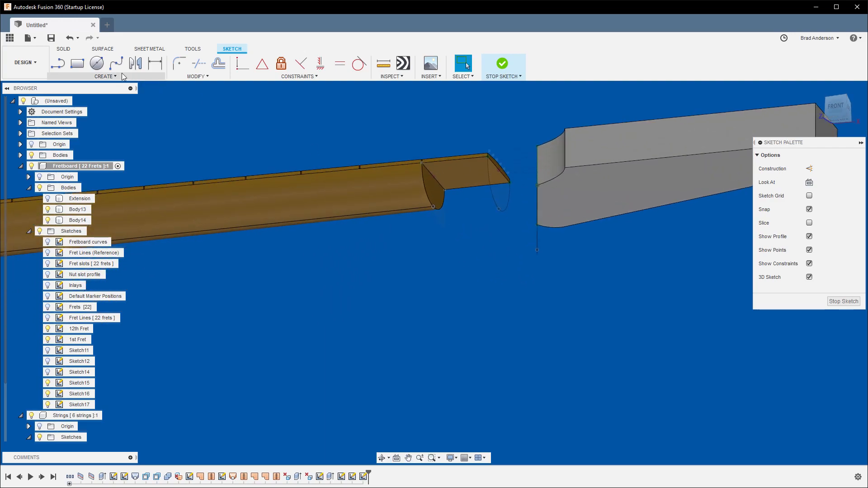
{"action": "left_click", "coordinate": [115, 64]}
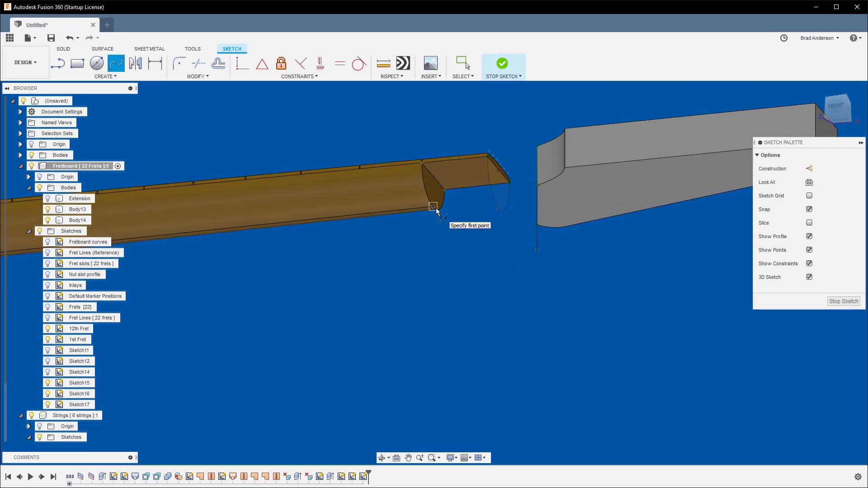
{"action": "left_click", "coordinate": [433, 206]}
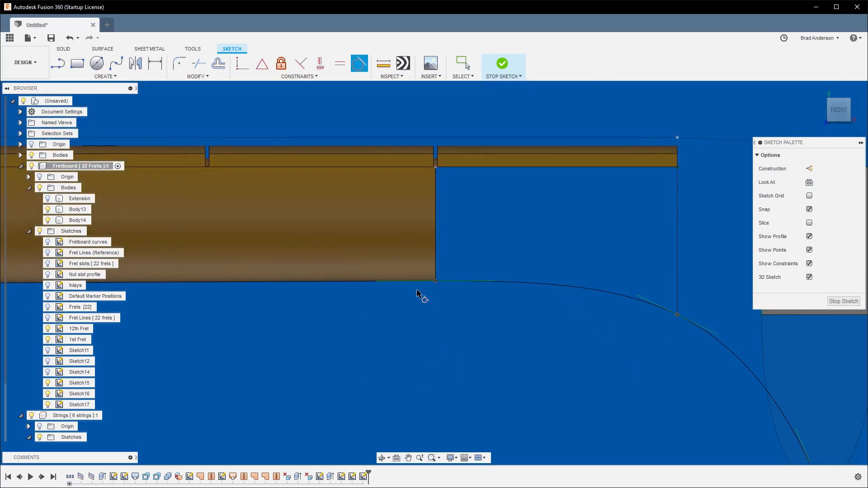
{"action": "mouse_move", "coordinate": [419, 292]}
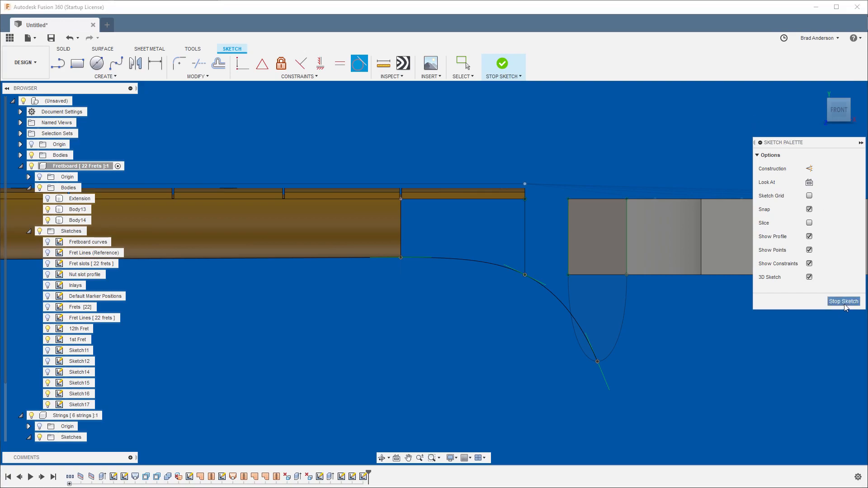
Finish the transition curve sketch, hide the solid bodies and switch to surface modelling.
{"action": "left_click", "coordinate": [842, 301]}
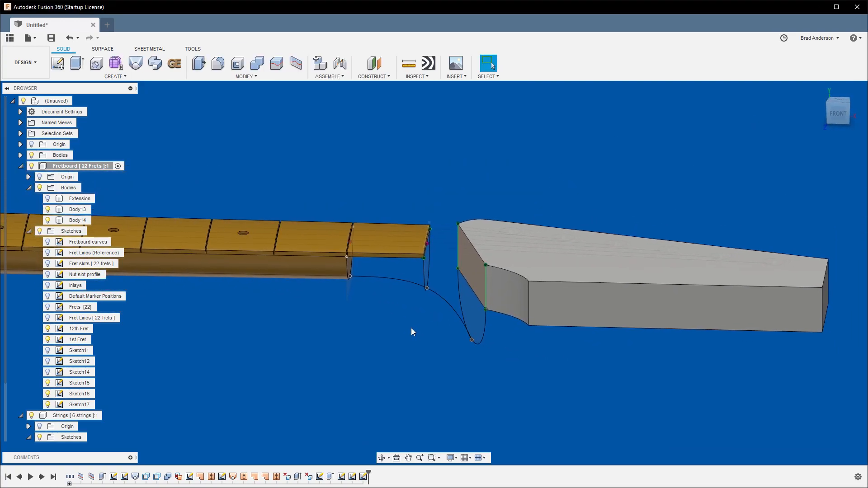
{"action": "left_click", "coordinate": [80, 371]}
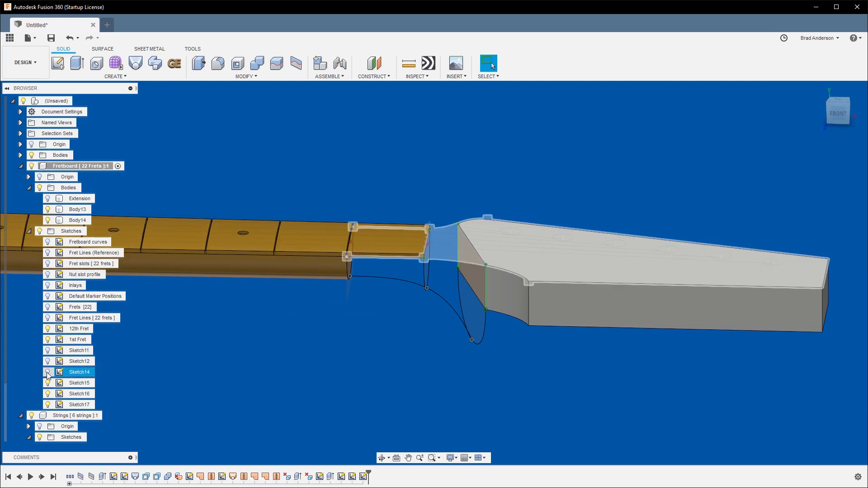
{"action": "left_click", "coordinate": [48, 372]}
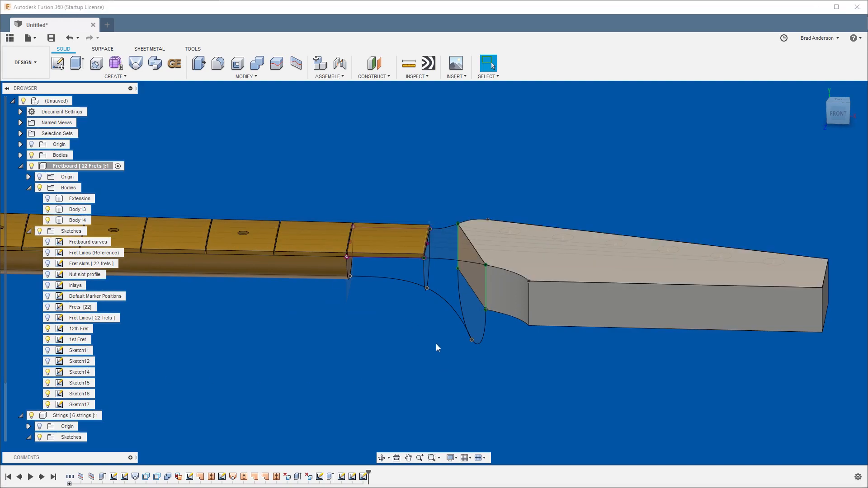
{"action": "left_click", "coordinate": [48, 221]}
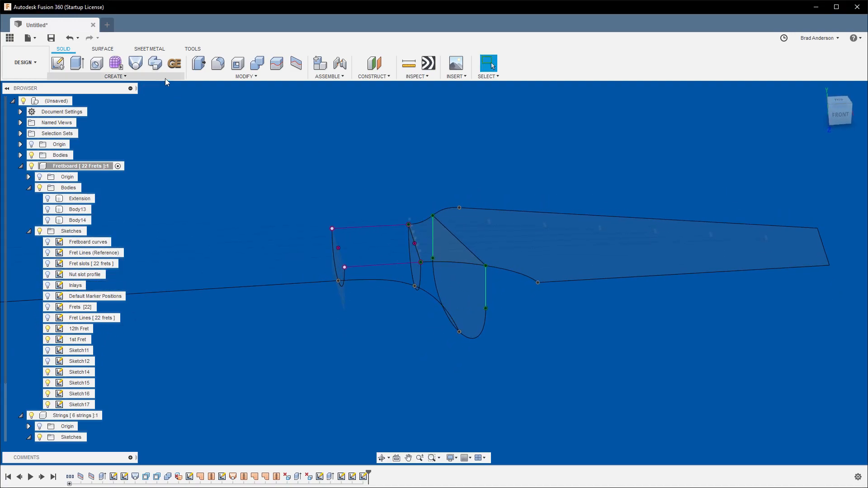
{"action": "left_click", "coordinate": [102, 48]}
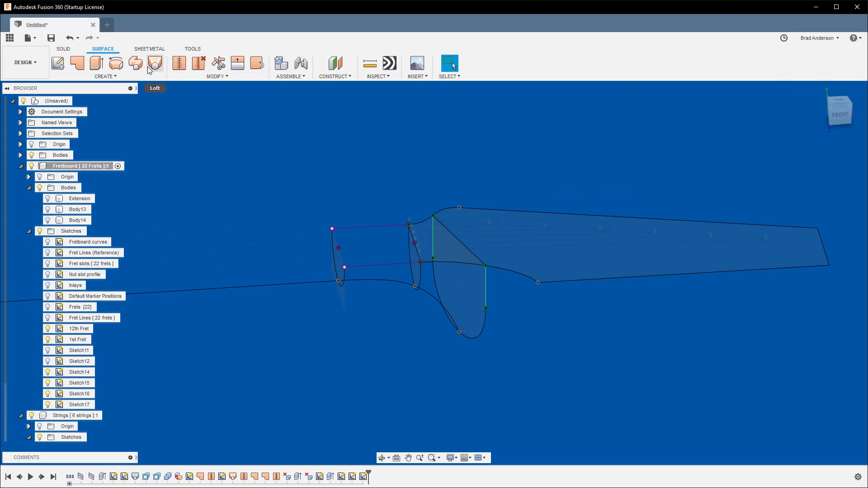
Loft a surface through the neck-end profiles and headstock edge, guided by rail curves.
{"action": "left_click", "coordinate": [155, 62]}
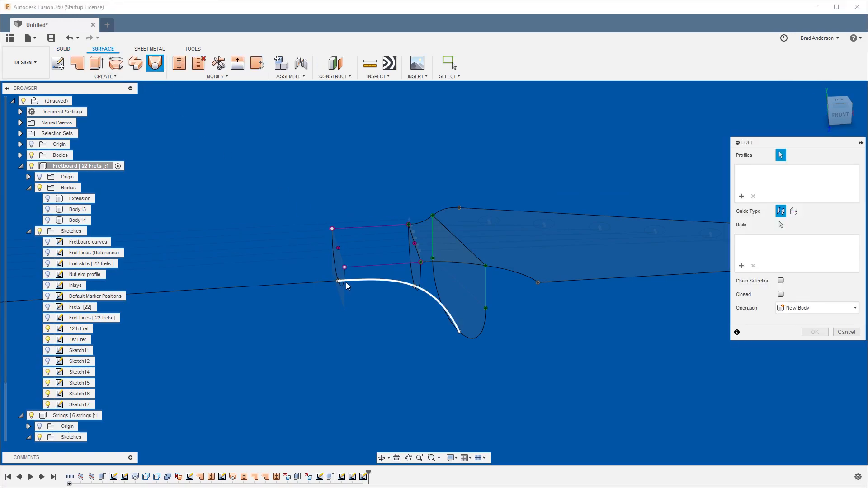
{"action": "left_click", "coordinate": [343, 272]}
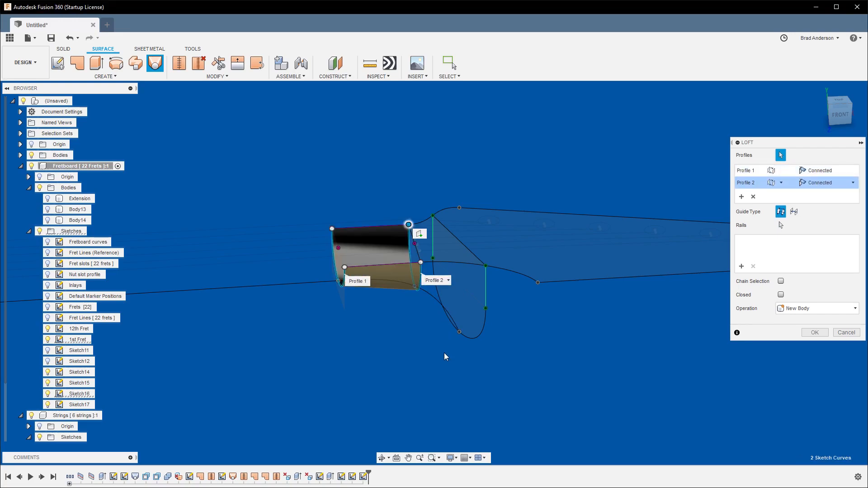
{"action": "left_click", "coordinate": [497, 317]}
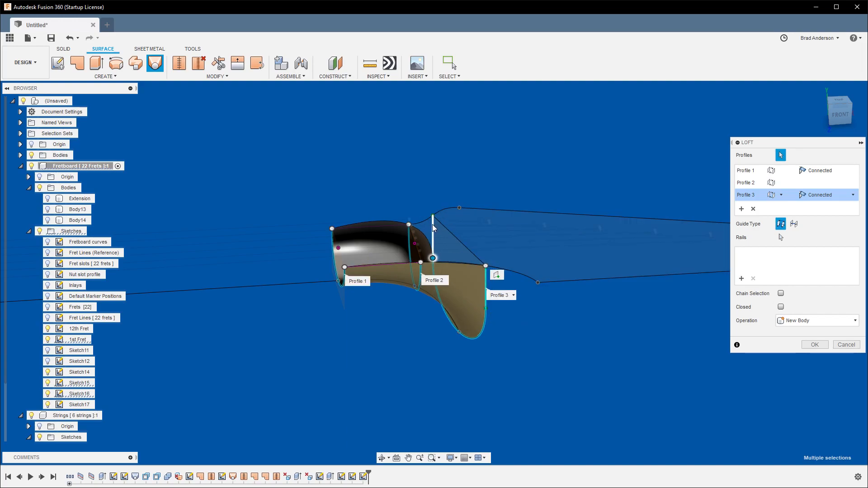
{"action": "mouse_move", "coordinate": [433, 245]}
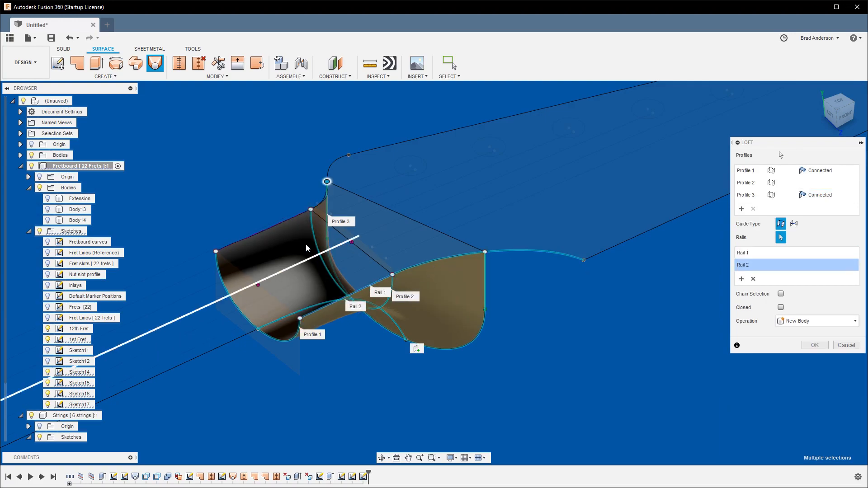
{"action": "left_click", "coordinate": [327, 199]}
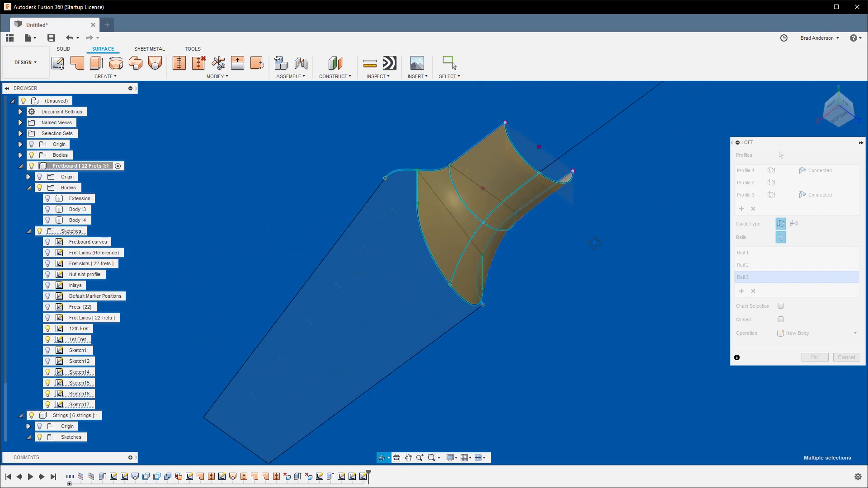
{"action": "left_click", "coordinate": [814, 357]}
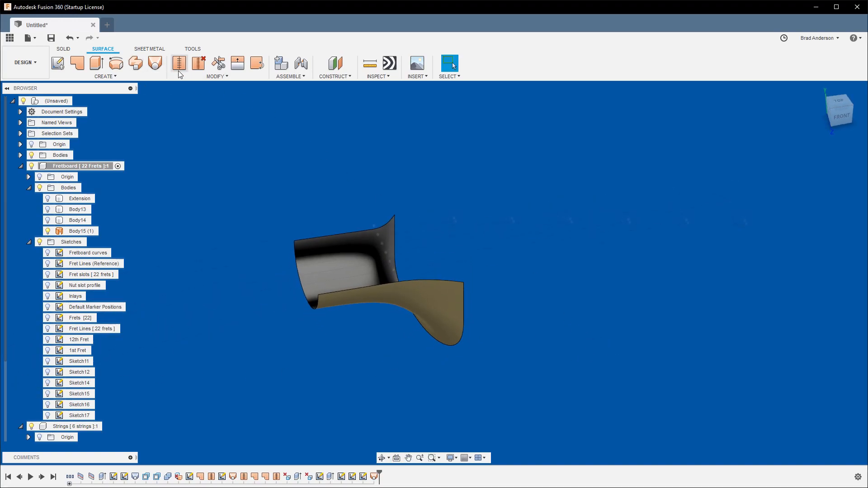
Loft the top surface between the two edges and stitch it to the transition surface.
{"action": "left_click", "coordinate": [155, 62]}
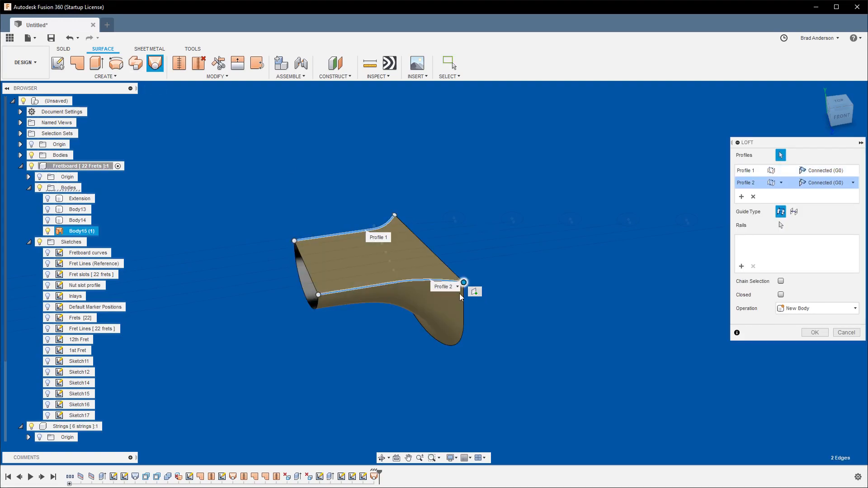
{"action": "left_click", "coordinate": [814, 332]}
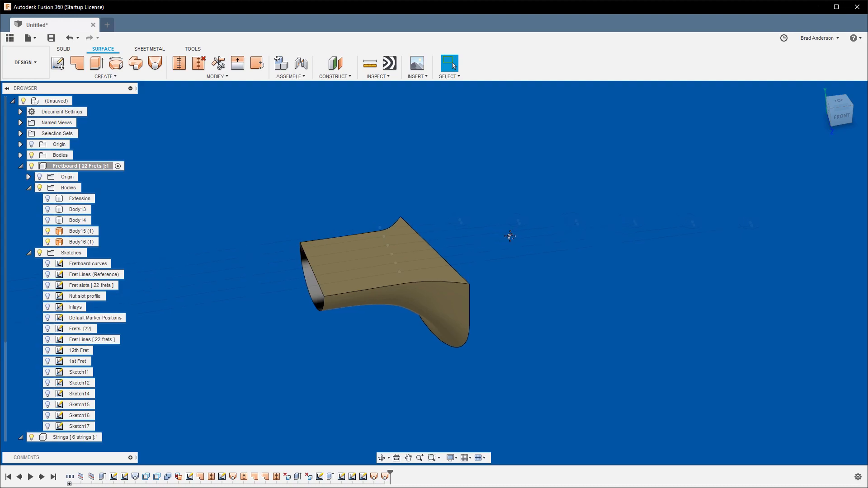
{"action": "left_click", "coordinate": [179, 63]}
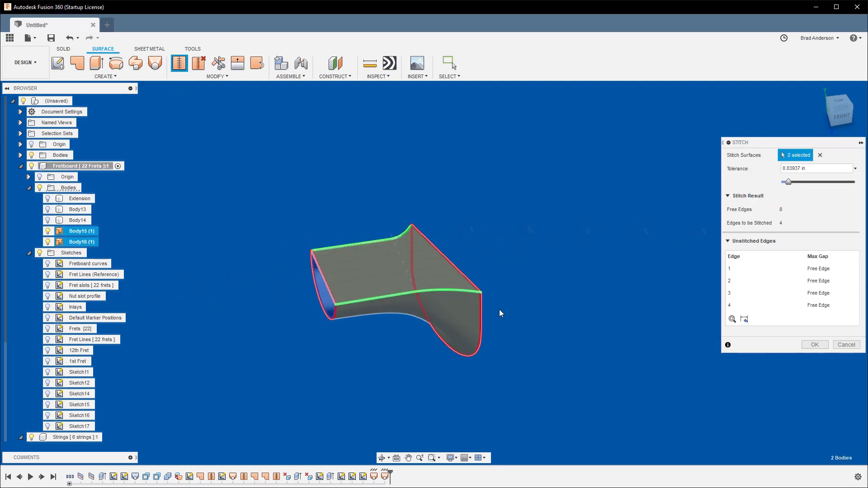
{"action": "left_click", "coordinate": [814, 344]}
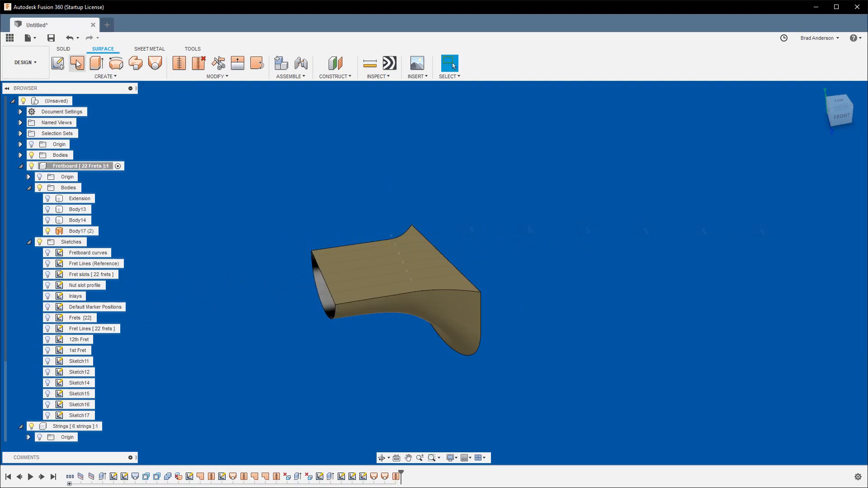
Patch the neck-end and headstock-end openings and stitch the three pieces into a closed solid.
{"action": "left_click", "coordinate": [76, 63]}
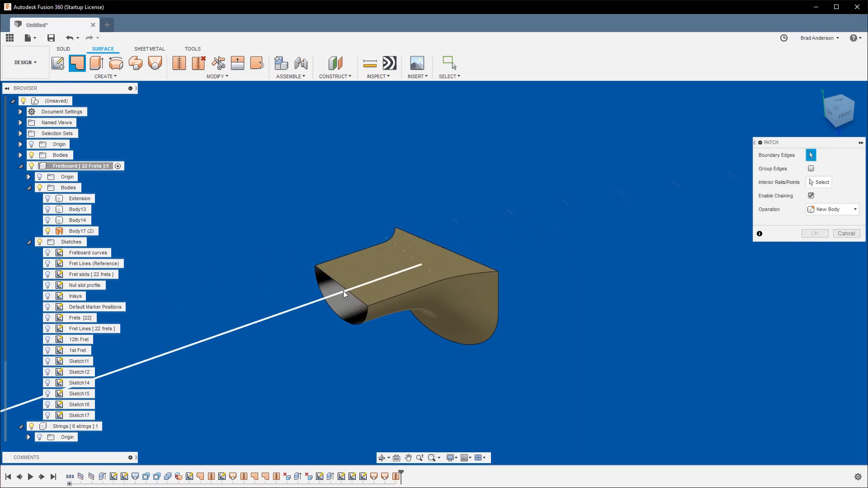
{"action": "left_click", "coordinate": [846, 233]}
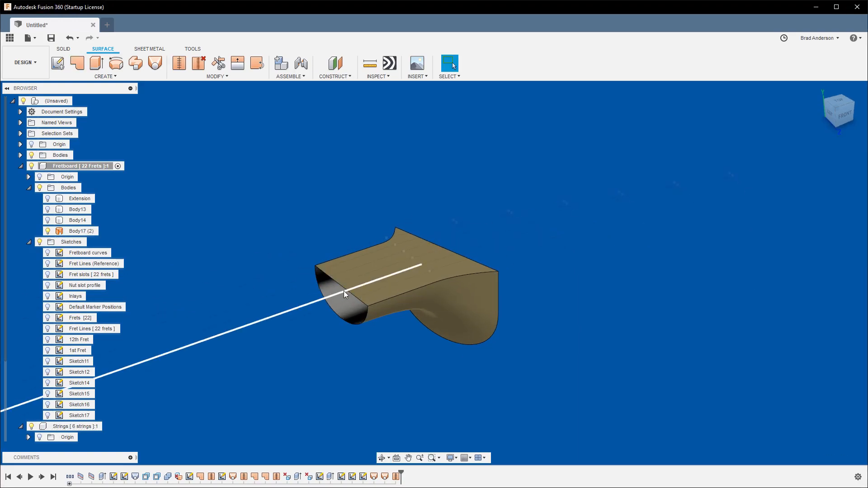
{"action": "left_click", "coordinate": [77, 62]}
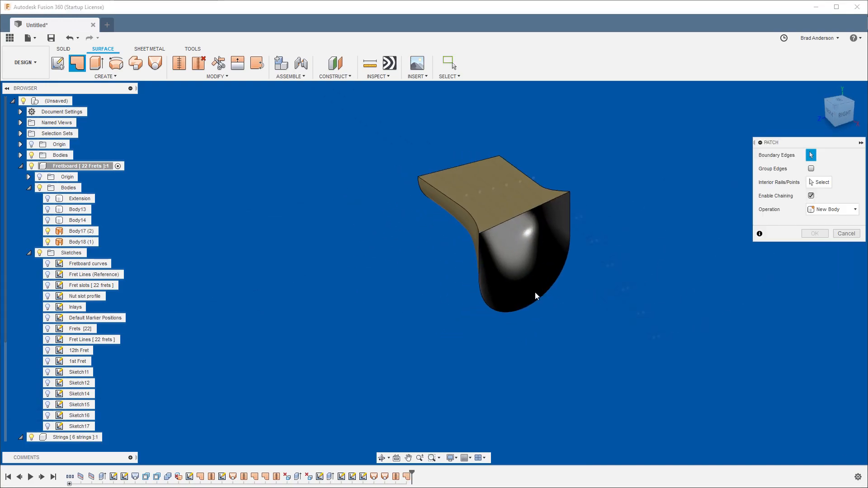
{"action": "left_click", "coordinate": [813, 233]}
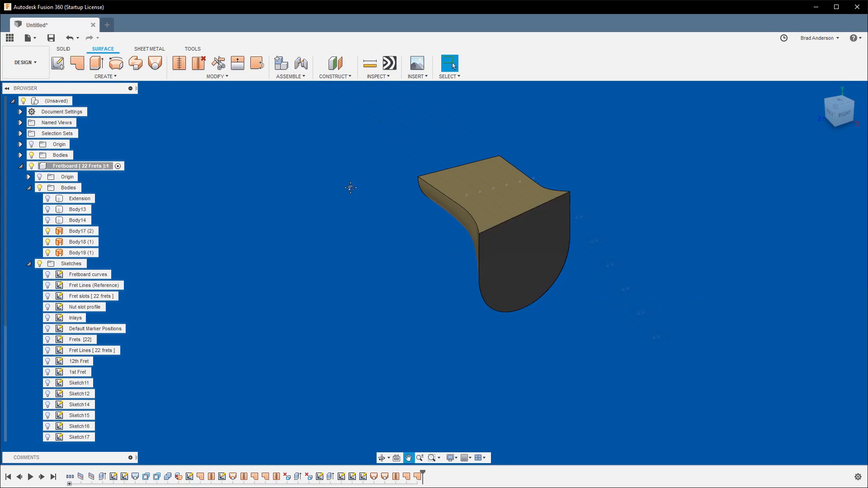
{"action": "left_click", "coordinate": [179, 64]}
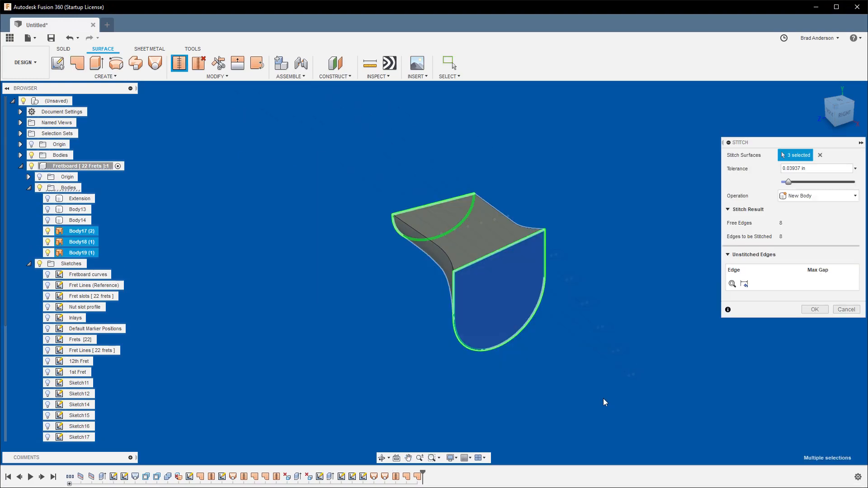
{"action": "left_click", "coordinate": [814, 309]}
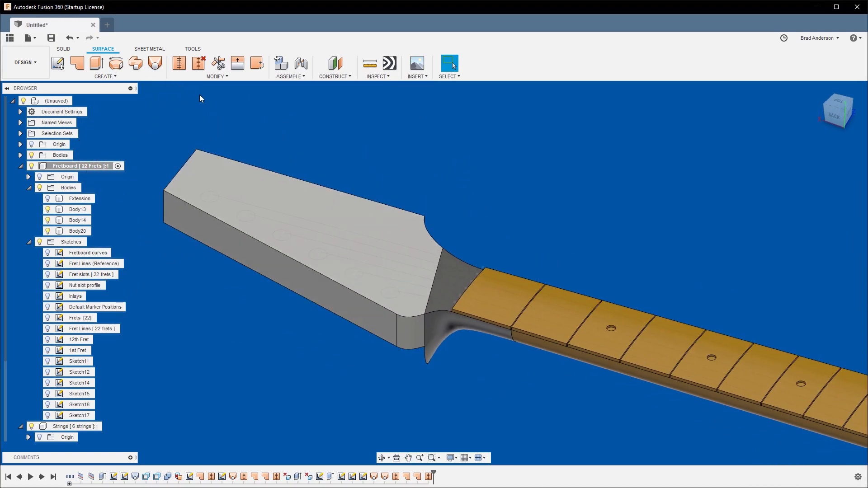
Join the transition solid to the headstock and split off its excess material with the plane.
{"action": "left_click", "coordinate": [63, 49]}
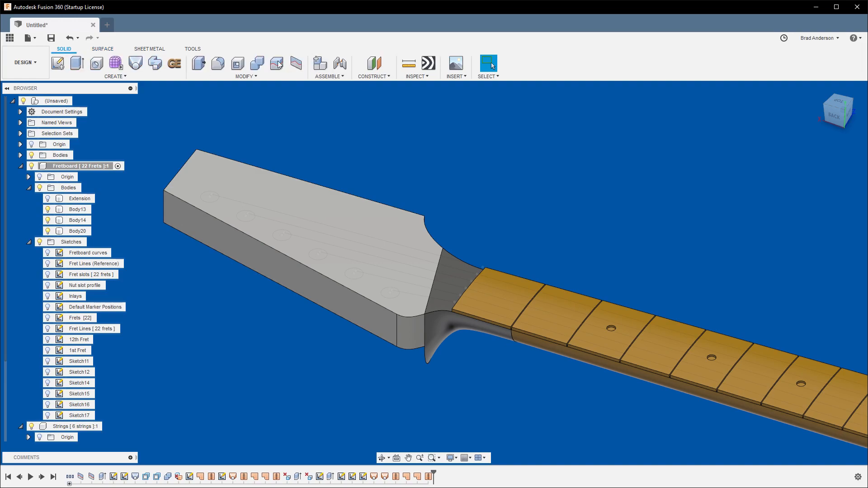
{"action": "left_click", "coordinate": [256, 63]}
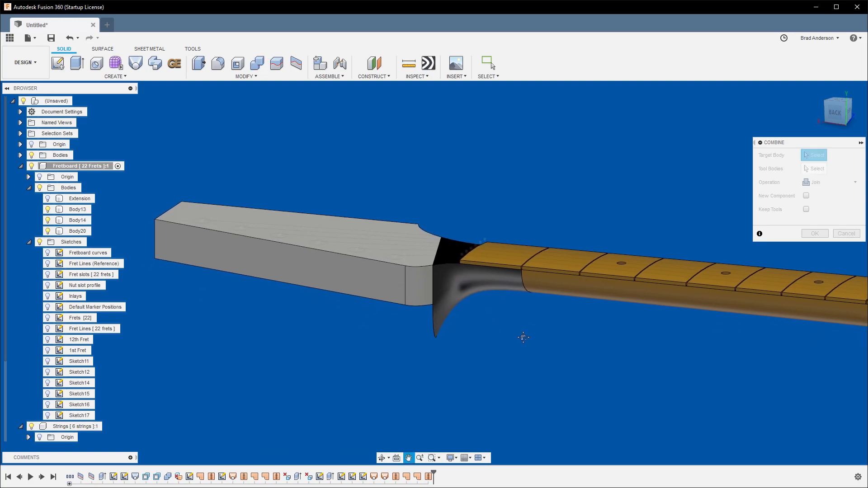
{"action": "left_click", "coordinate": [276, 249]}
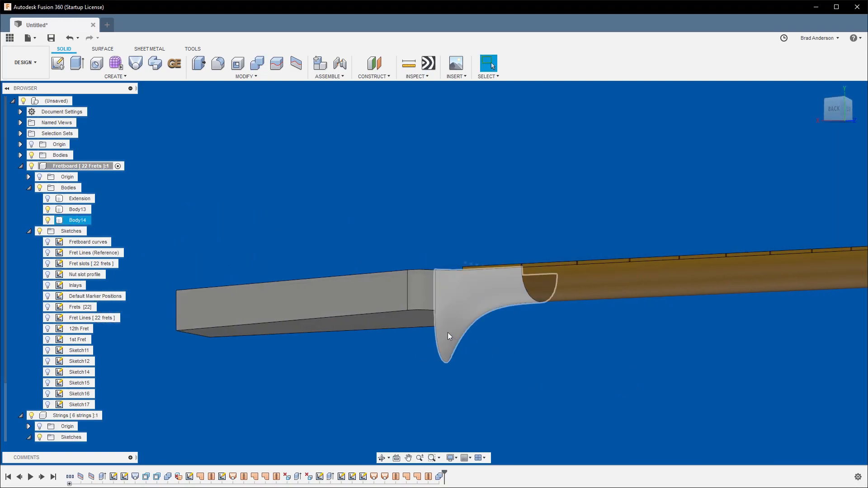
{"action": "left_click", "coordinate": [276, 64]}
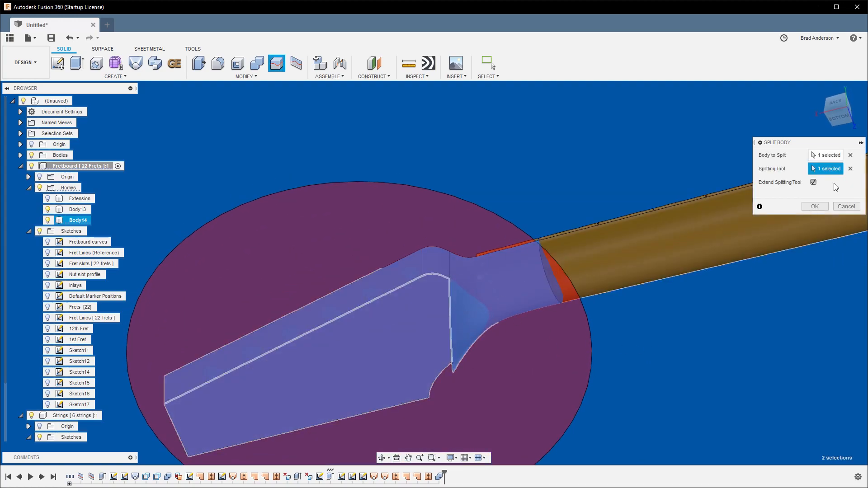
{"action": "left_click", "coordinate": [813, 207]}
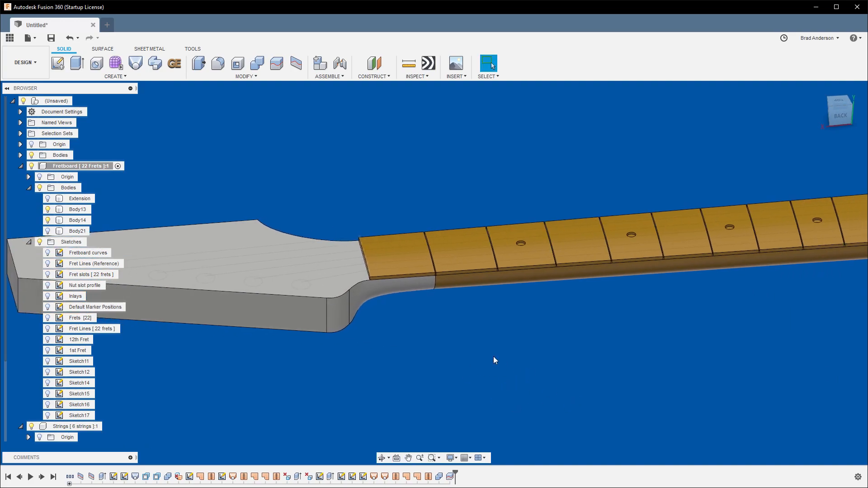
Combine Body13 and Body14 so the headstock and neck become one body.
{"action": "left_click", "coordinate": [256, 63]}
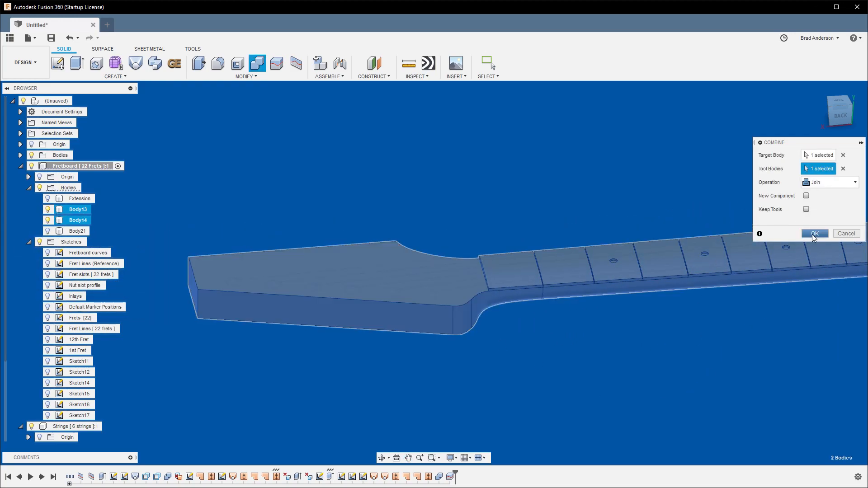
{"action": "left_click", "coordinate": [813, 233]}
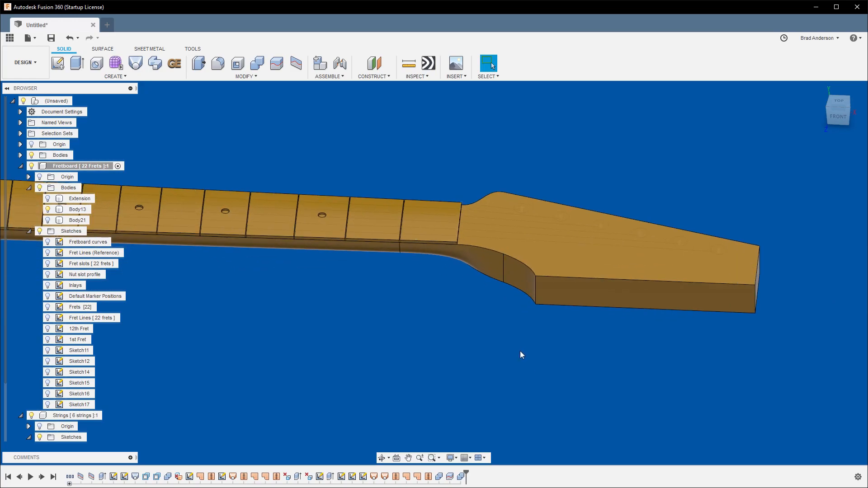
From the front view, sketch a line along the headstock bottom with a 0.5625 vertical end edge on the grid.
{"action": "left_click", "coordinate": [837, 113]}
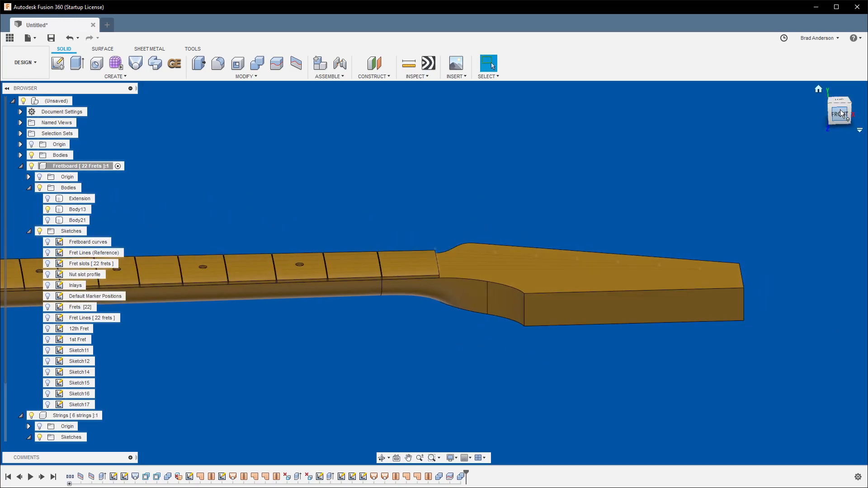
{"action": "left_click", "coordinate": [839, 109]}
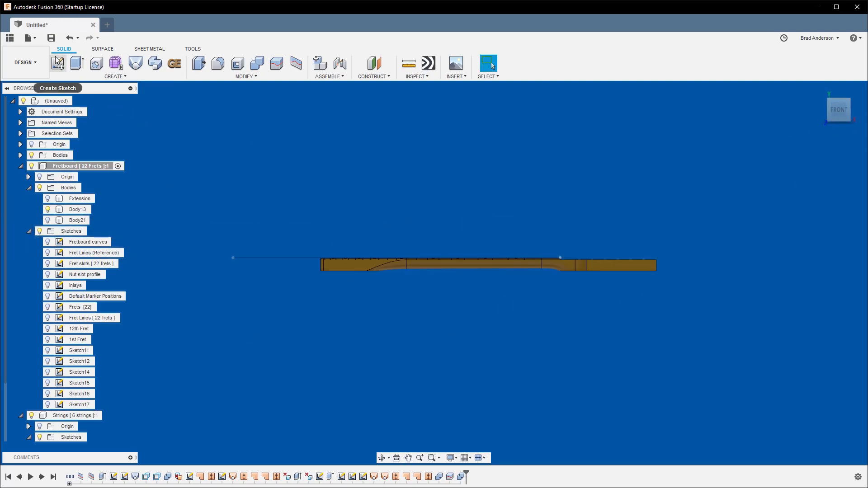
{"action": "left_click", "coordinate": [58, 63]}
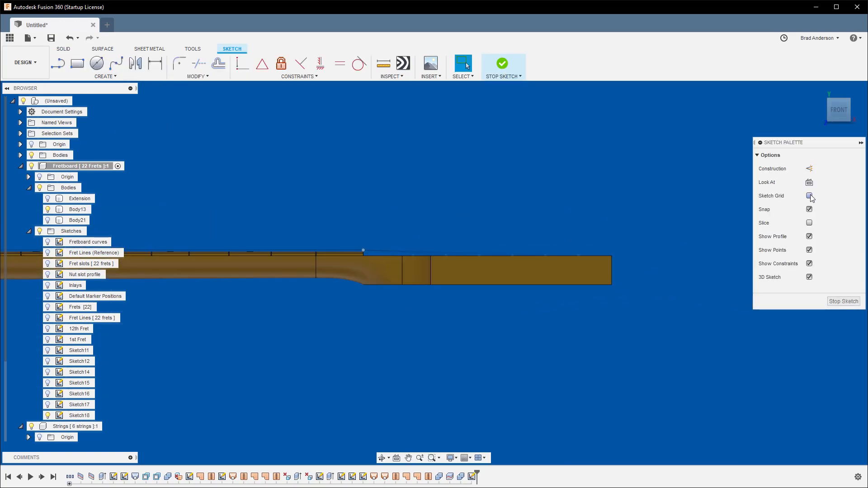
{"action": "left_click", "coordinate": [810, 195]}
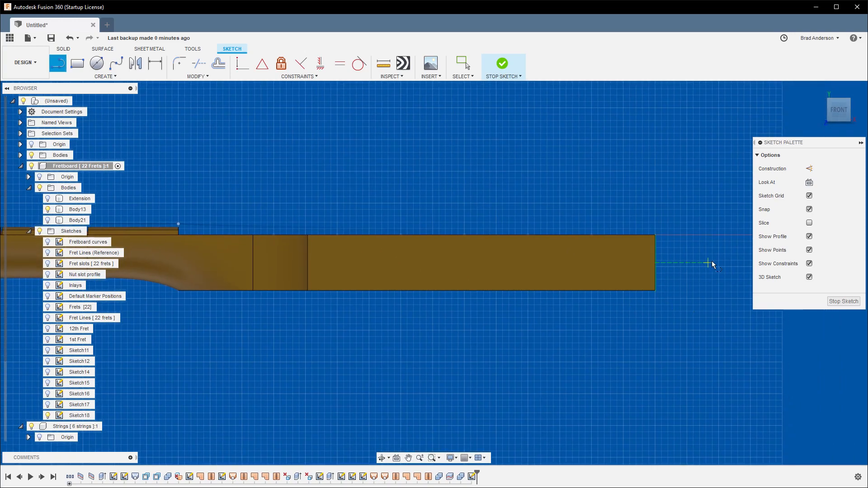
{"action": "mouse_move", "coordinate": [681, 235]}
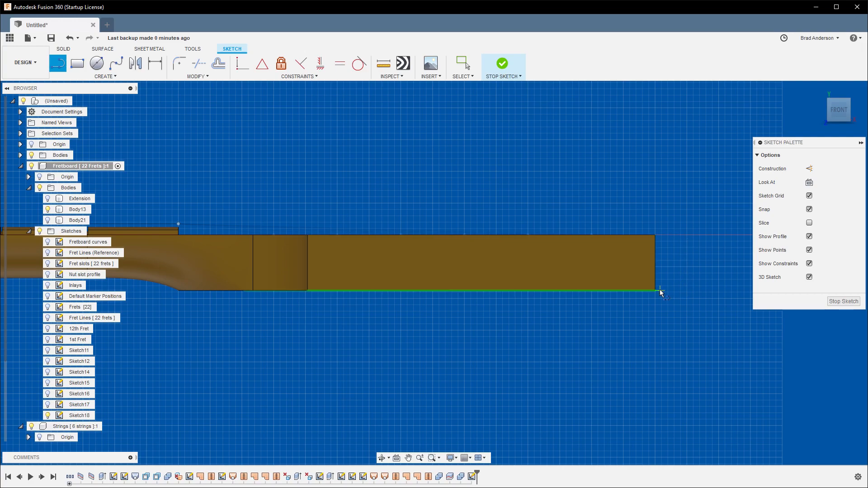
{"action": "left_click", "coordinate": [659, 293]}
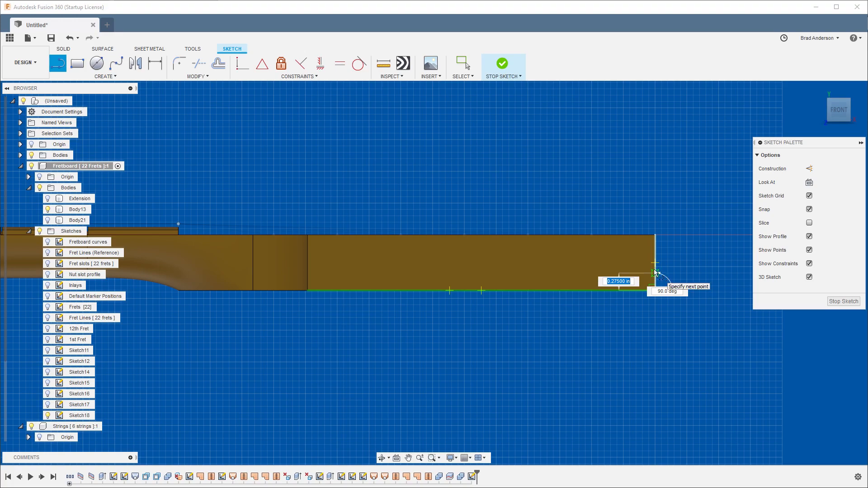
{"action": "type", "text": "56"}
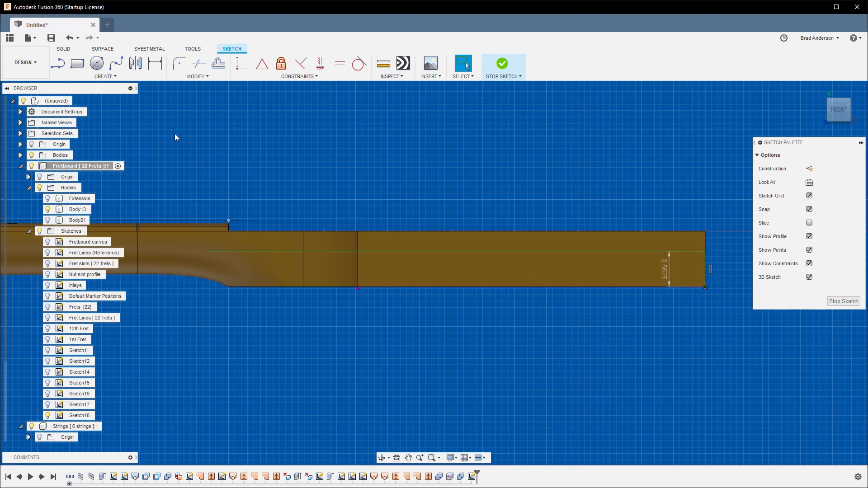
Trim away the excess curve sections of the side profile.
{"action": "left_click", "coordinate": [115, 64]}
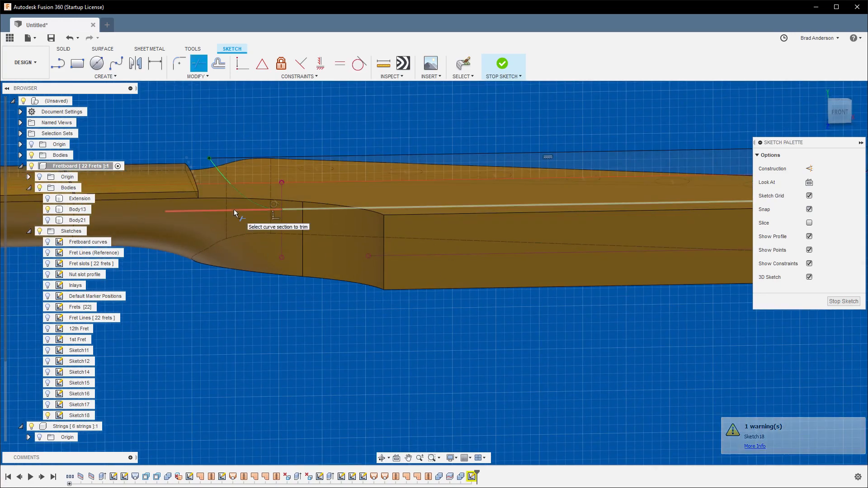
{"action": "left_click", "coordinate": [234, 214]}
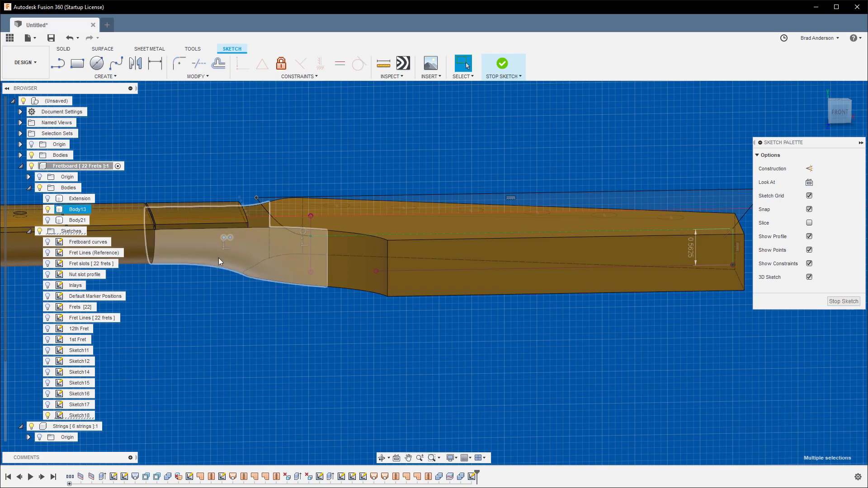
{"action": "left_click", "coordinate": [602, 343]}
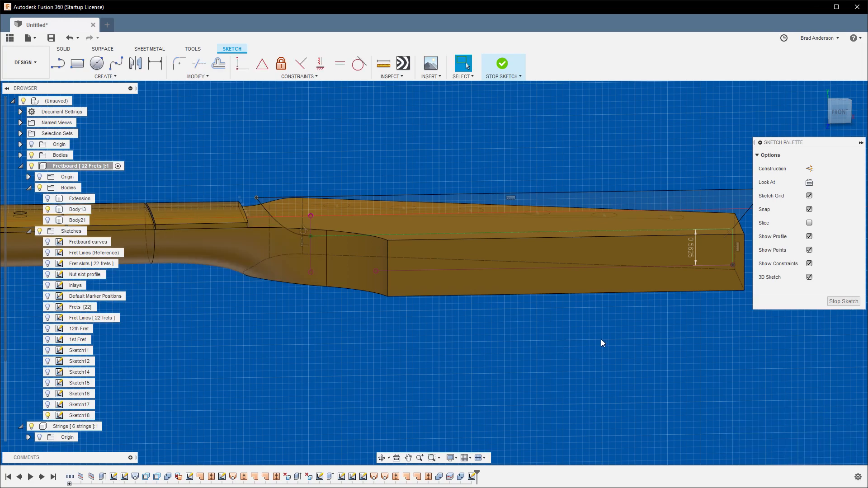
{"action": "left_click", "coordinate": [498, 271]}
{"action": "type", "text": "3"}
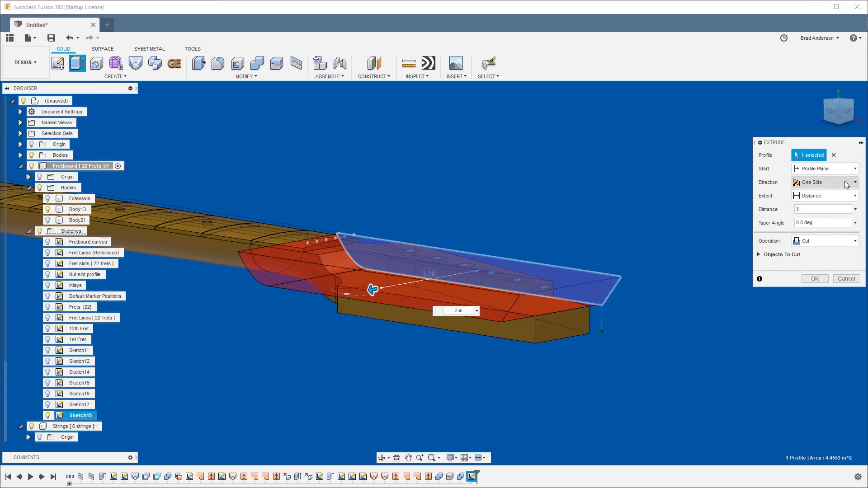
Cut Sketch18's profile symmetrically 3 in through the neck to thin the headstock.
{"action": "left_click", "coordinate": [861, 182]}
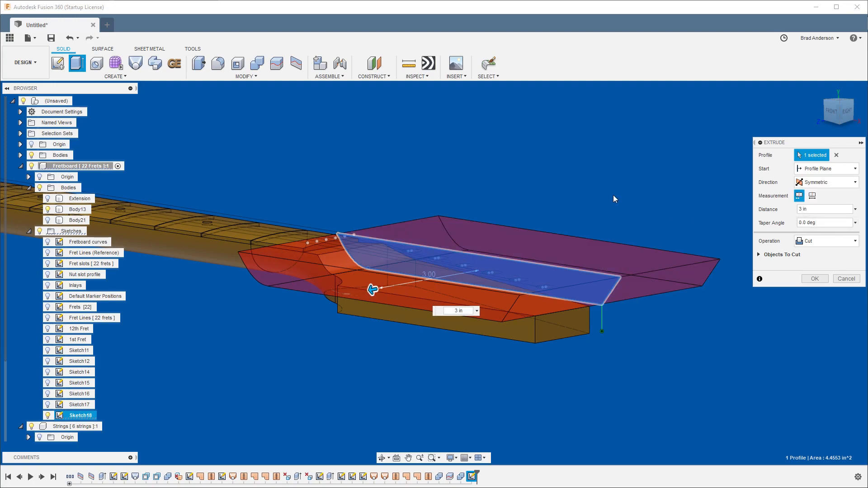
{"action": "left_click", "coordinate": [813, 278]}
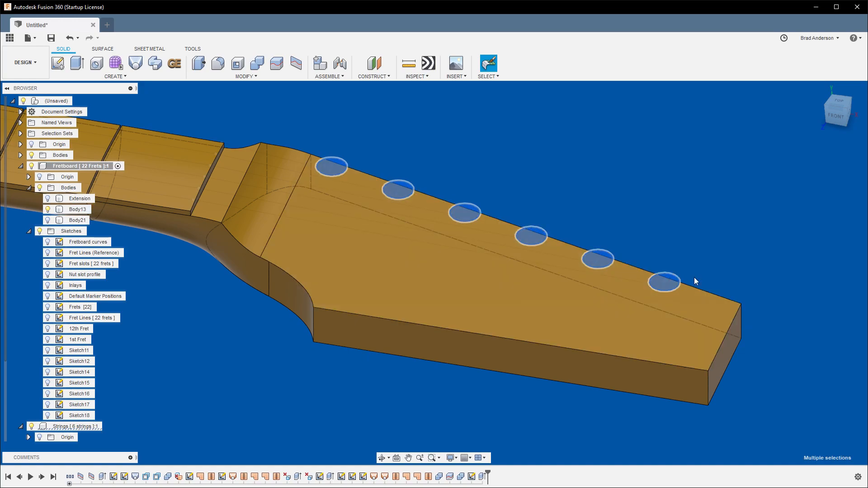
Extrude-cut the six selected tuner circles through the headstock.
{"action": "left_click", "coordinate": [76, 64]}
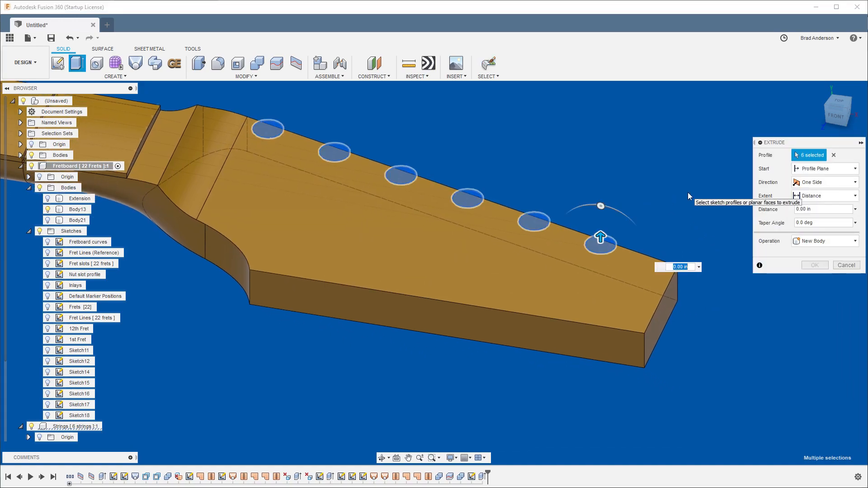
{"action": "left_click", "coordinate": [814, 265]}
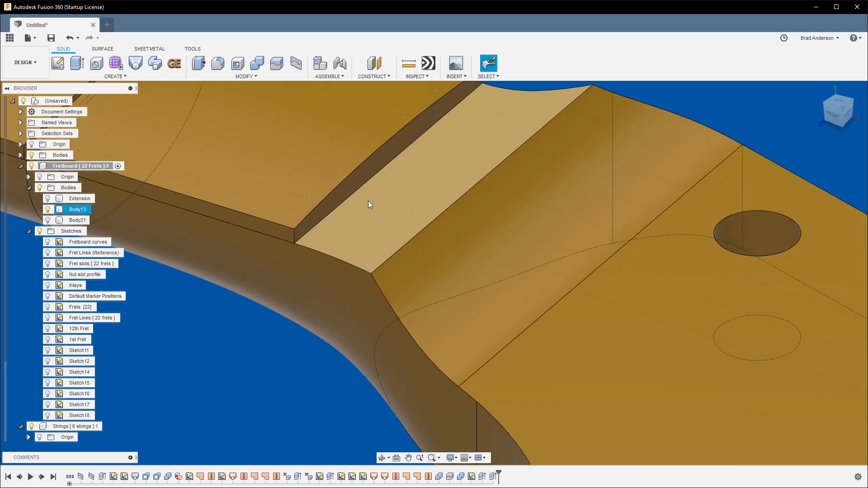
Offset the wall face at the fretboard's end 0.40 in with Press Pull to close the gap.
{"action": "left_click", "coordinate": [551, 245]}
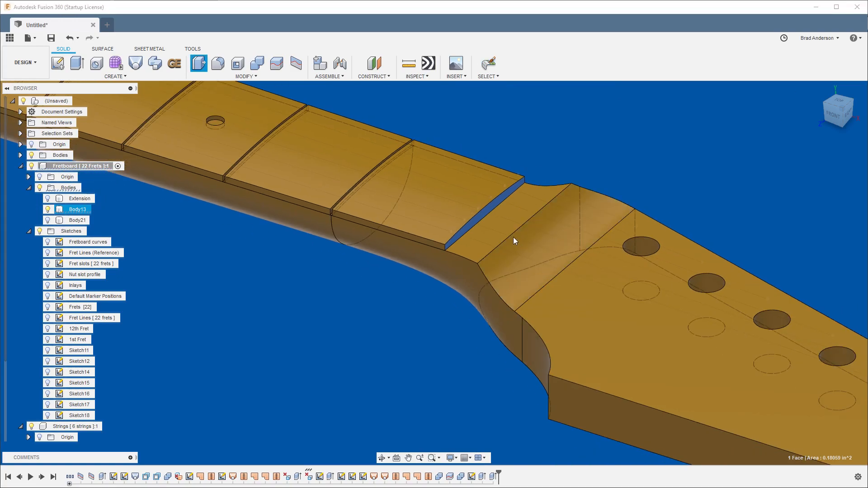
{"action": "left_click", "coordinate": [488, 222]}
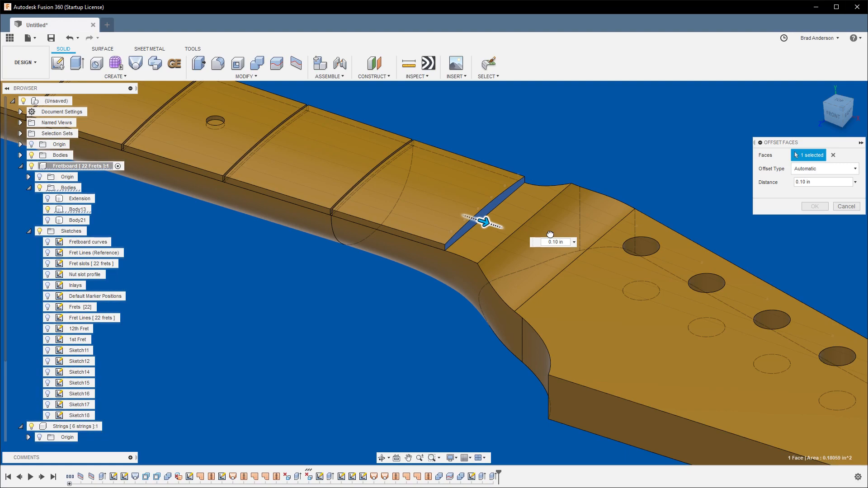
{"action": "mouse_move", "coordinate": [559, 242]}
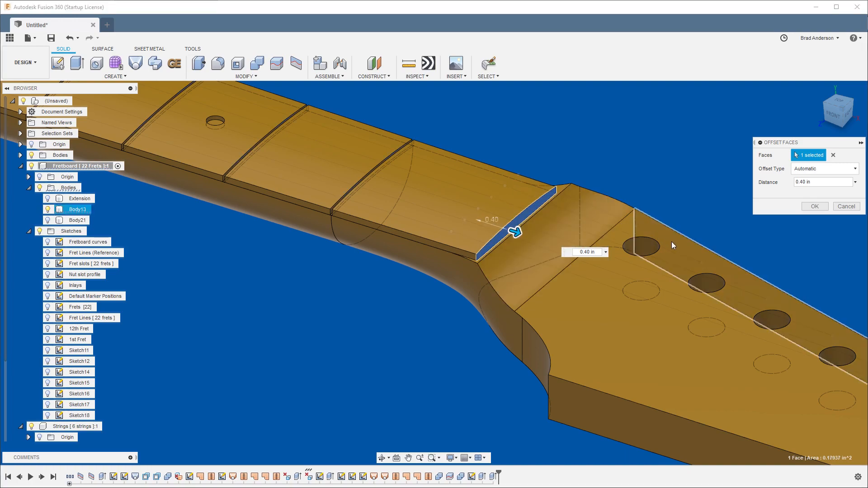
{"action": "mouse_move", "coordinate": [664, 239]}
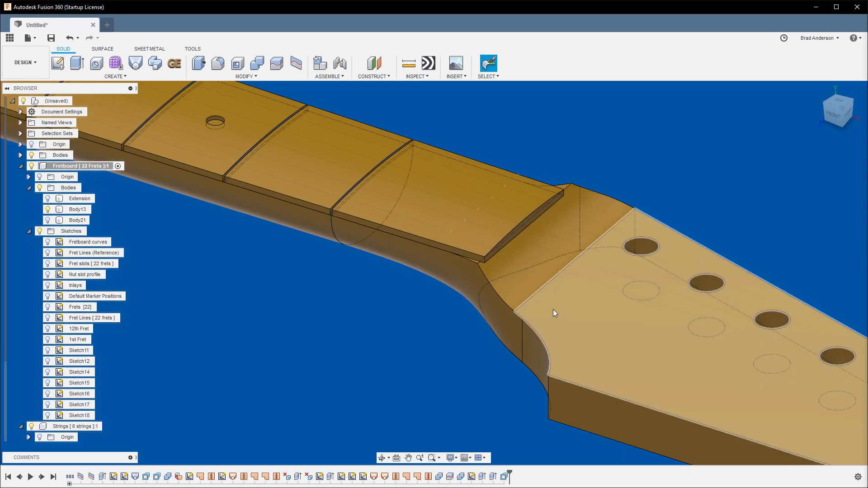
Extrude the nut slot face 0.5 in as a New Body to create the nut.
{"action": "left_click", "coordinate": [78, 209]}
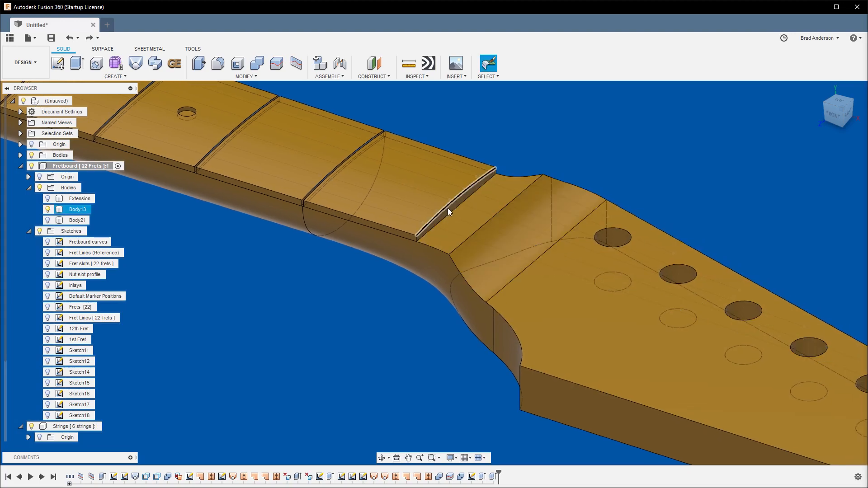
{"action": "left_click", "coordinate": [448, 208]}
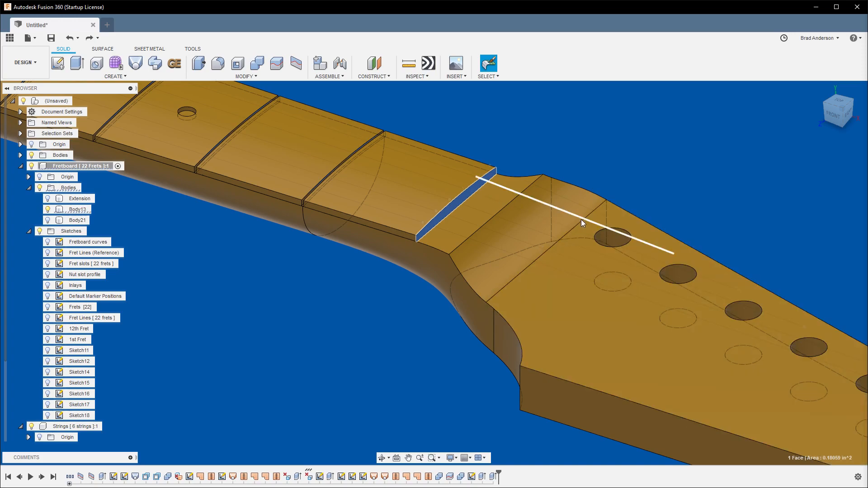
{"action": "left_click", "coordinate": [58, 64]}
{"action": "type", "text": ".5"}
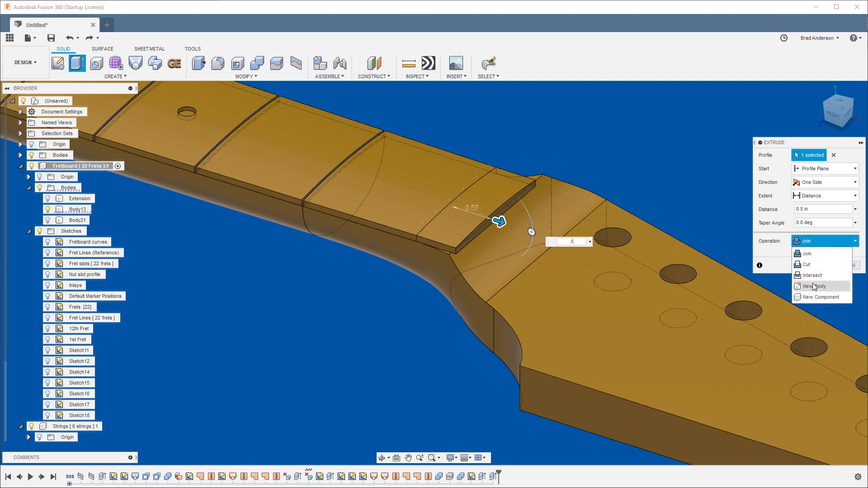
{"action": "left_click", "coordinate": [812, 286]}
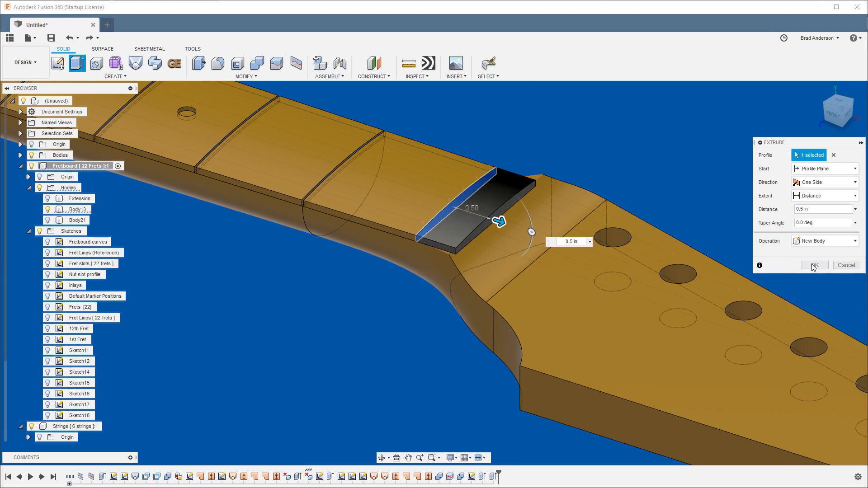
{"action": "left_click", "coordinate": [813, 265]}
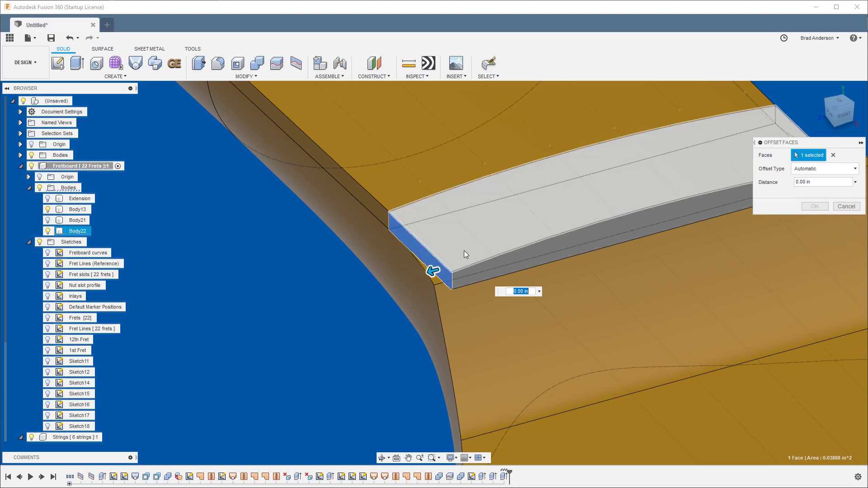
Fit the nut body's faces to the slot and the curved headstock shoulder with Press Pull.
{"action": "left_click", "coordinate": [845, 206]}
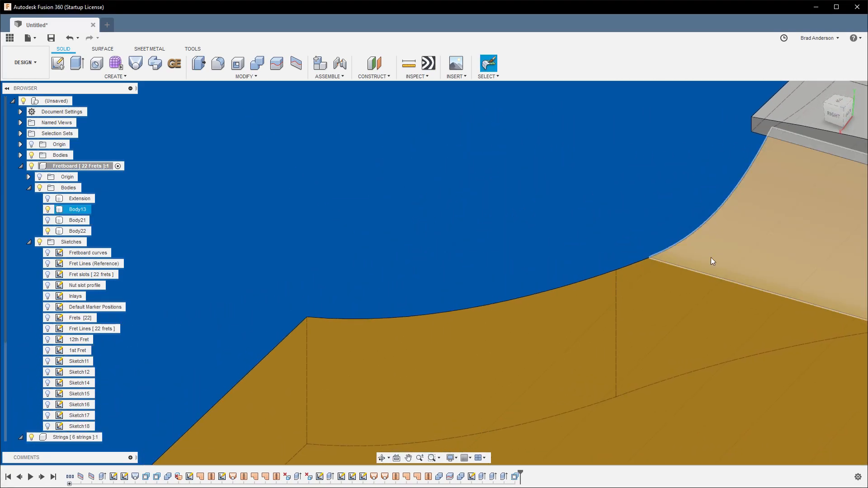
{"action": "left_click", "coordinate": [628, 241]}
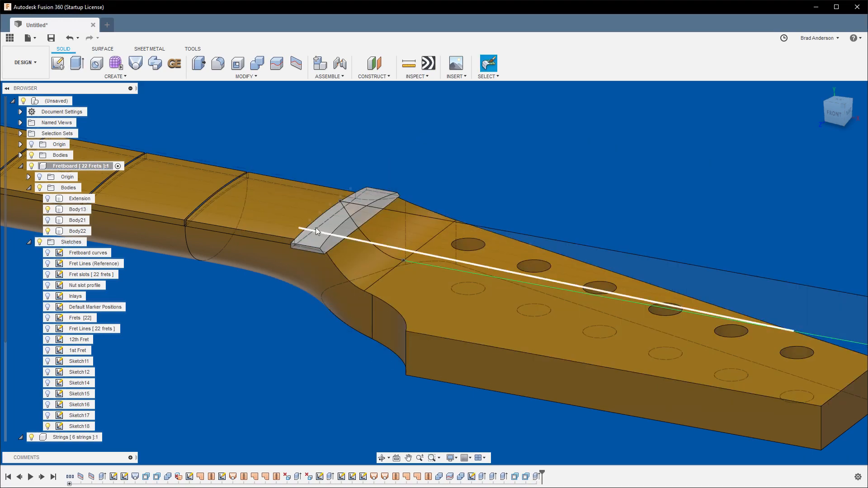
{"action": "left_click", "coordinate": [79, 426]}
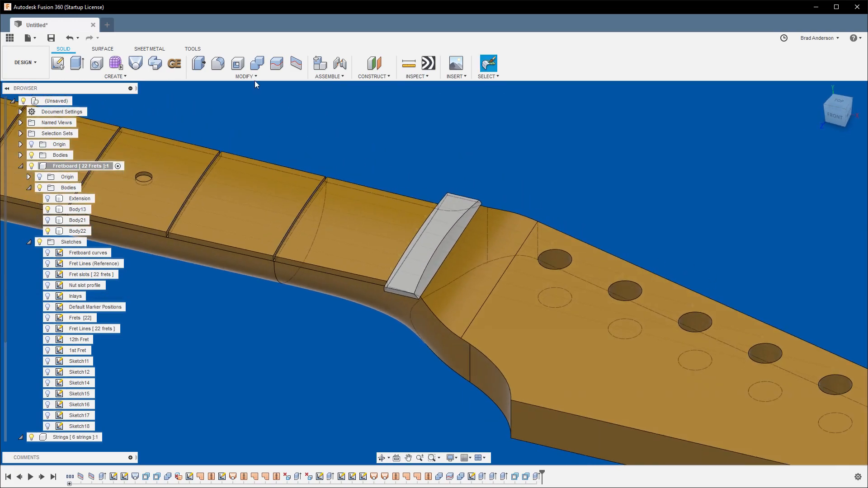
{"action": "mouse_move", "coordinate": [277, 63]}
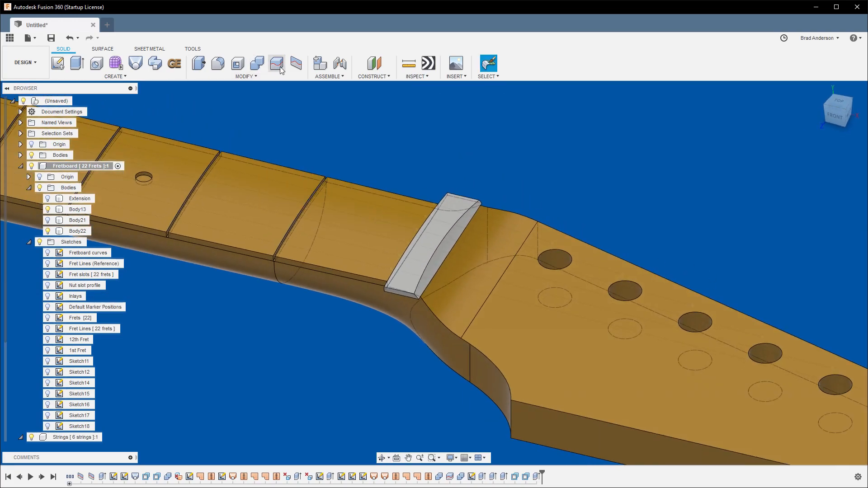
Split the nut body (Body22) using the neck side-profile Sketch14 as the splitting tool.
{"action": "left_click", "coordinate": [277, 63]}
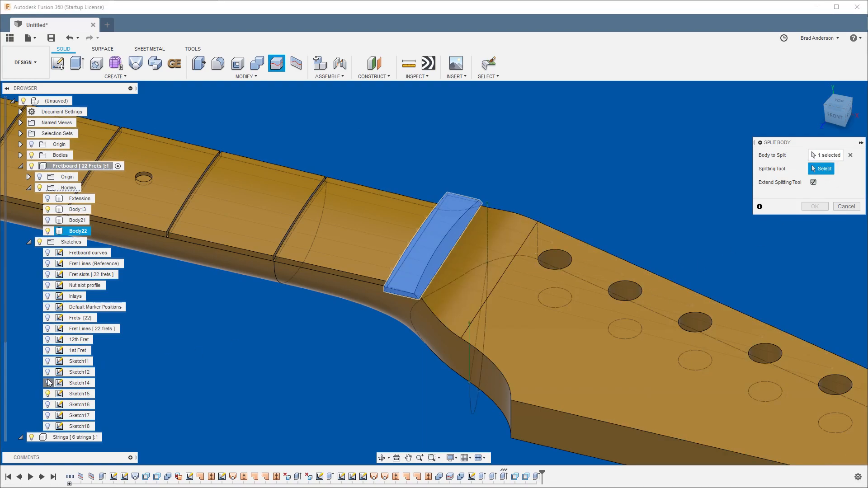
{"action": "left_click", "coordinate": [554, 221]}
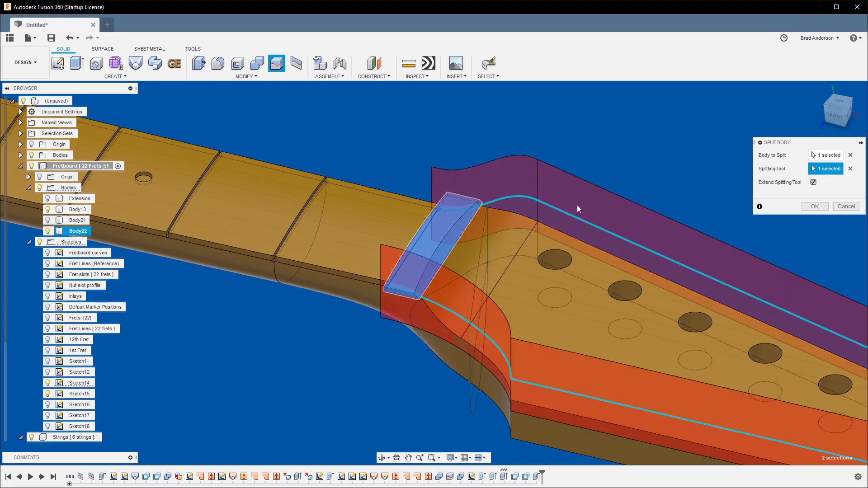
{"action": "left_click", "coordinate": [814, 206]}
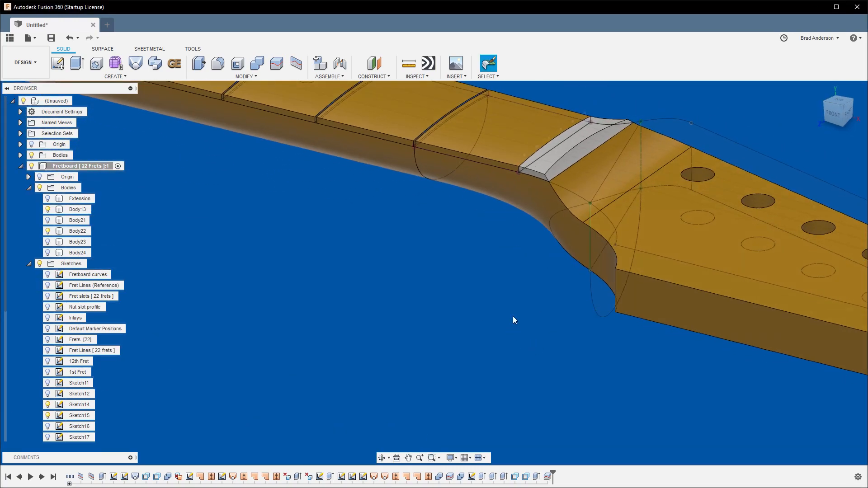
Hide the side-profile Sketch14 after the split.
{"action": "left_click", "coordinate": [78, 404]}
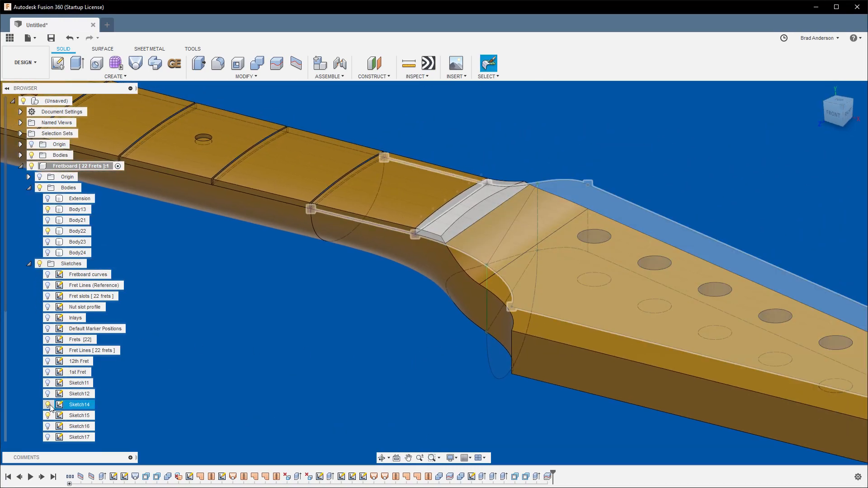
{"action": "left_click", "coordinate": [47, 405]}
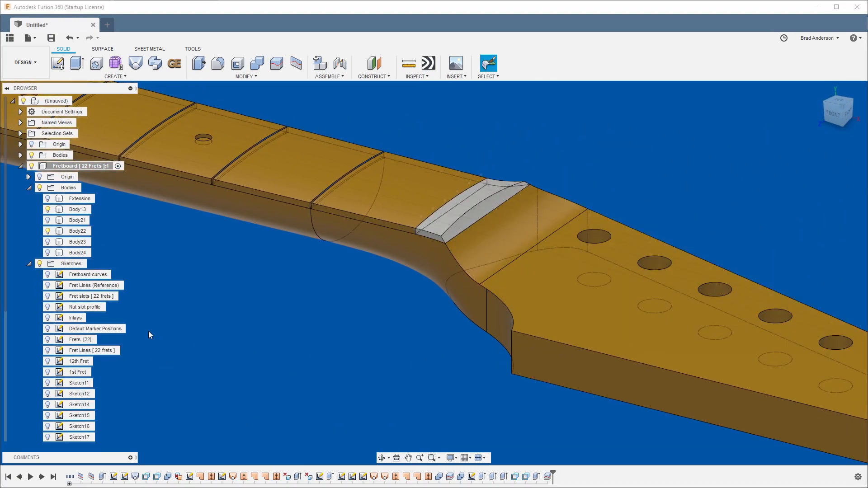
{"action": "left_click", "coordinate": [85, 307]}
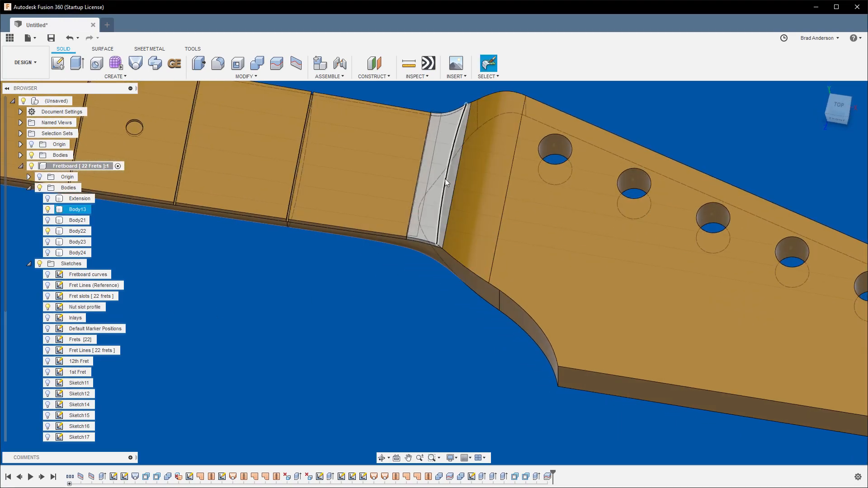
Move the nut slot profile line -0.10 in in its sketch and finish the sketch.
{"action": "scroll", "scroll_direction": "up", "scroll_amount": 3}
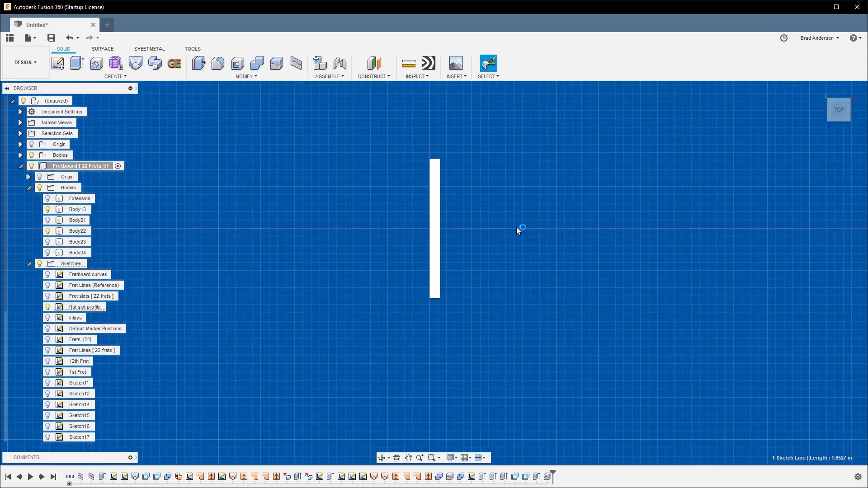
{"action": "right_click", "coordinate": [435, 227]}
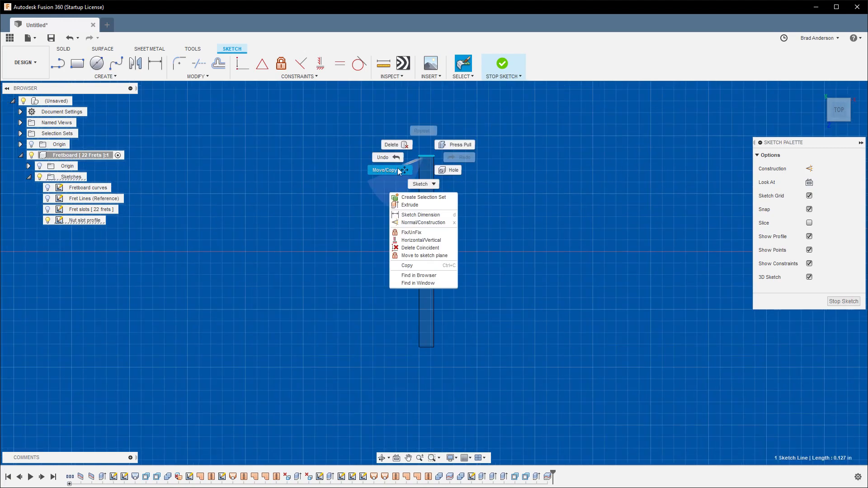
{"action": "left_click", "coordinate": [383, 169]}
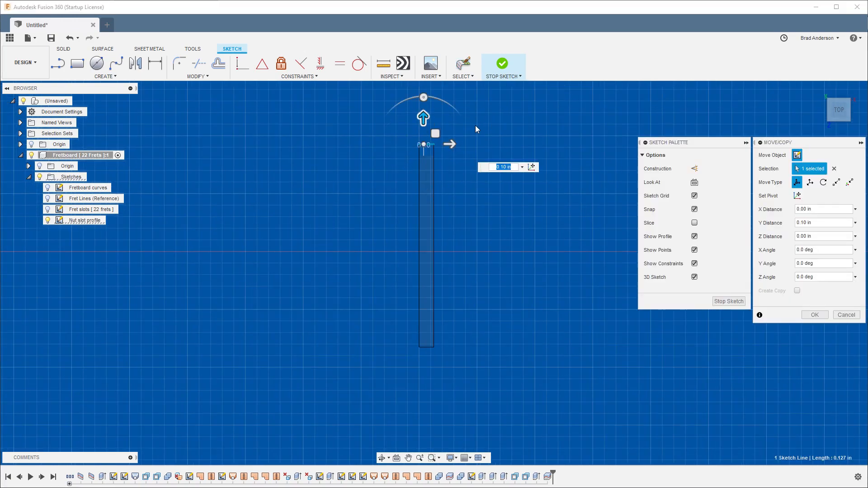
{"action": "left_click", "coordinate": [813, 314]}
{"action": "type", "text": "-0.1"}
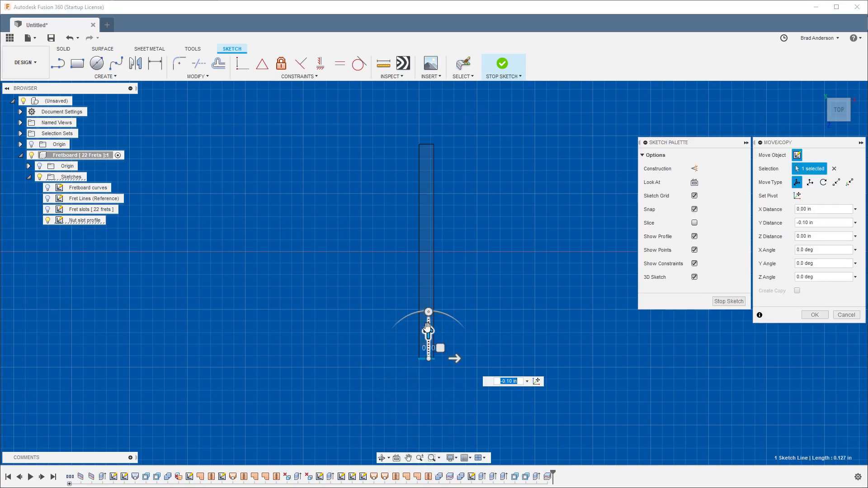
{"action": "left_click", "coordinate": [813, 314]}
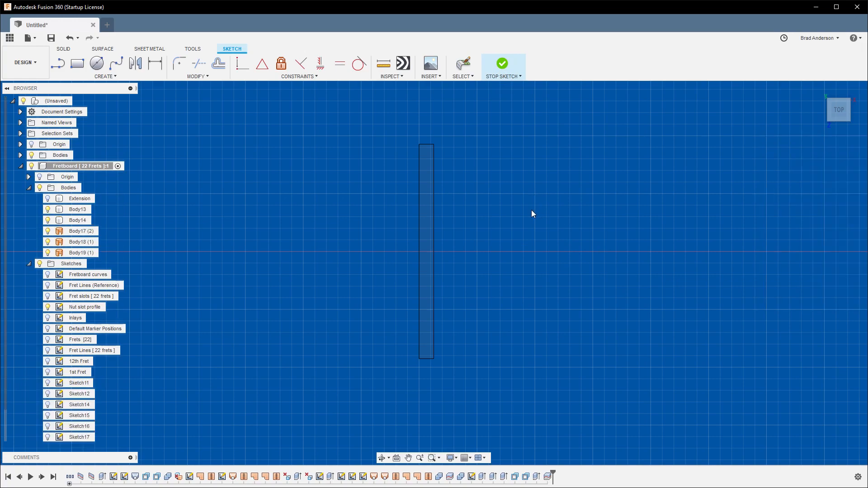
{"action": "left_click", "coordinate": [502, 63]}
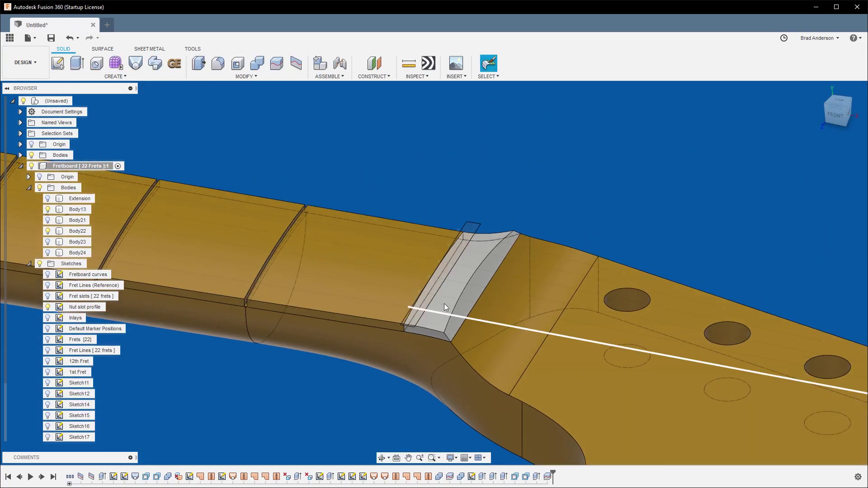
Extrude the slot profile as a -0.10 in cut into the nut's fretboard-side edge.
{"action": "left_click", "coordinate": [76, 64]}
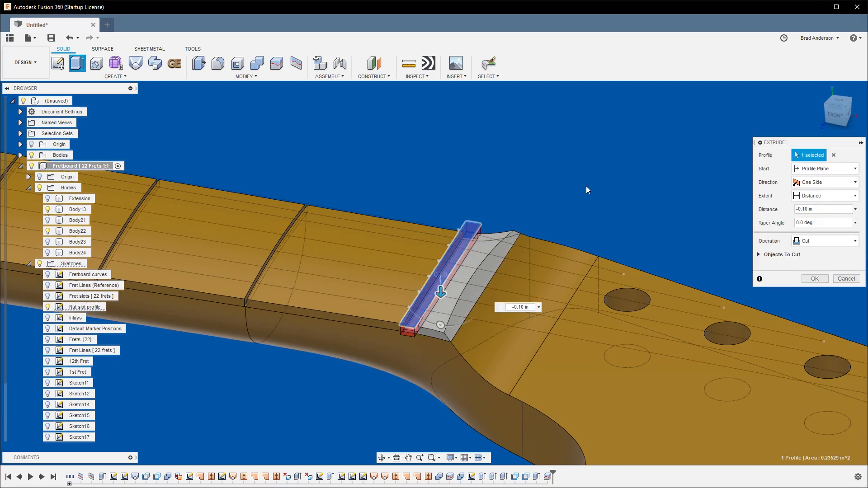
{"action": "left_click", "coordinate": [814, 279]}
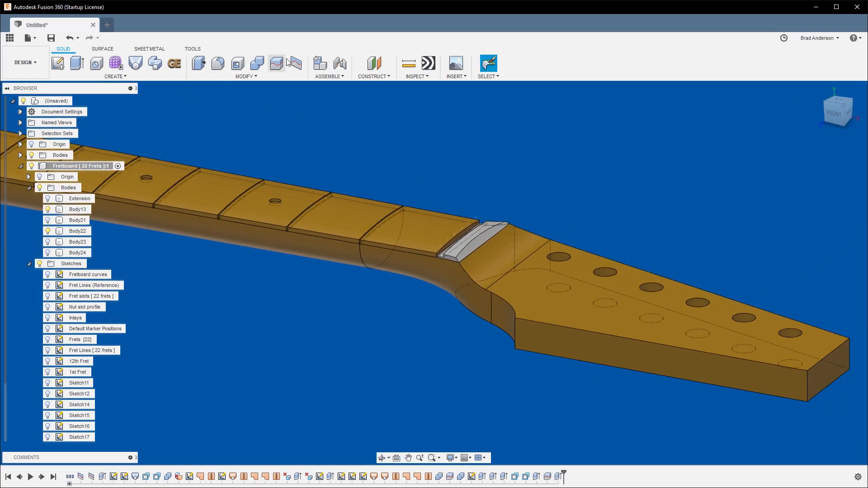
Combine the nut into neck Body13 with a Join, then view the neck from underneath.
{"action": "left_click", "coordinate": [257, 63]}
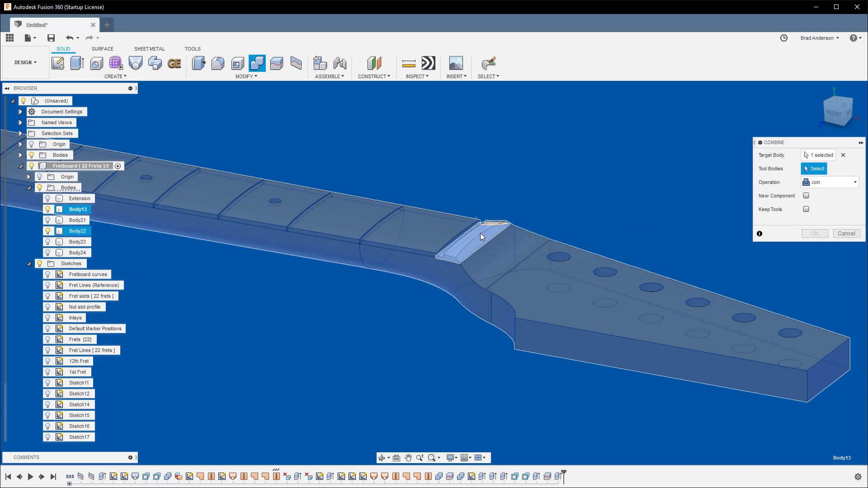
{"action": "left_click", "coordinate": [814, 233]}
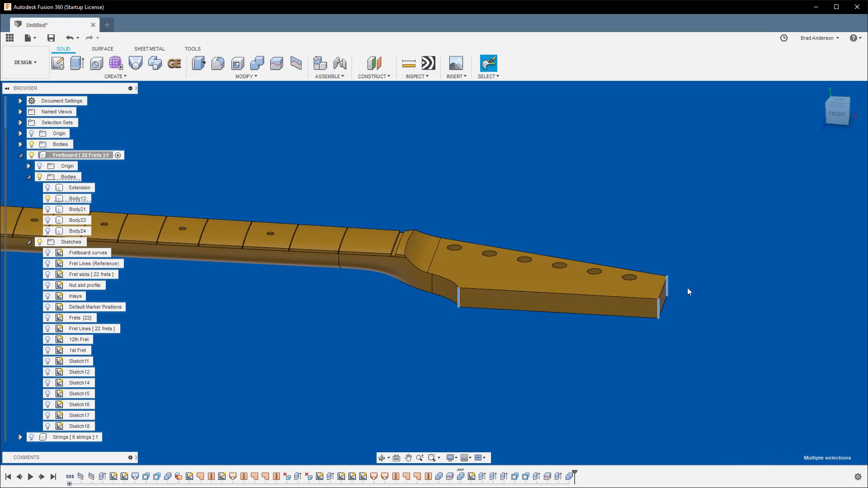
{"action": "left_click", "coordinate": [218, 62]}
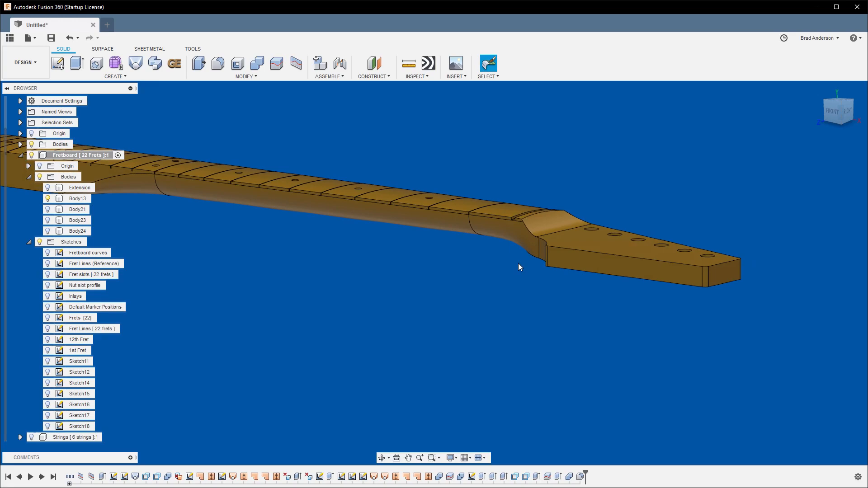
{"action": "left_click", "coordinate": [78, 198]}
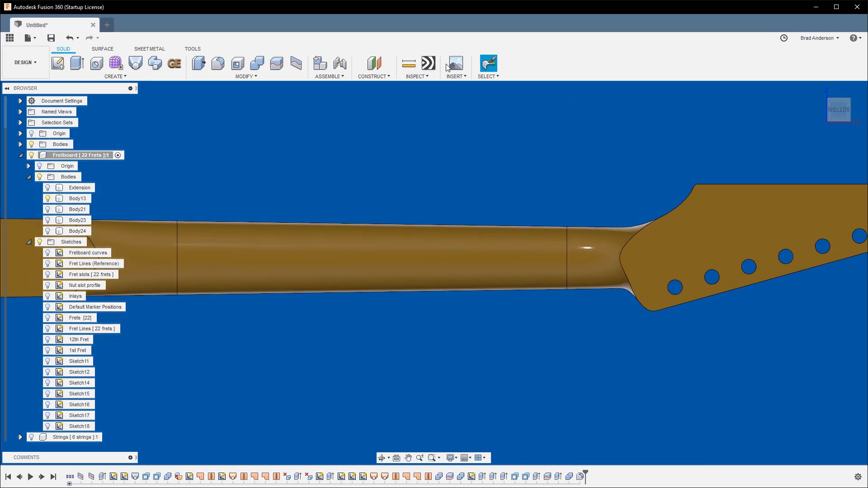
{"action": "left_click", "coordinate": [416, 66]}
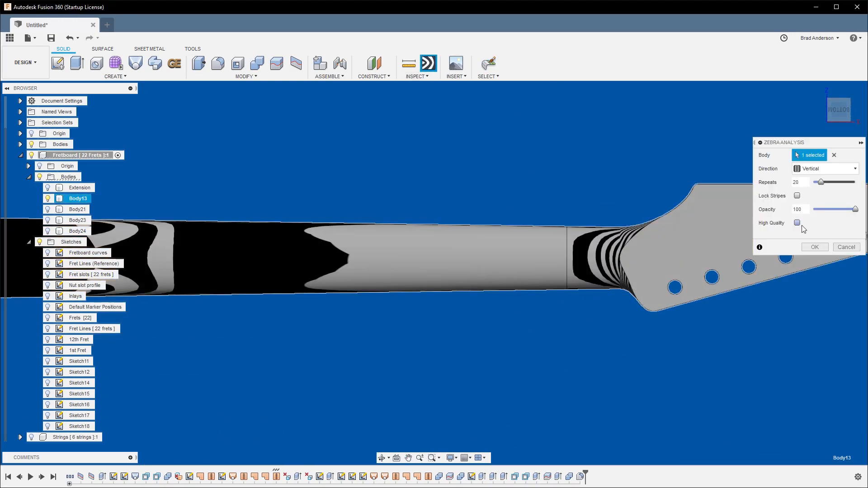
{"action": "left_click", "coordinate": [825, 168]}
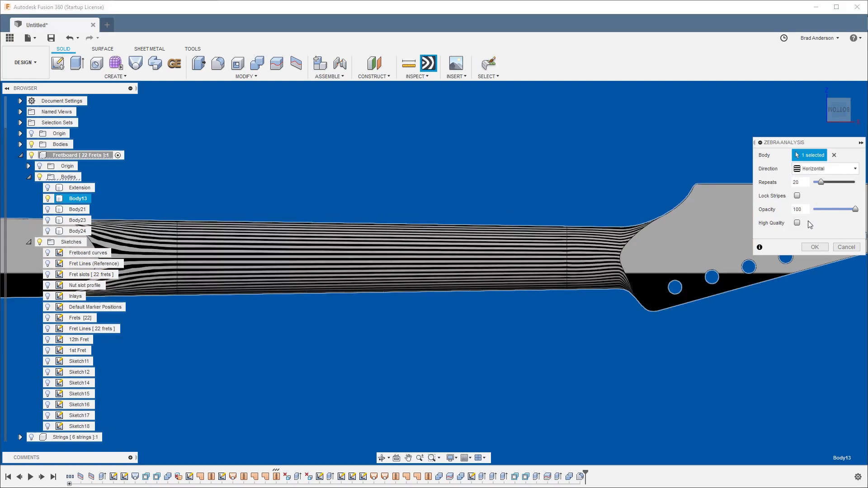
{"action": "left_click", "coordinate": [796, 223]}
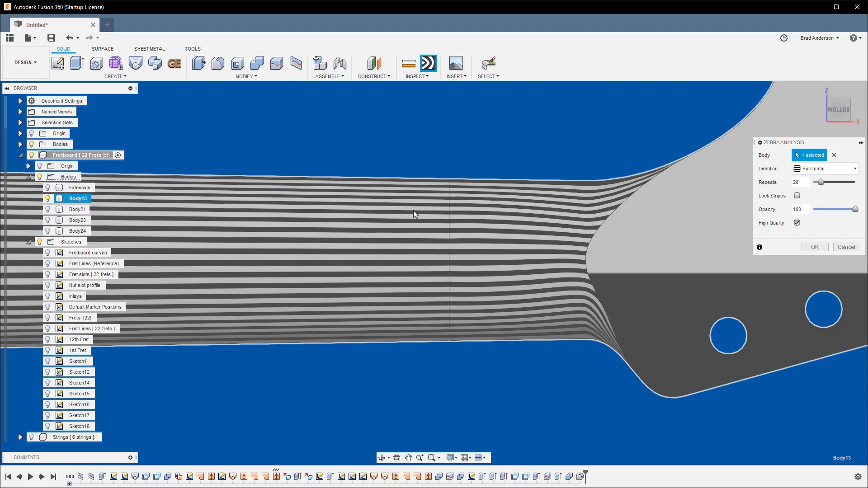
{"action": "mouse_move", "coordinate": [597, 201]}
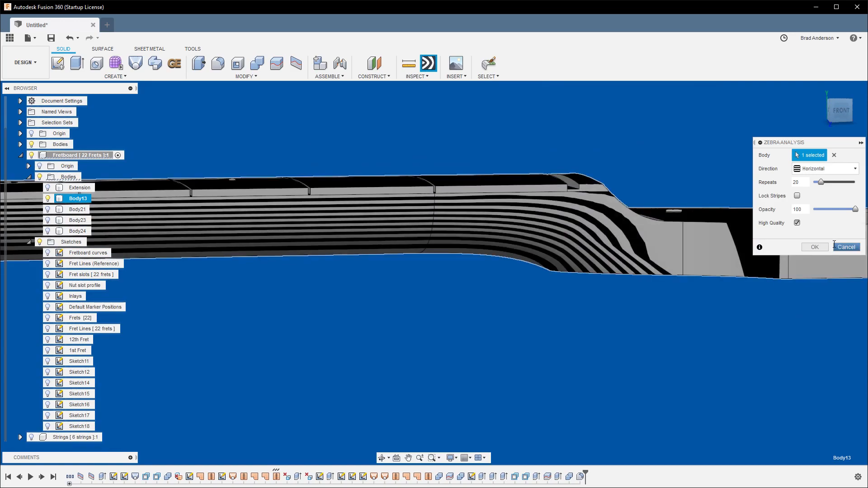
{"action": "left_click", "coordinate": [847, 247]}
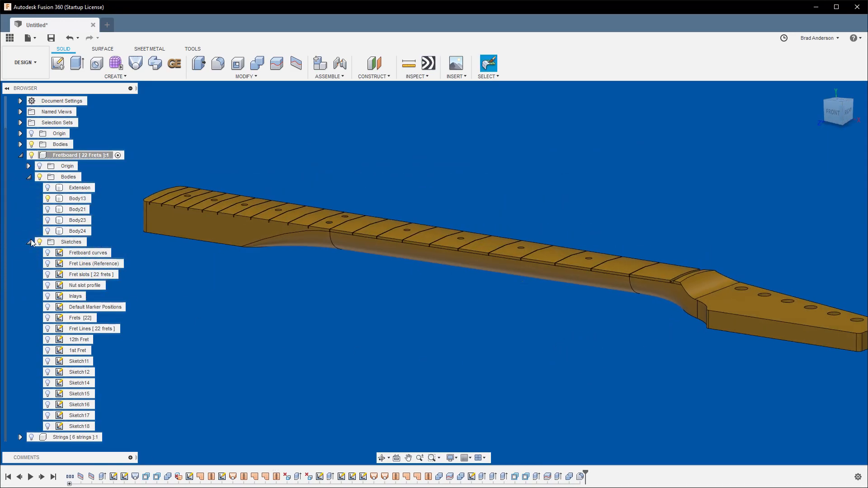
{"action": "left_click", "coordinate": [28, 165]}
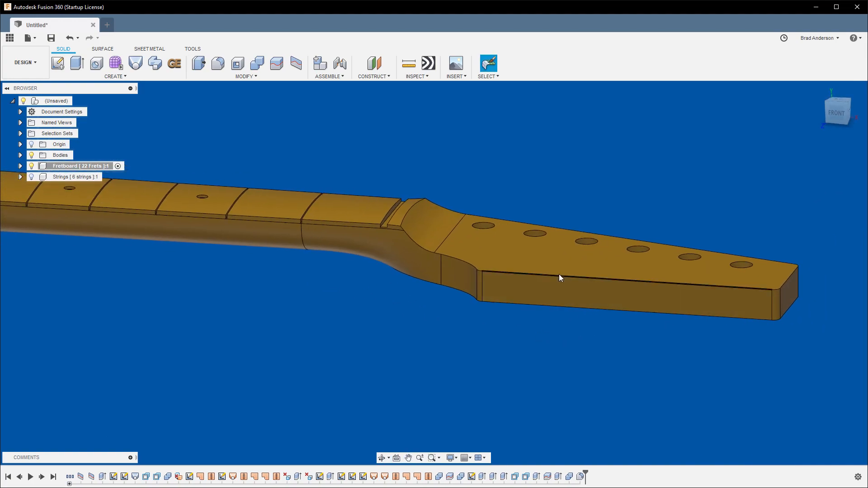
{"action": "left_click", "coordinate": [217, 64]}
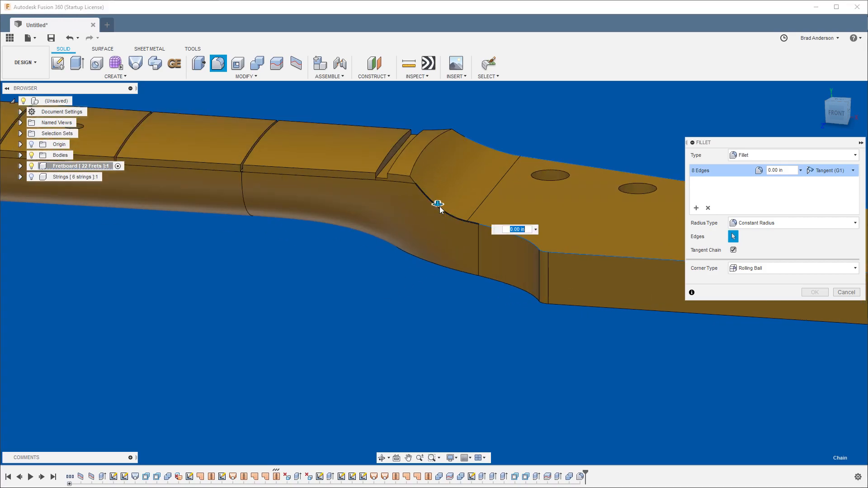
{"action": "left_click", "coordinate": [438, 205]}
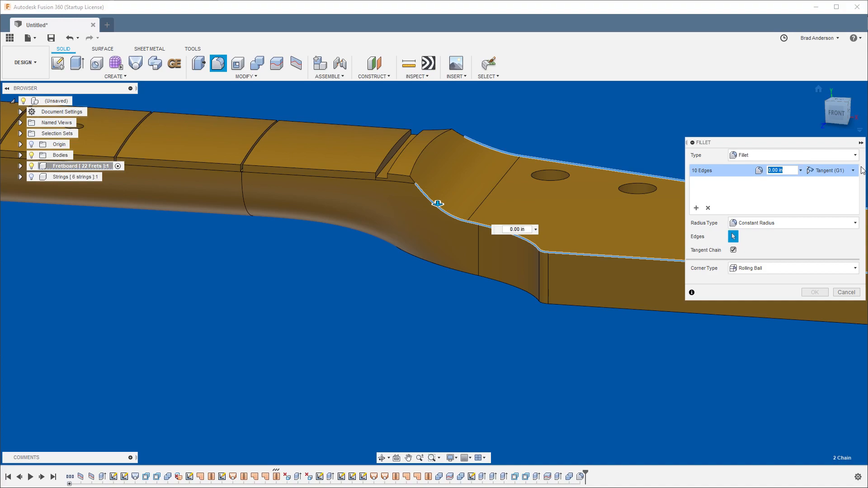
{"action": "type", "text": ".0675"}
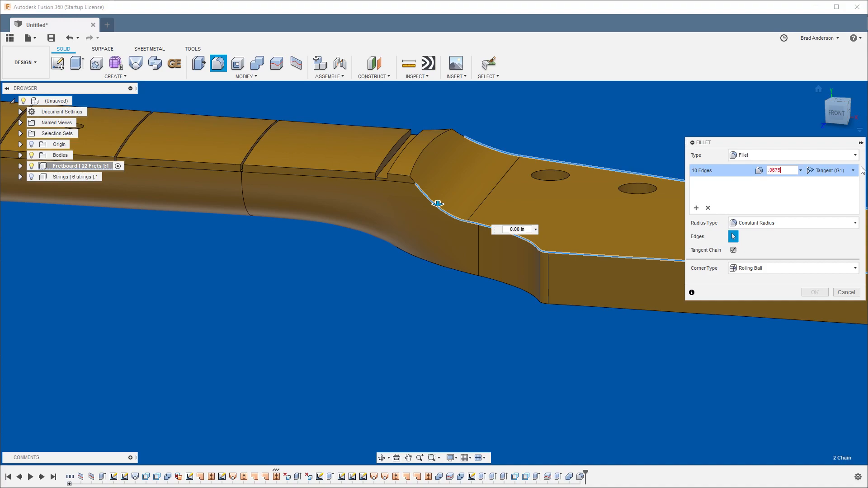
{"action": "type", "text": "/2"}
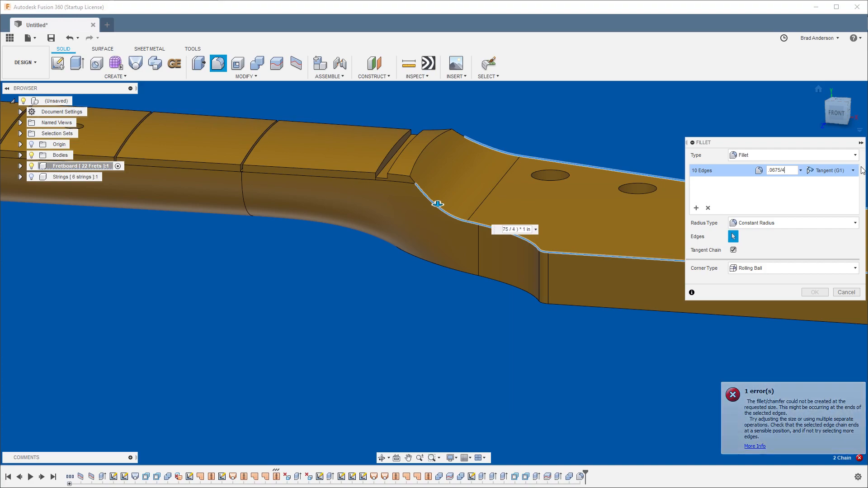
{"action": "left_click", "coordinate": [846, 292]}
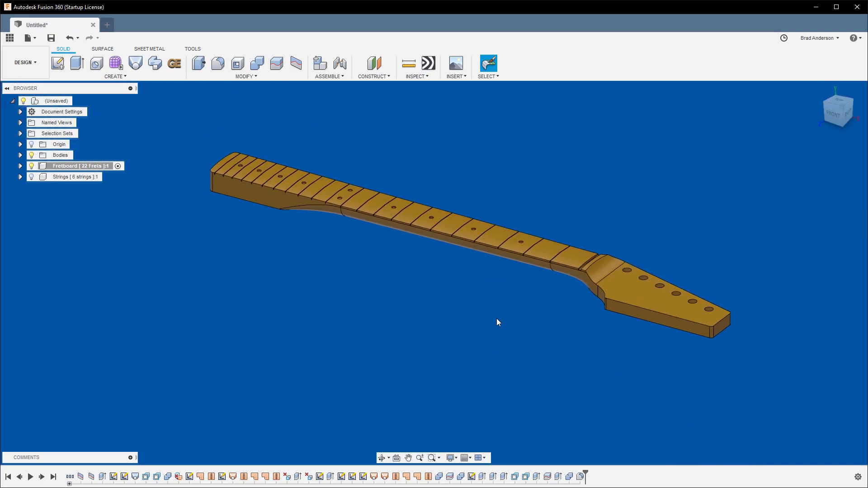
{"action": "mouse_move", "coordinate": [571, 324]}
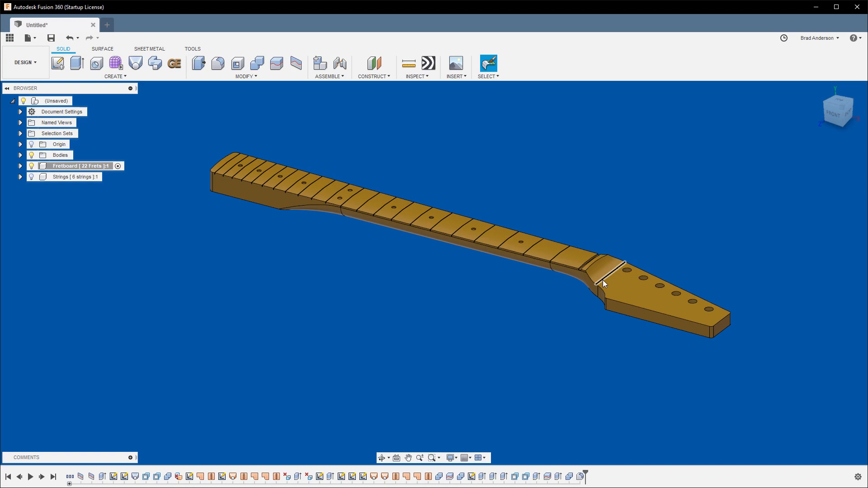
{"action": "mouse_move", "coordinate": [709, 309]}
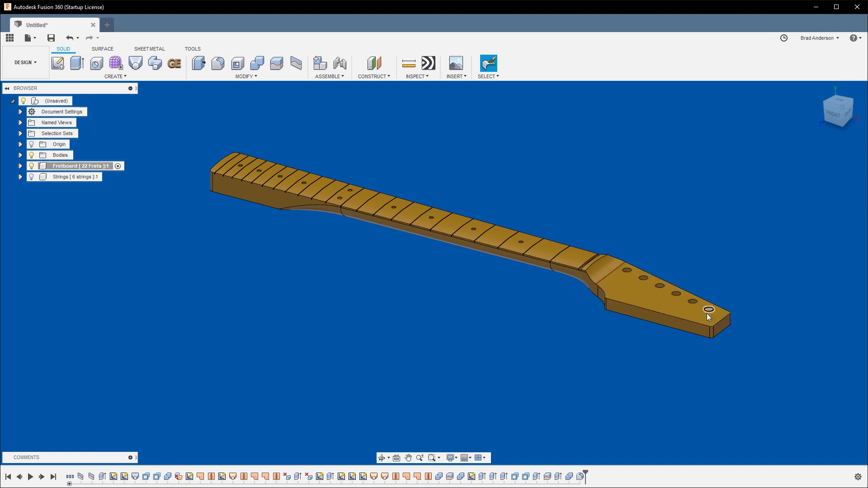